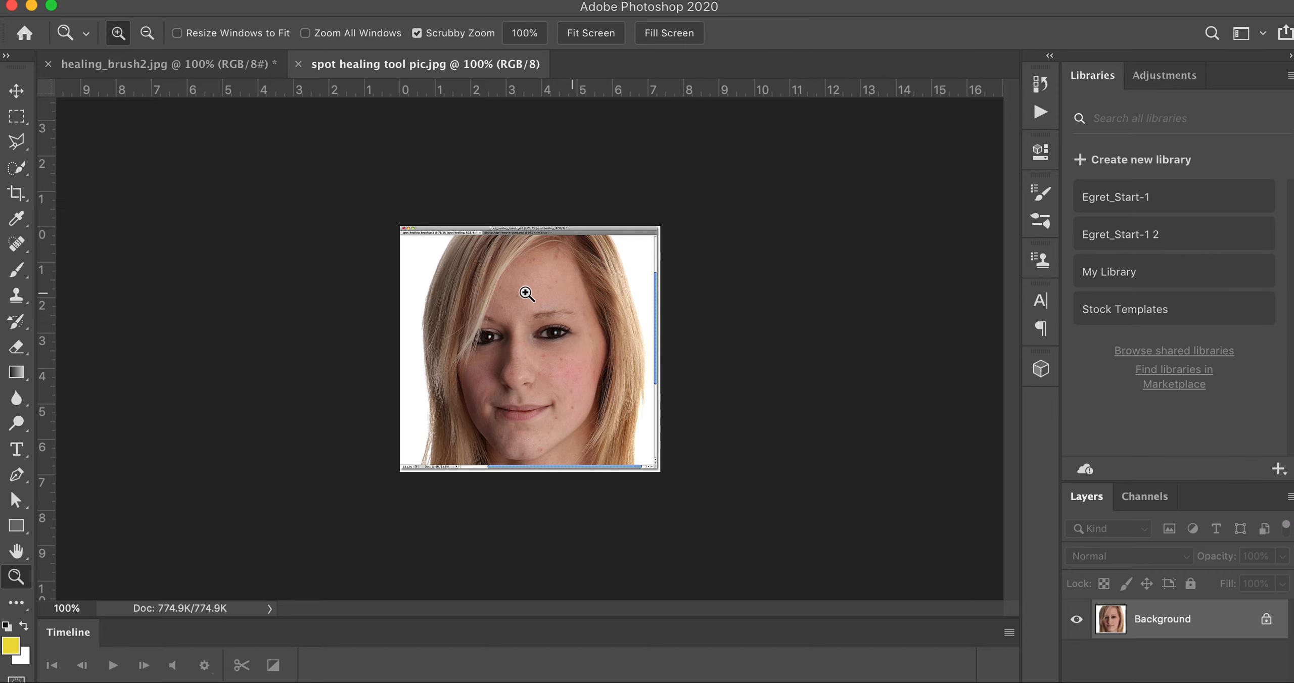
mouse_move(402, 257)
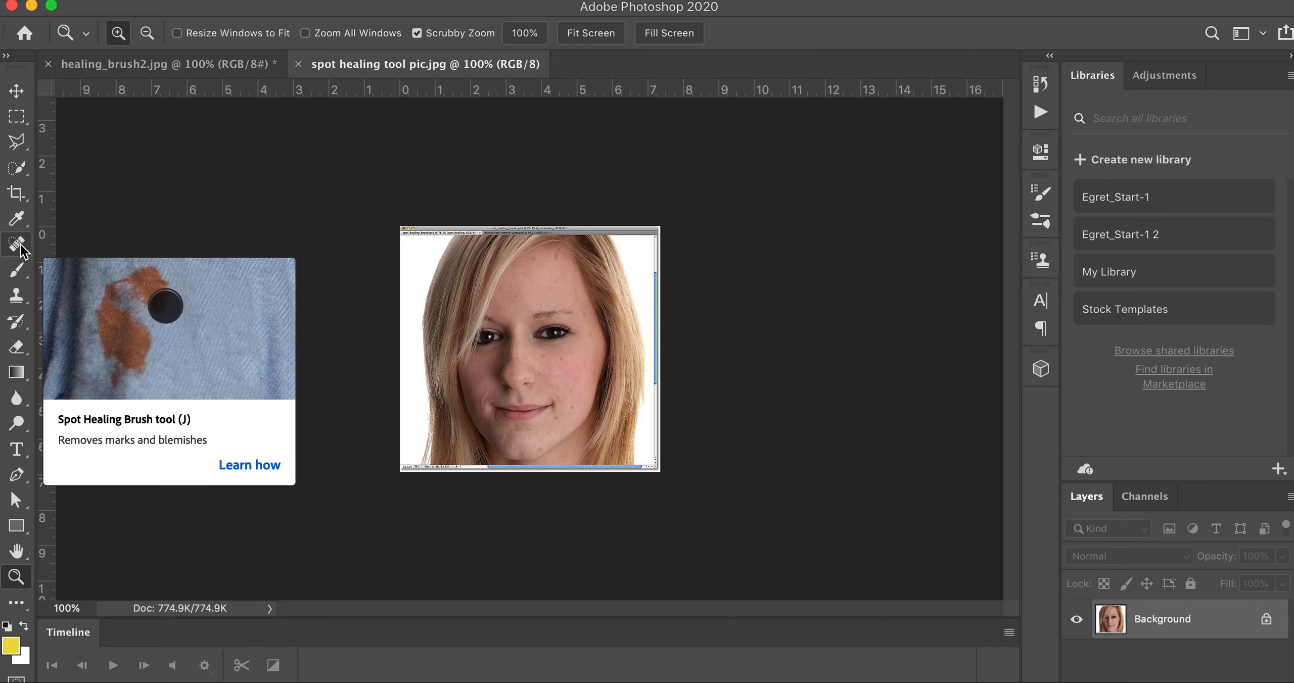
mouse_move(83, 228)
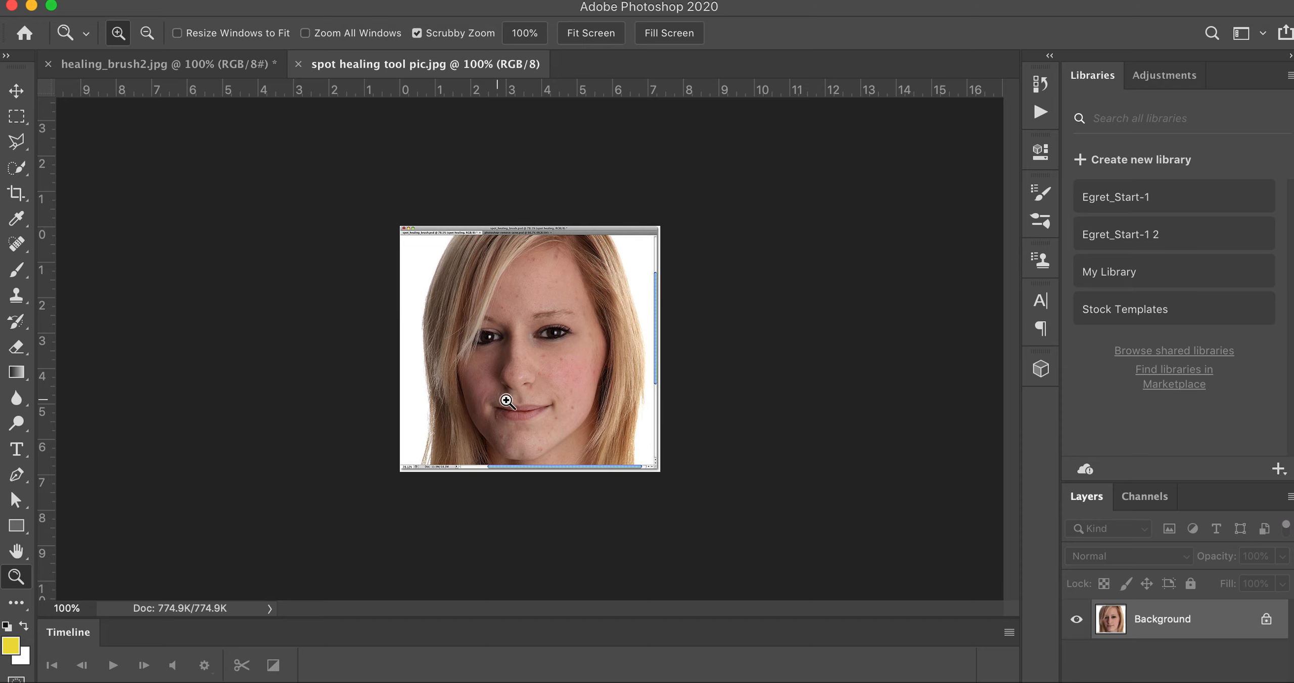
mouse_move(525, 347)
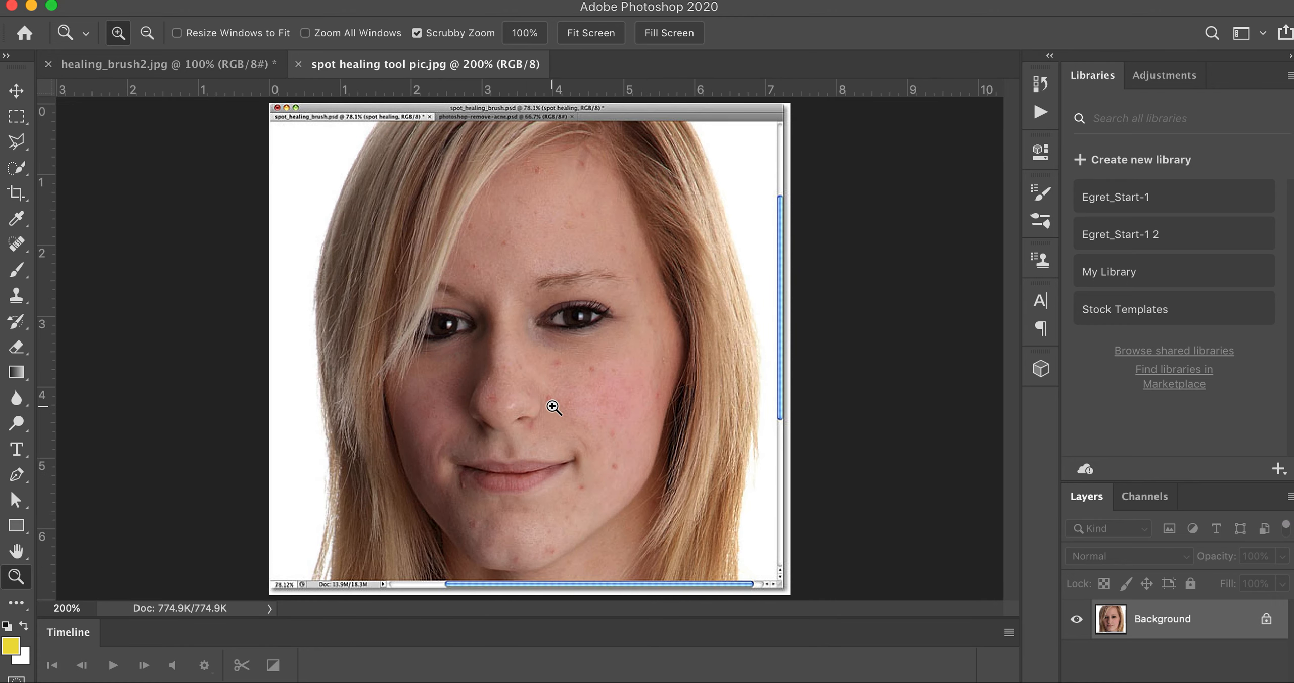
mouse_move(532, 518)
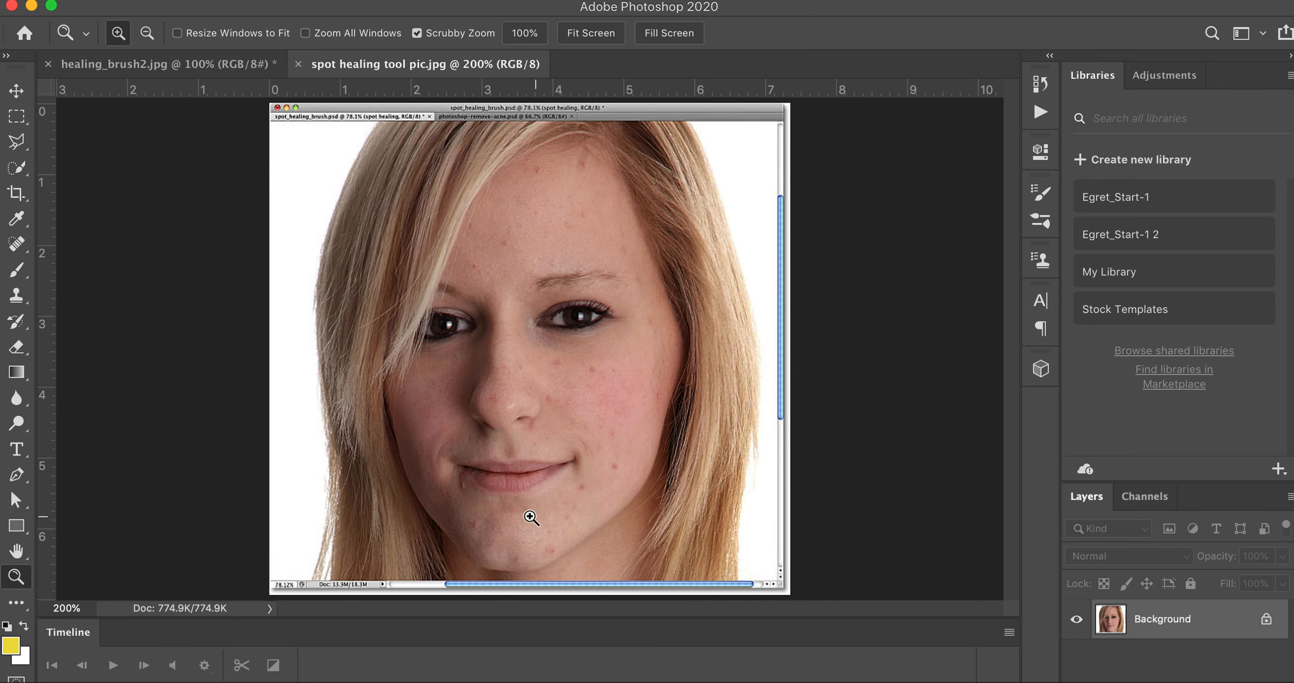
mouse_move(603, 340)
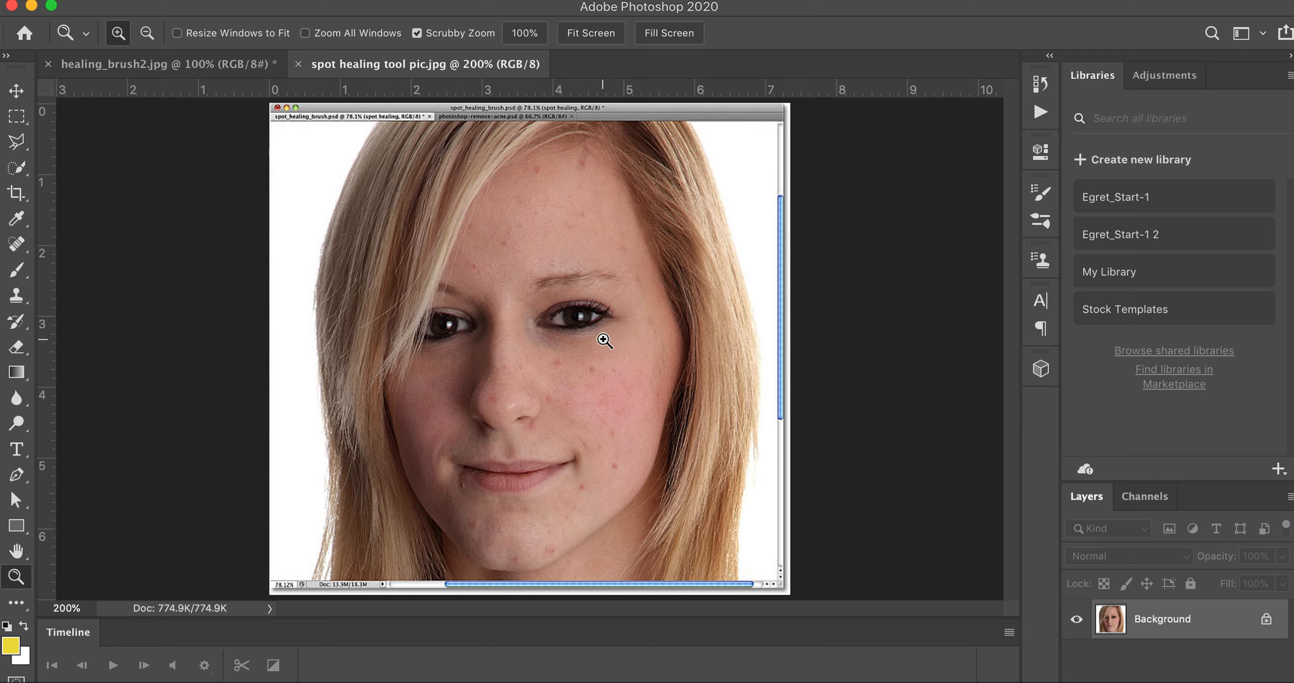
mouse_move(646, 346)
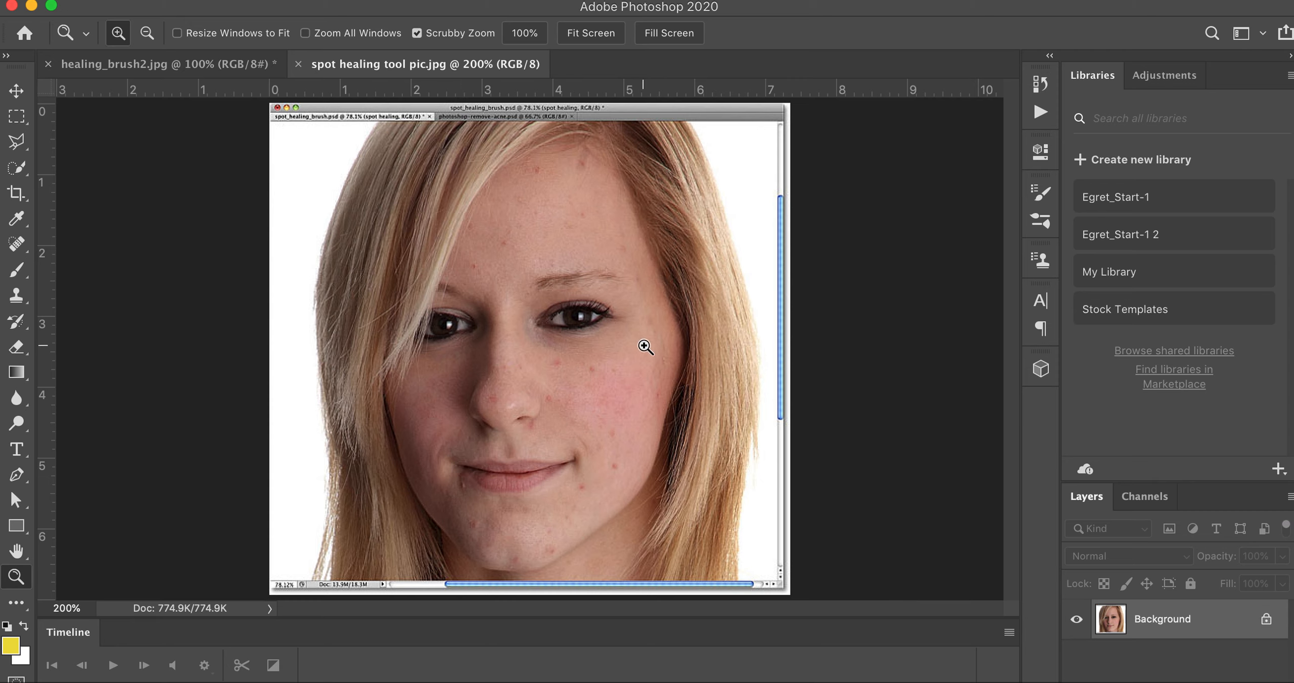
mouse_move(1156, 623)
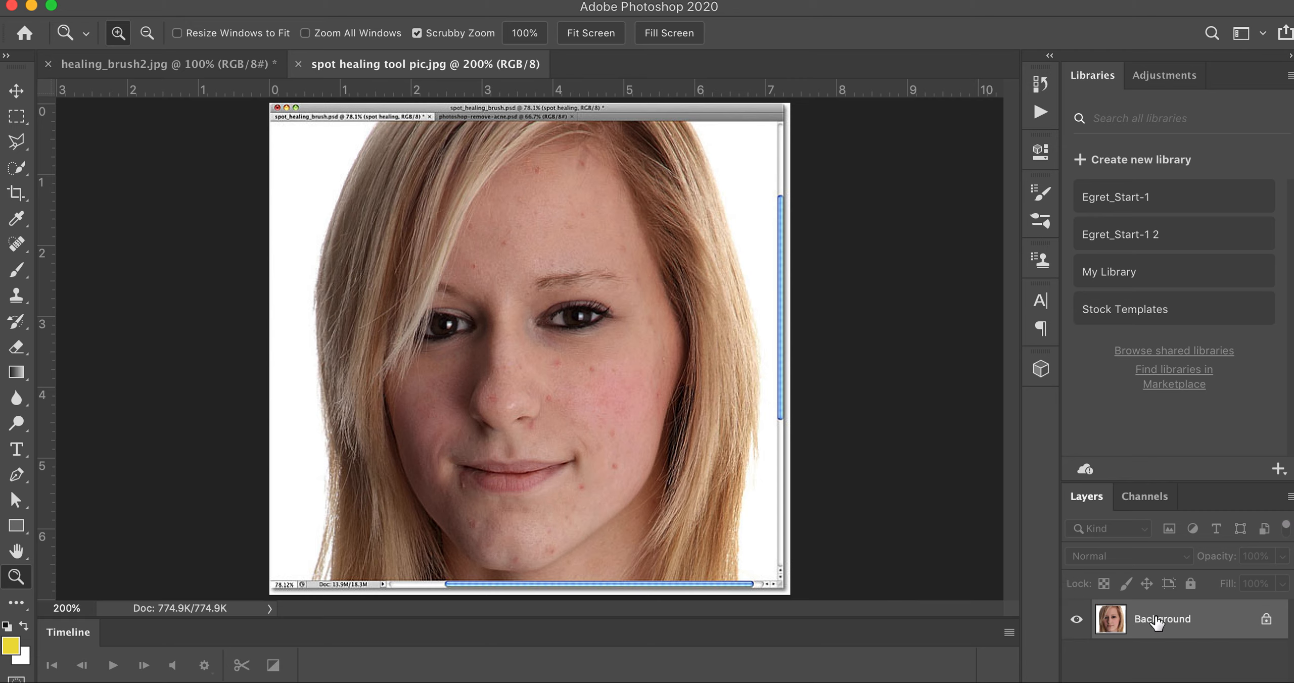
mouse_move(1178, 626)
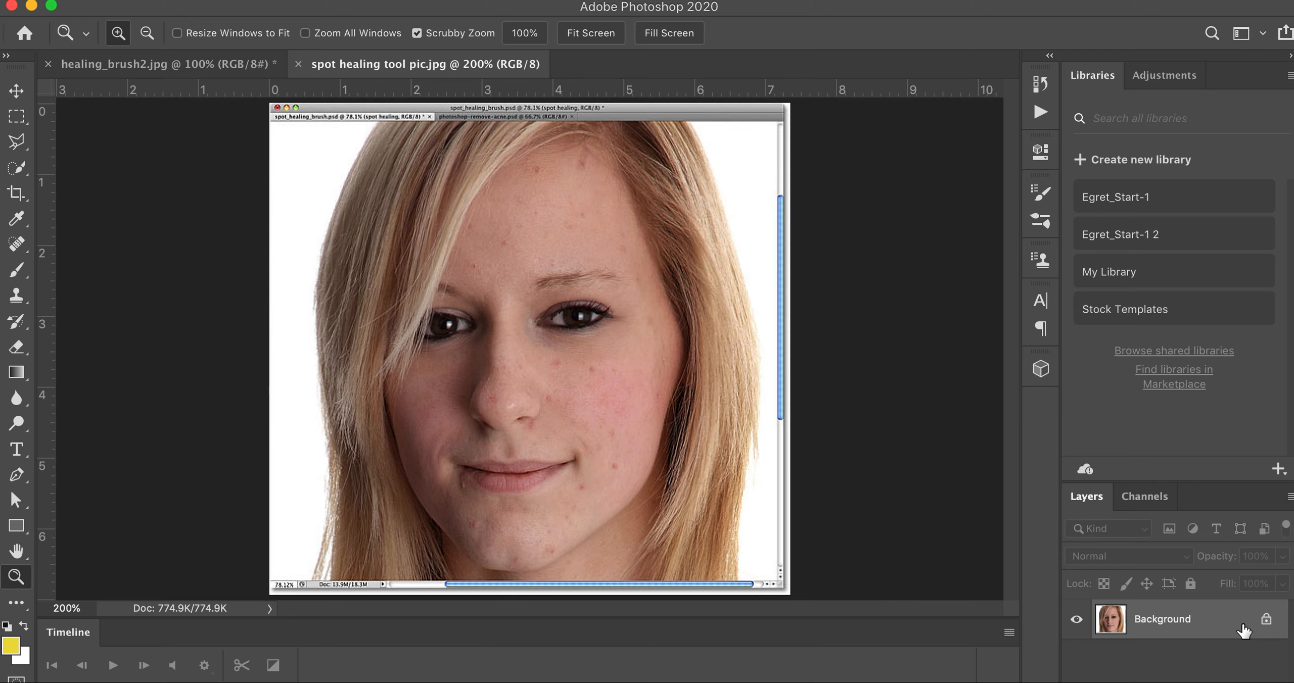
mouse_move(1203, 620)
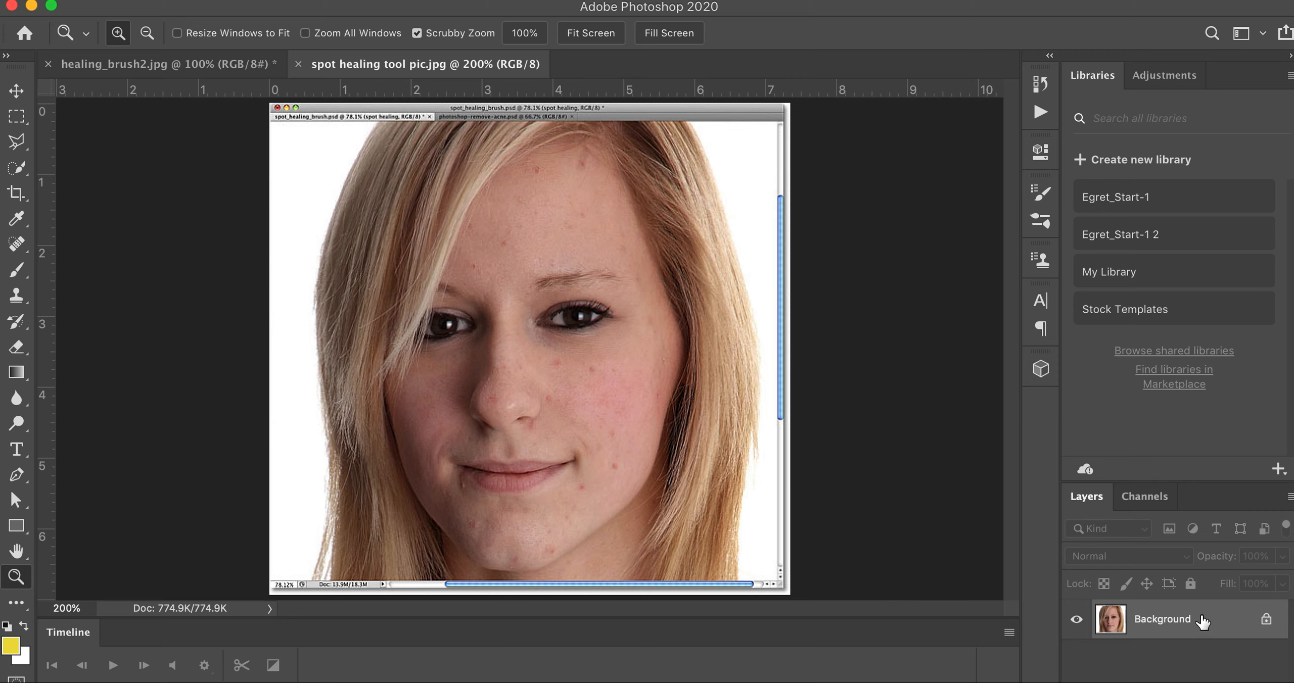
Step: Convert the portrait's locked Background into editable Layer 0, after abandoning a Duplicate Layer attempt
right_click(1162, 619)
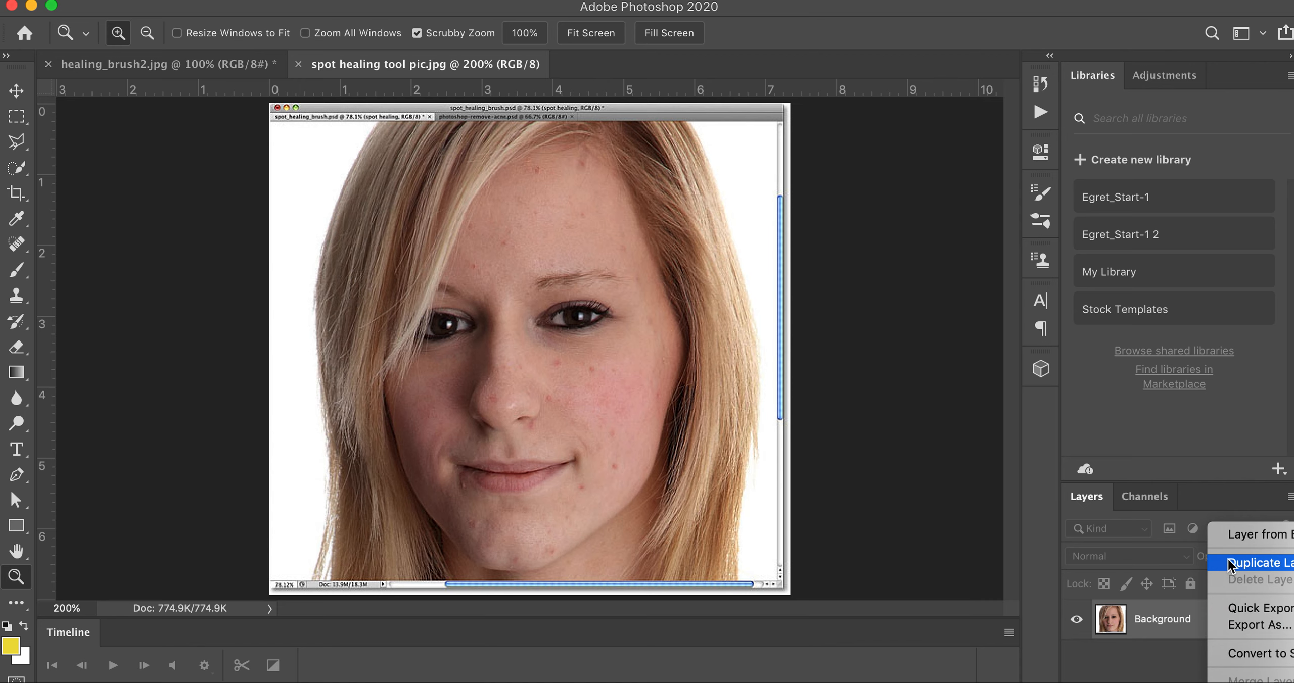
left_click(1262, 563)
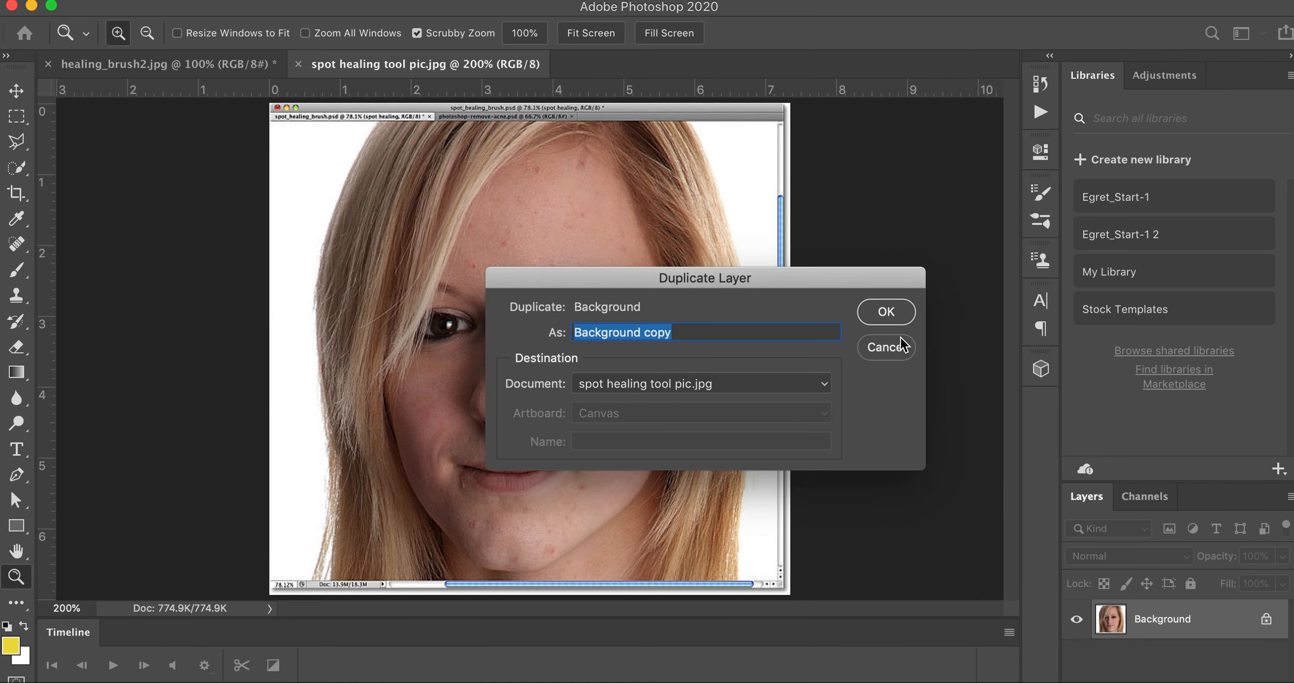
left_click(885, 312)
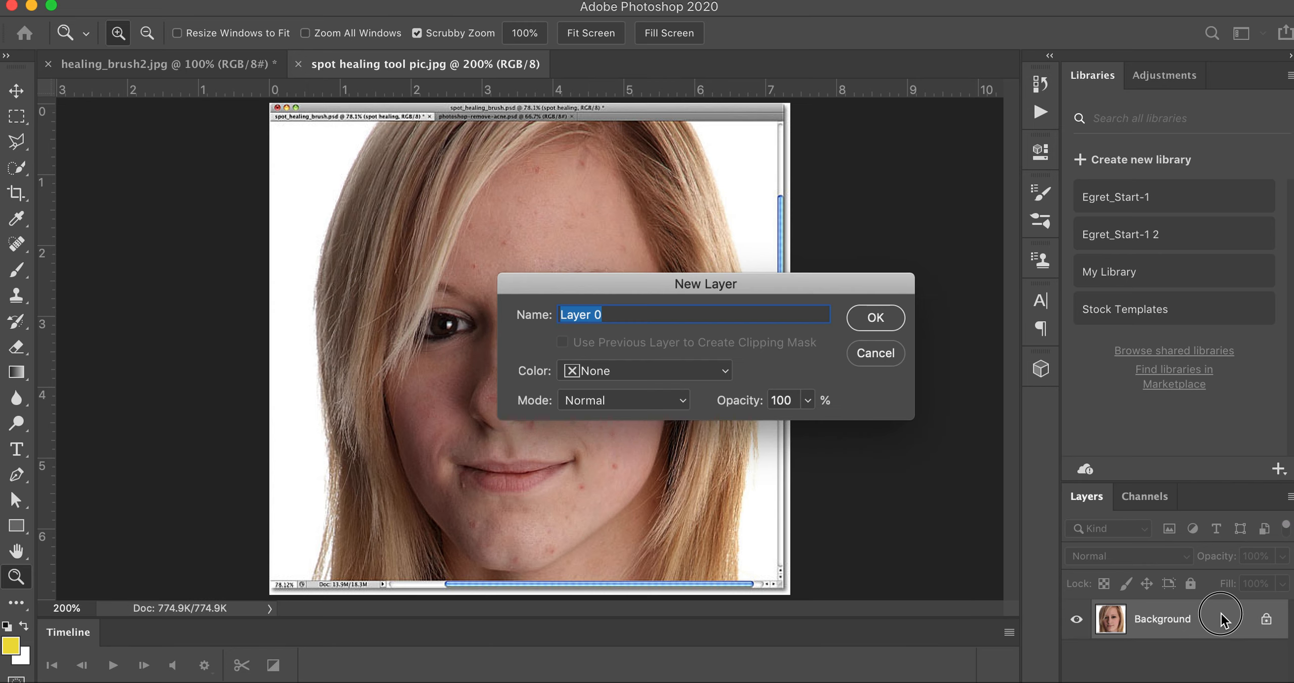
left_click(874, 318)
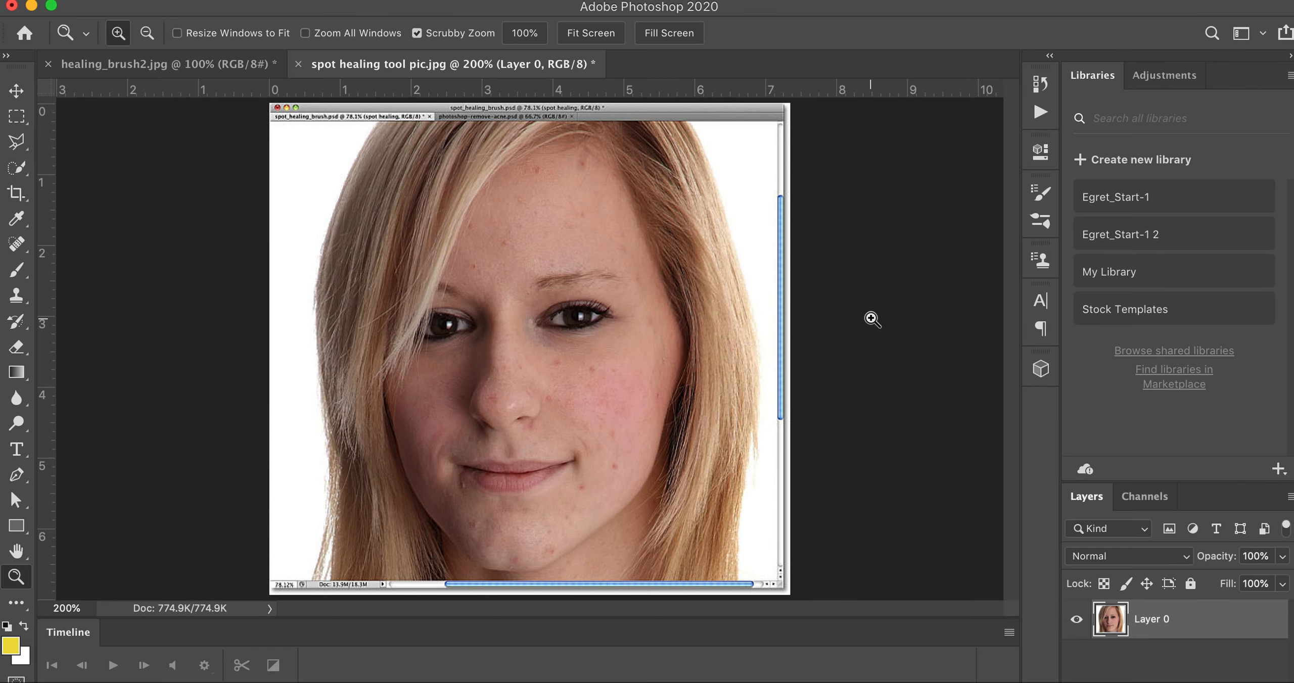
mouse_move(651, 396)
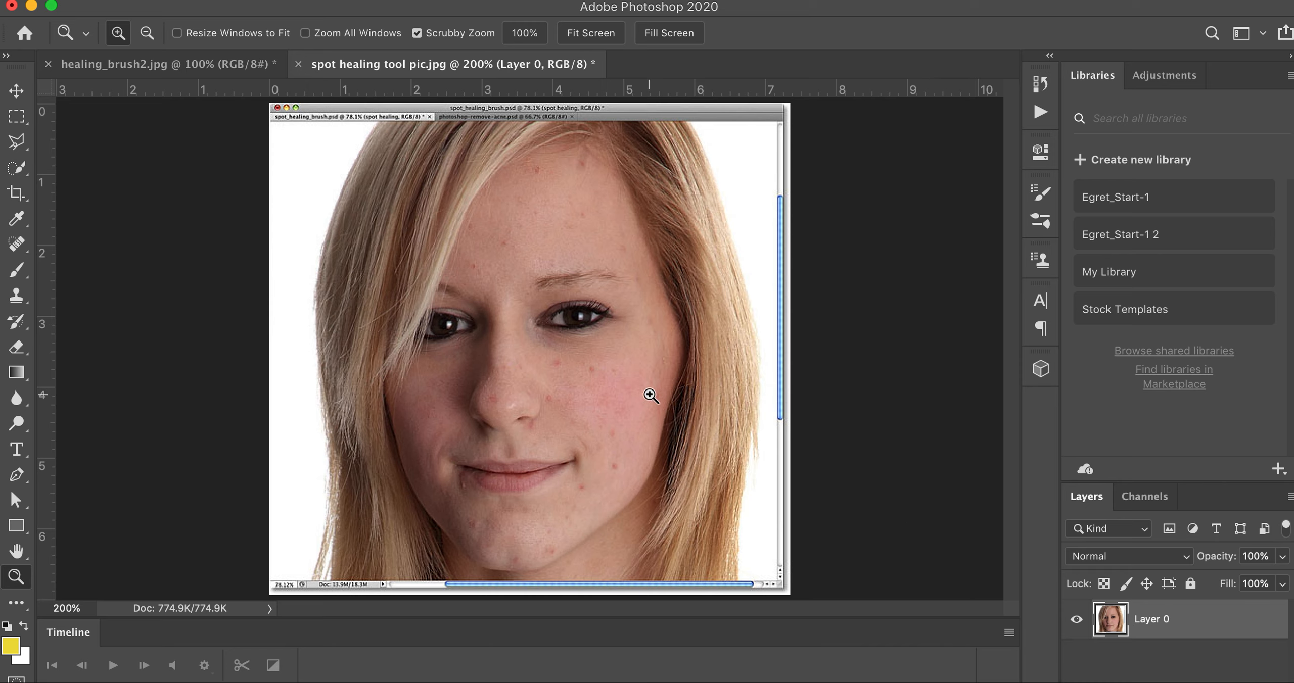
mouse_move(180, 217)
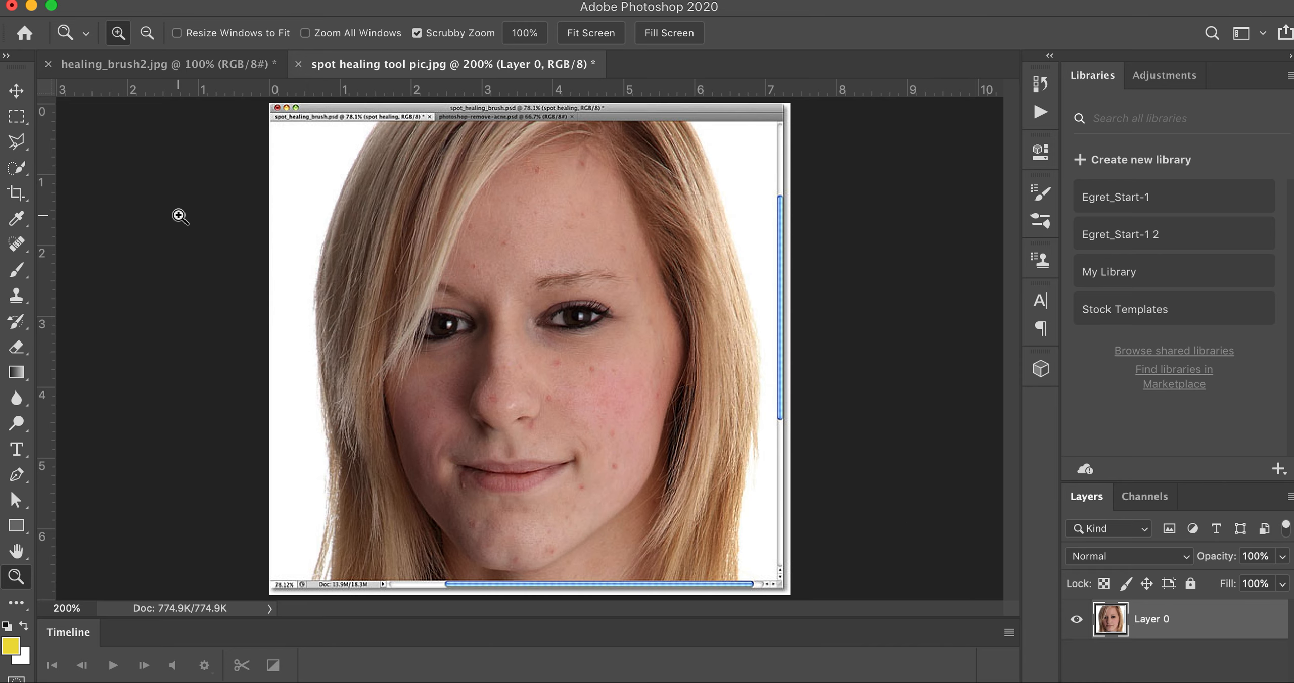
mouse_move(17, 245)
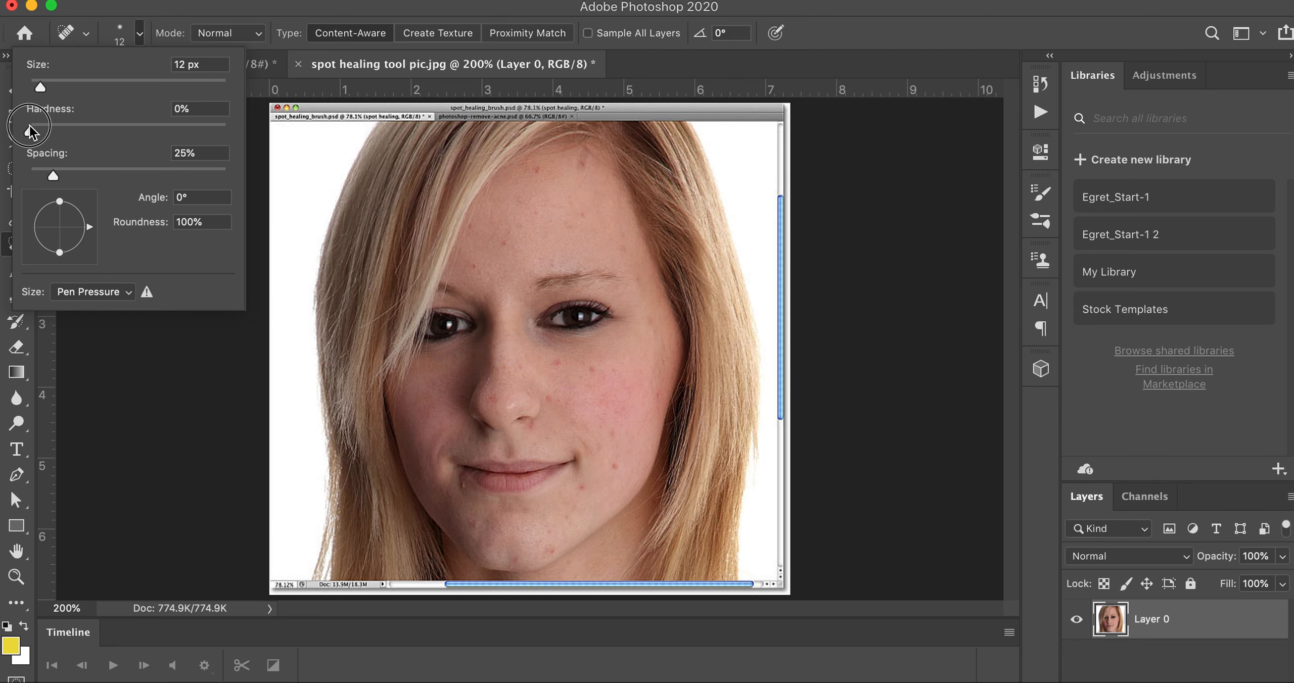
Step: Set the Spot Healing Brush to a fully soft 12 px content-aware tip
left_click(199, 108)
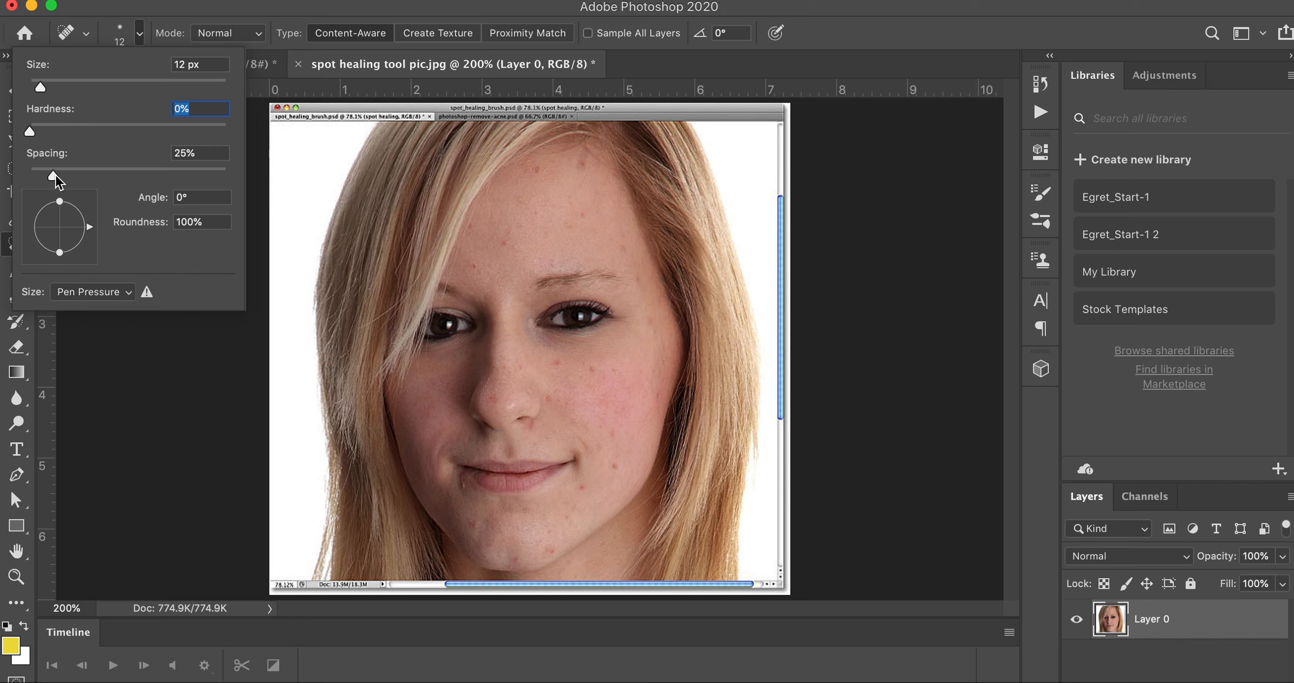
mouse_move(55, 178)
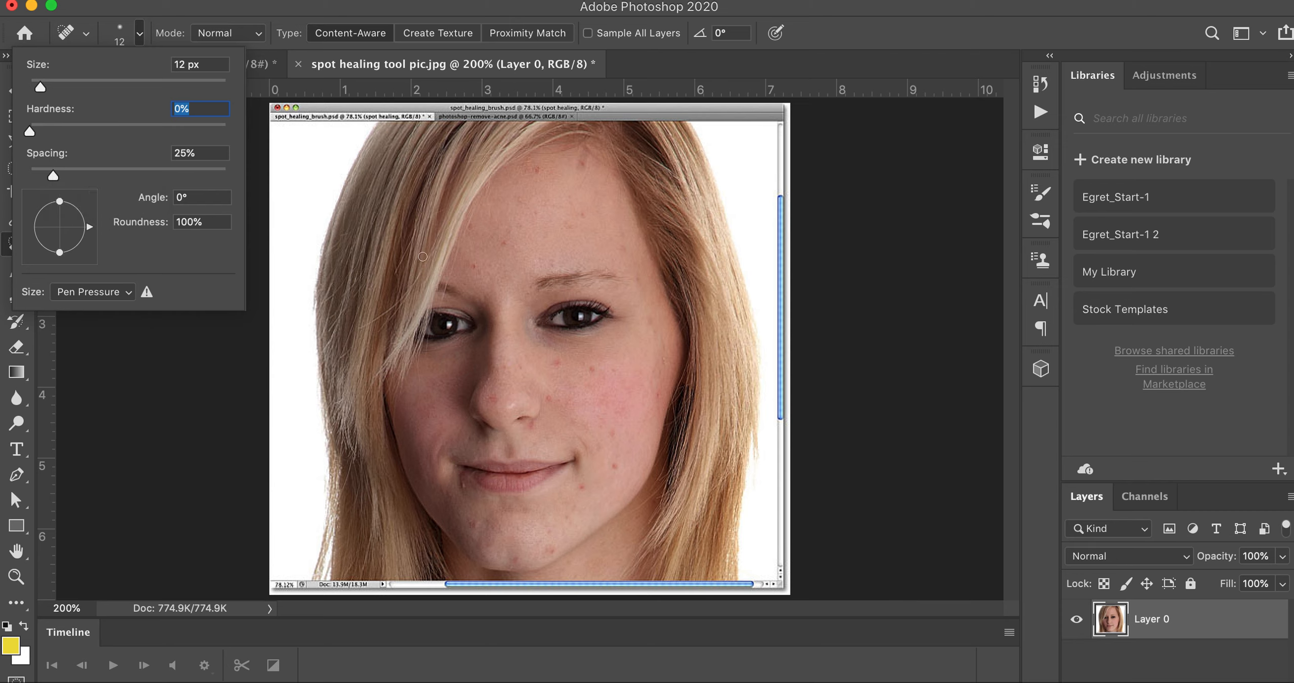
mouse_move(511, 327)
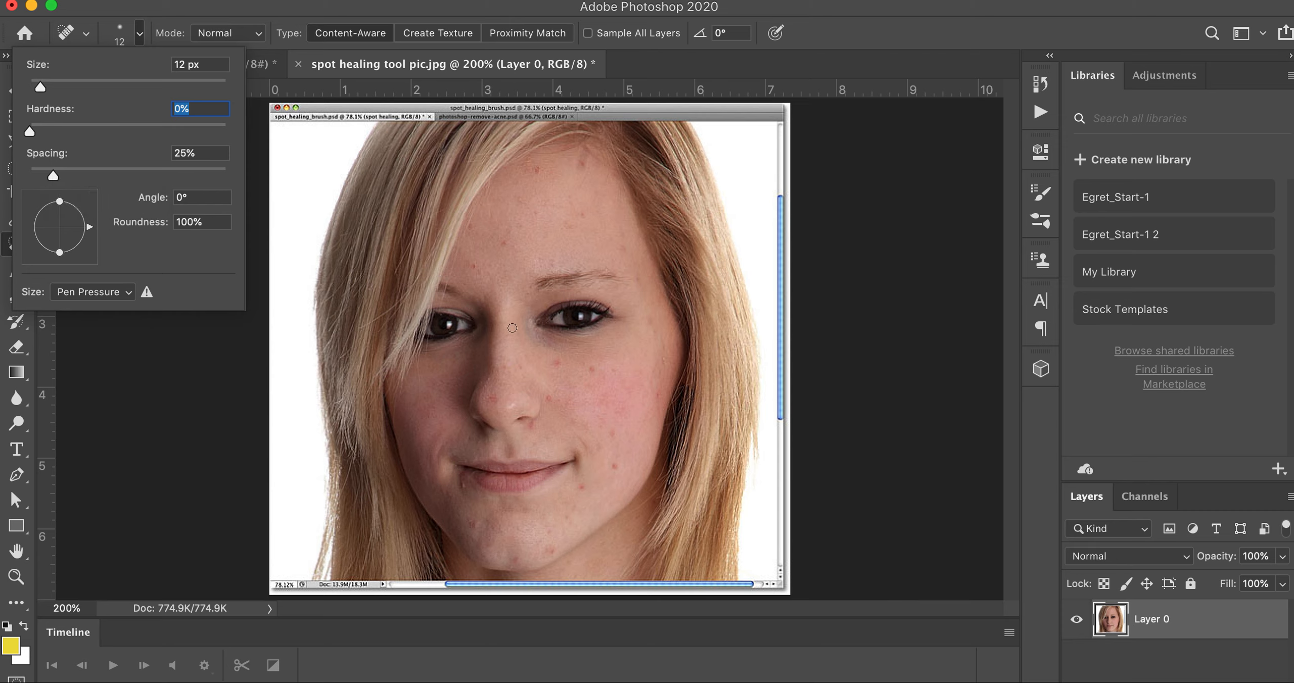
mouse_move(550, 361)
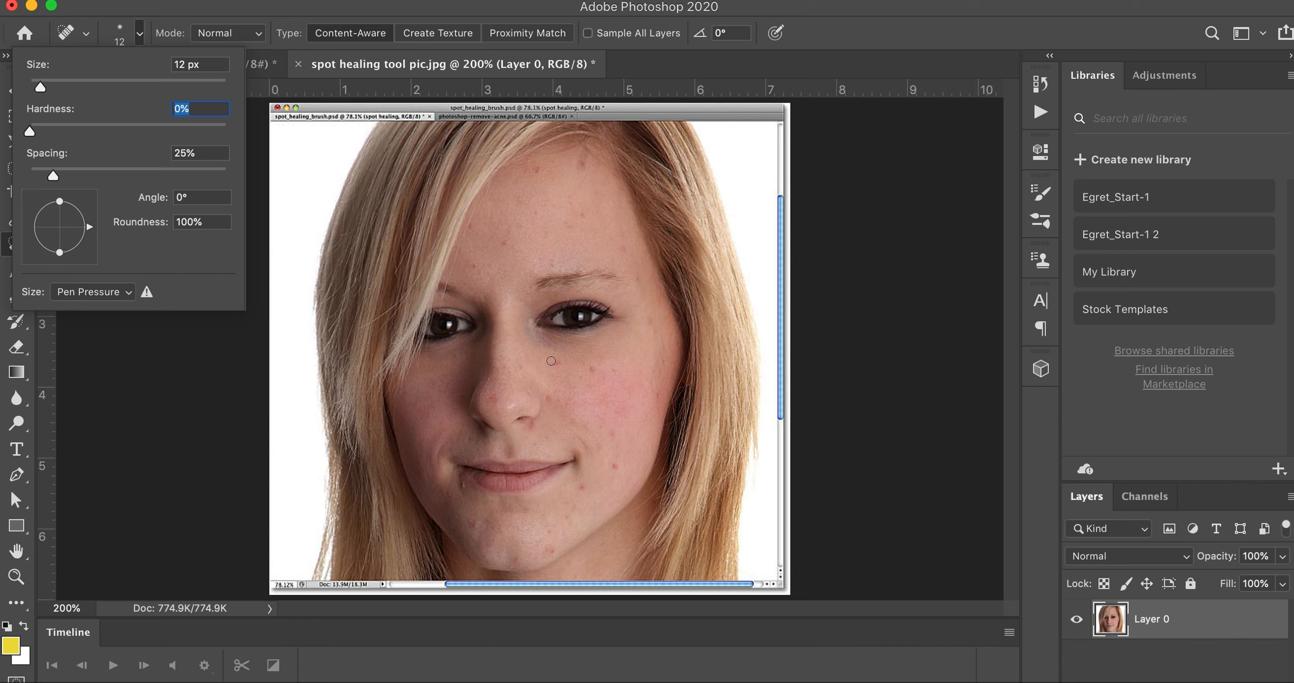
mouse_move(732, 228)
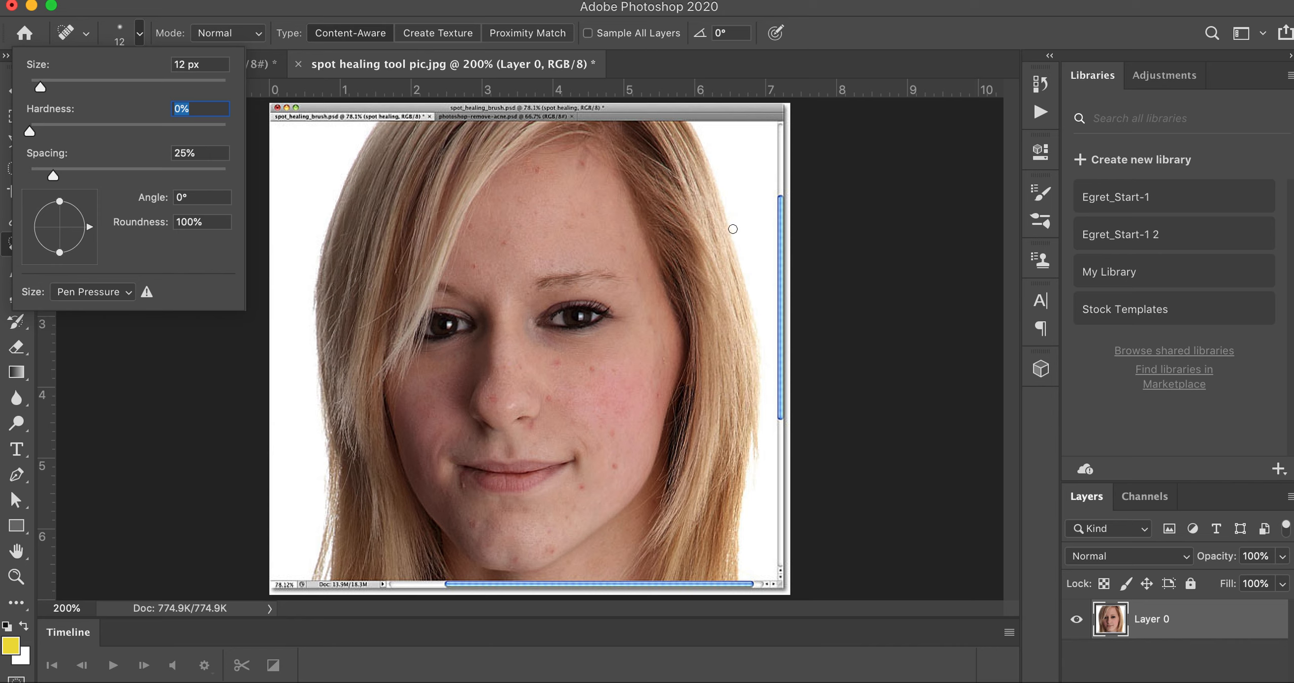
mouse_move(747, 188)
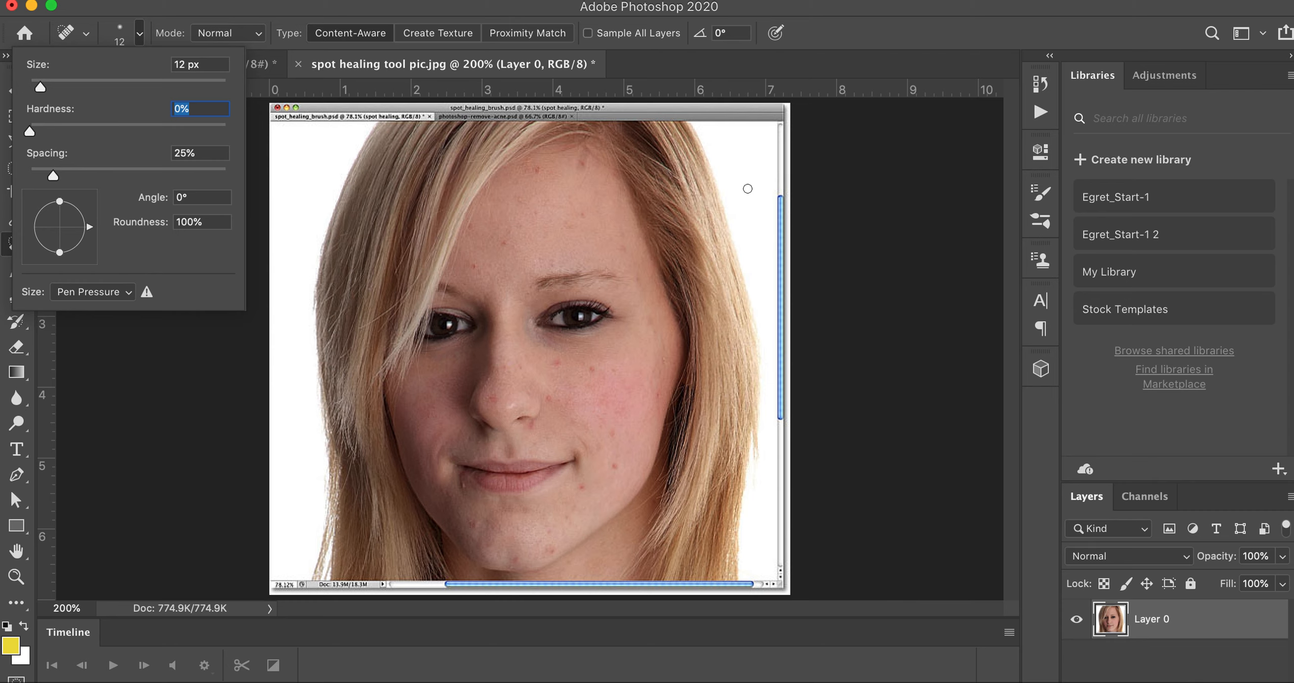
mouse_move(743, 193)
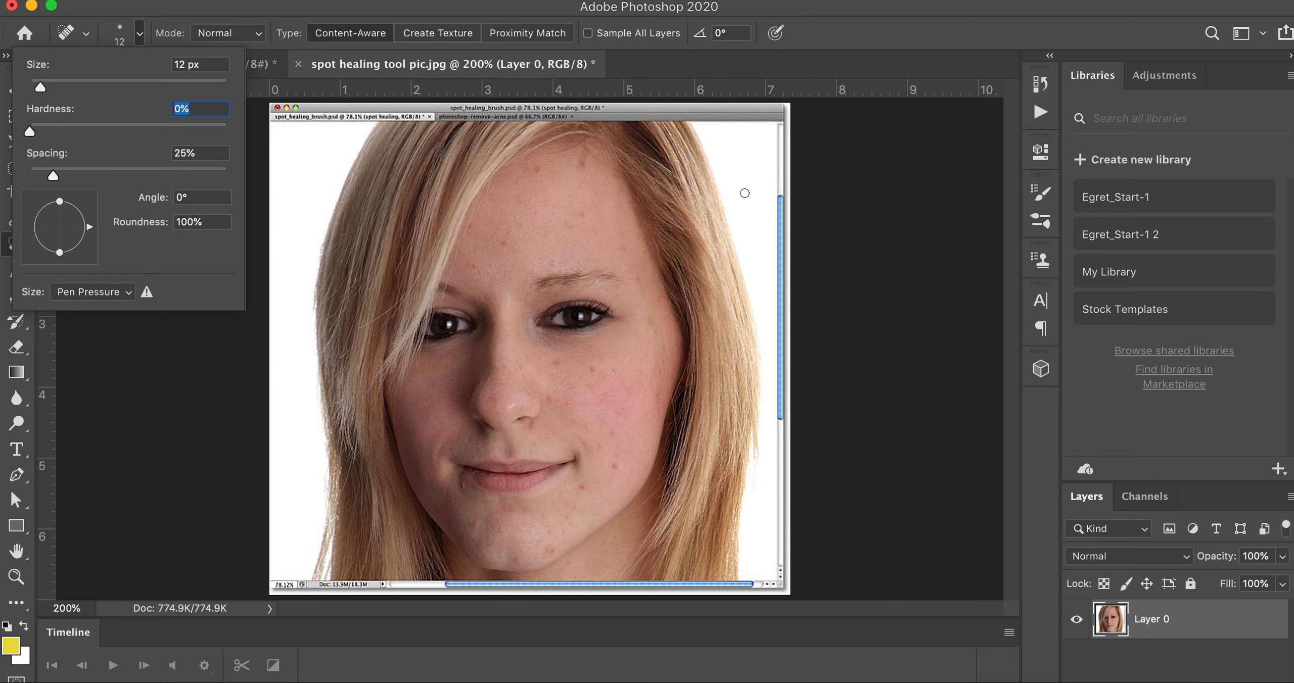
mouse_move(556, 399)
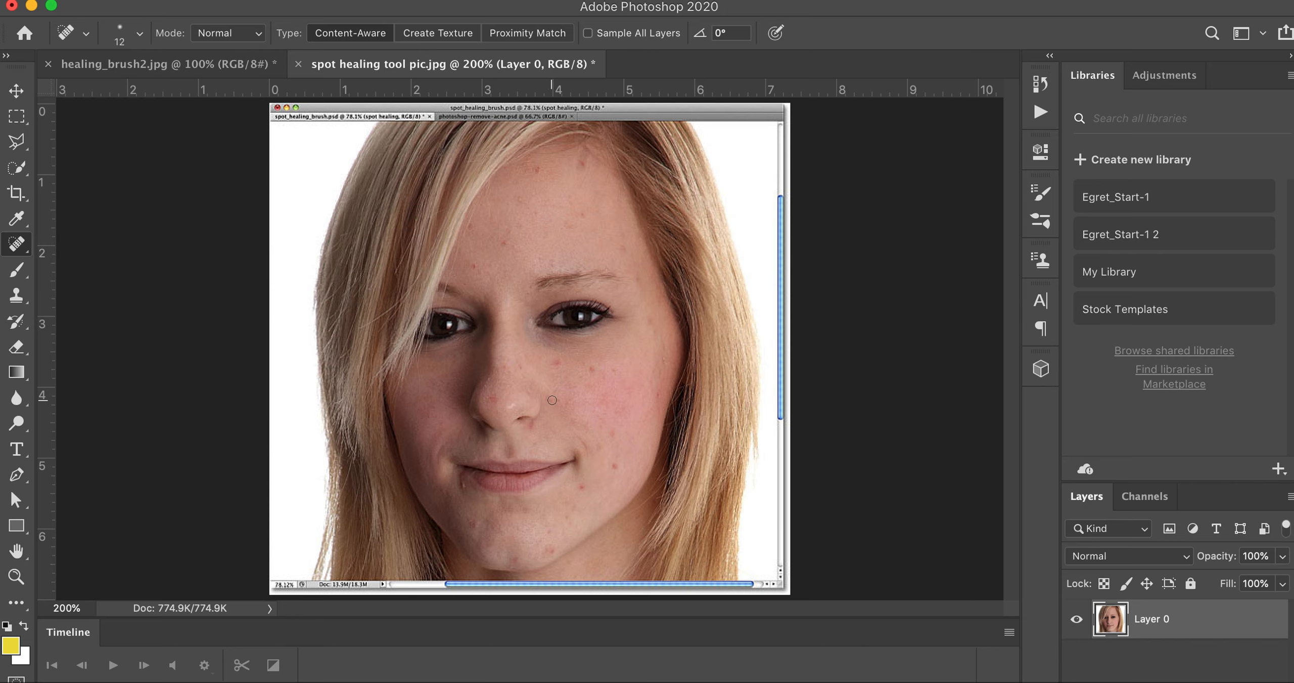
left_click(496, 398)
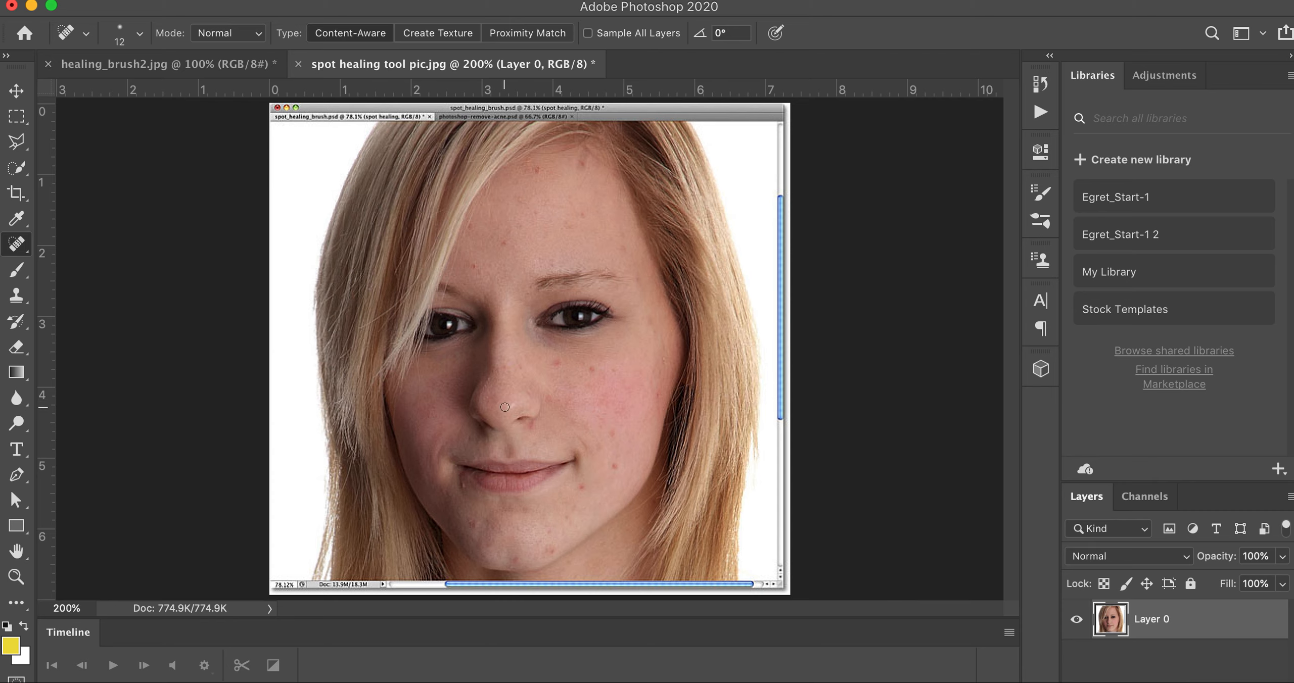
mouse_move(566, 374)
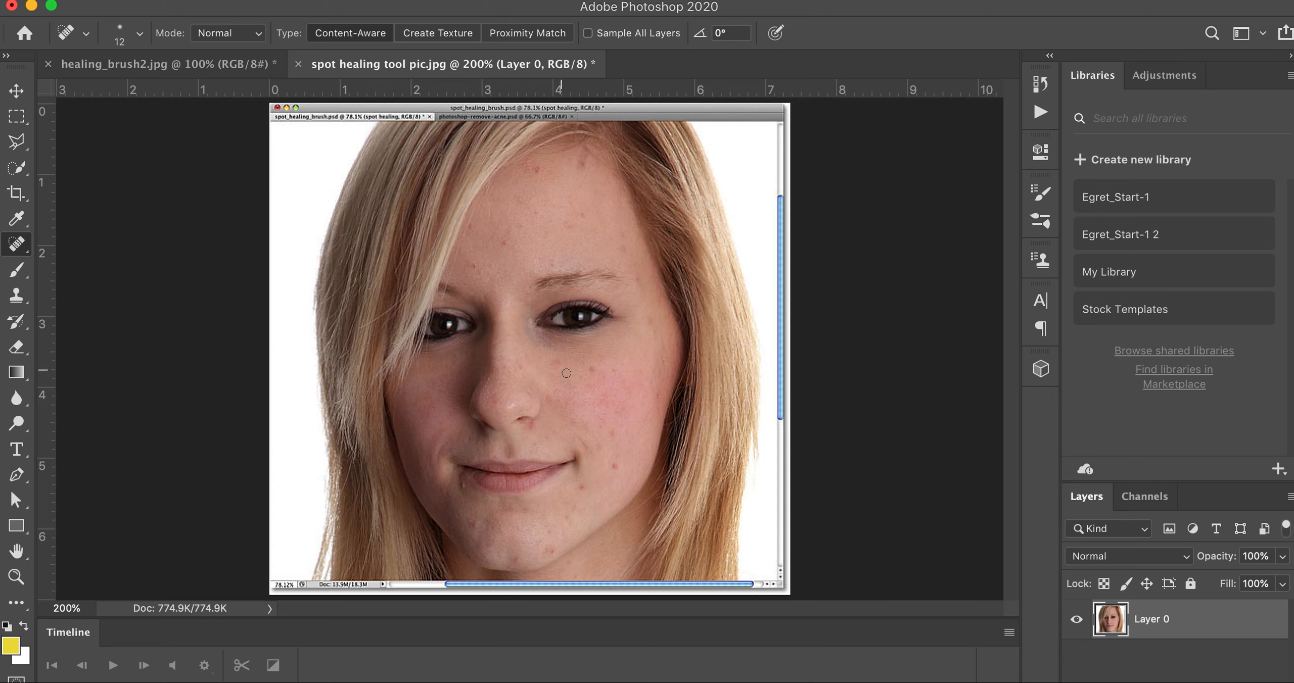
mouse_move(219, 148)
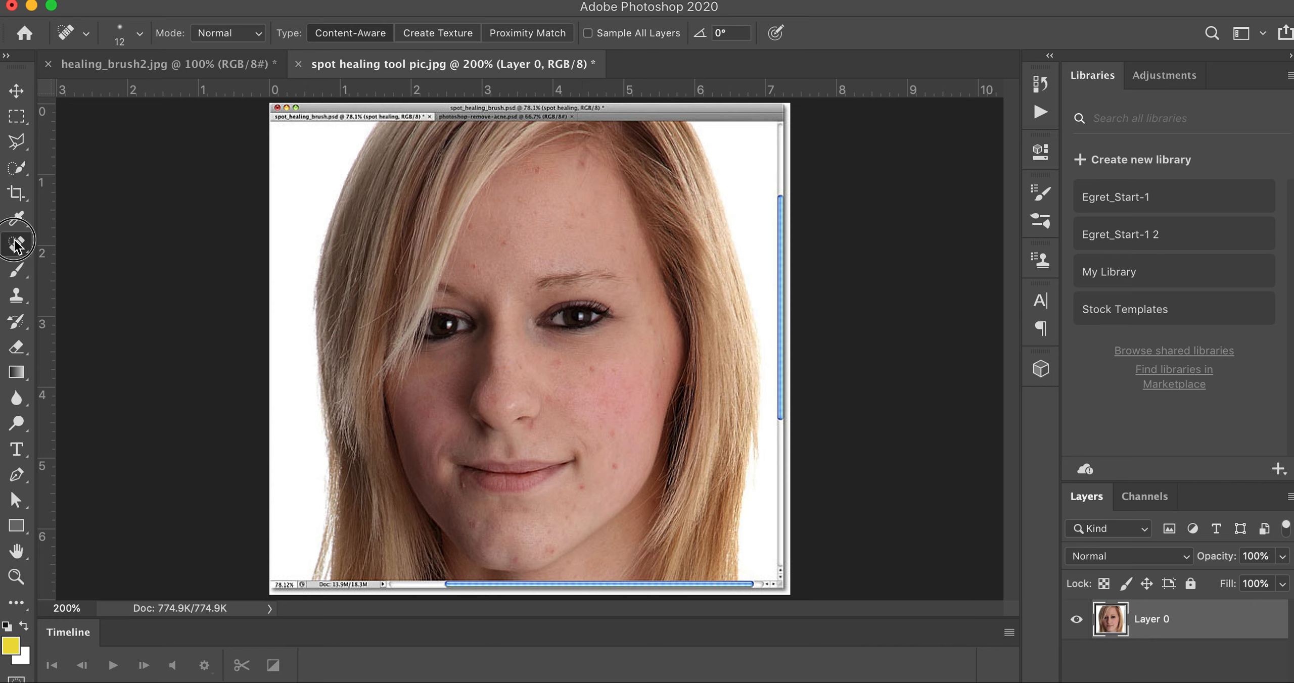
left_click(16, 244)
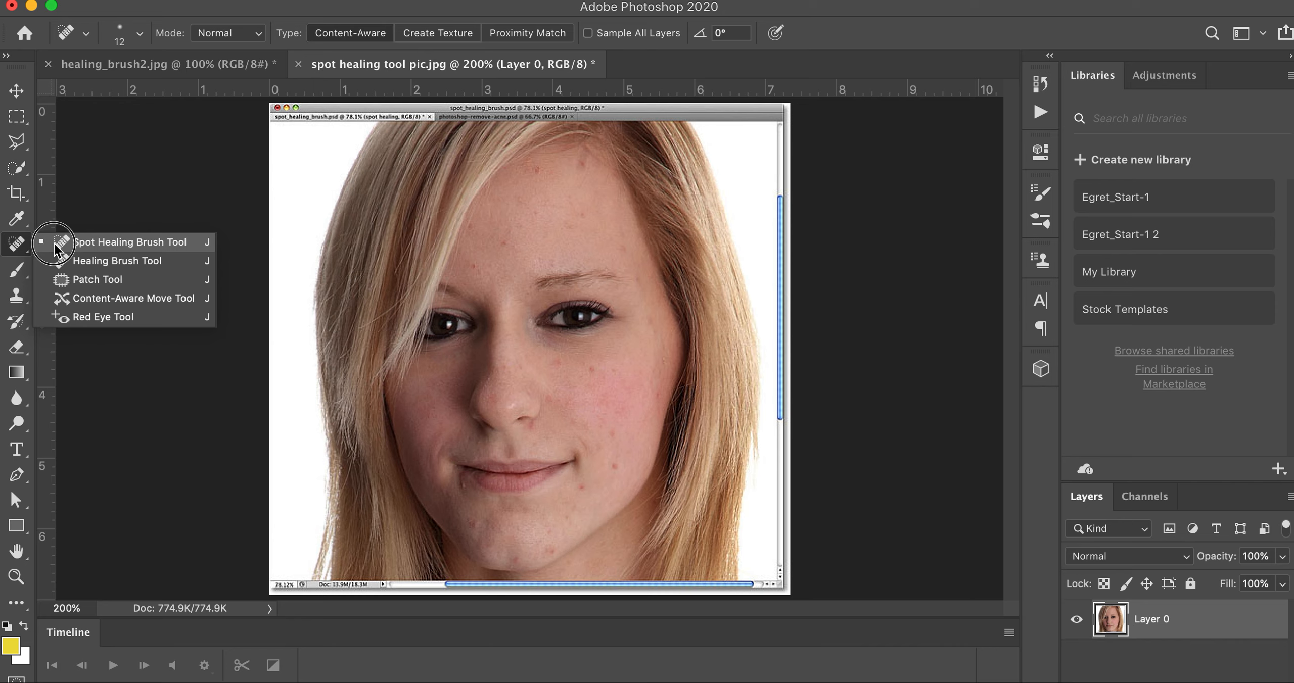
left_click(124, 241)
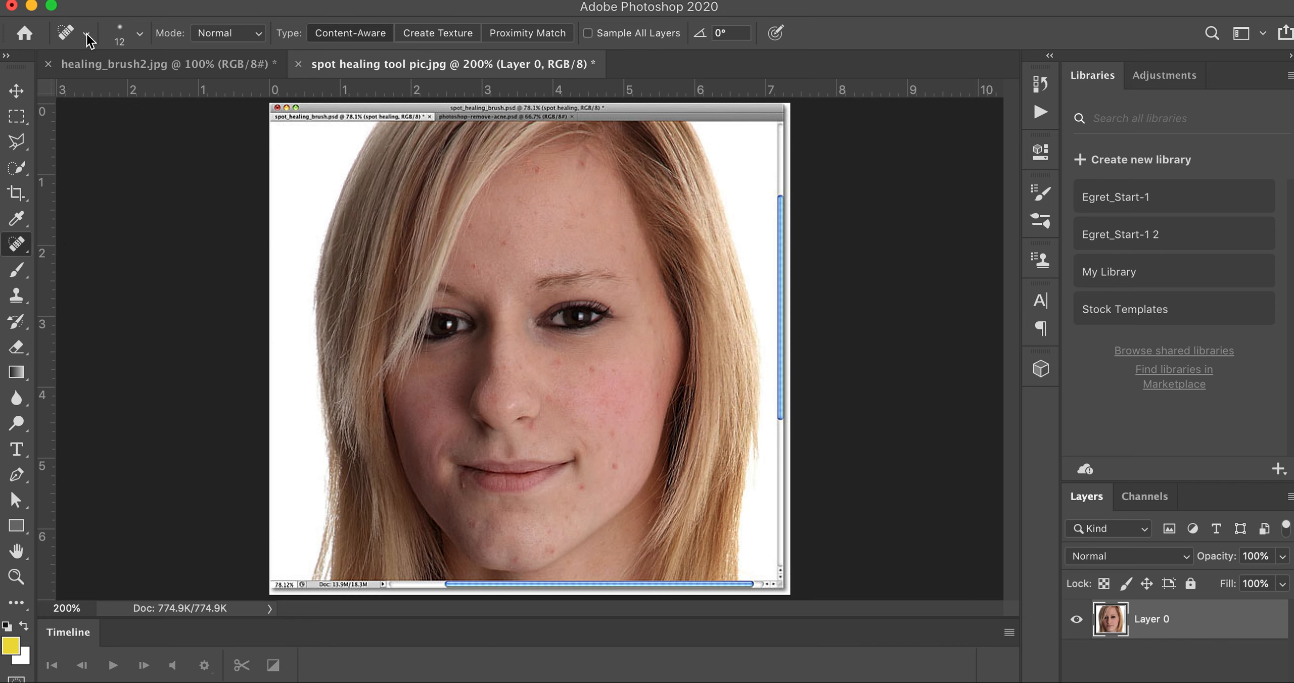
left_click(140, 38)
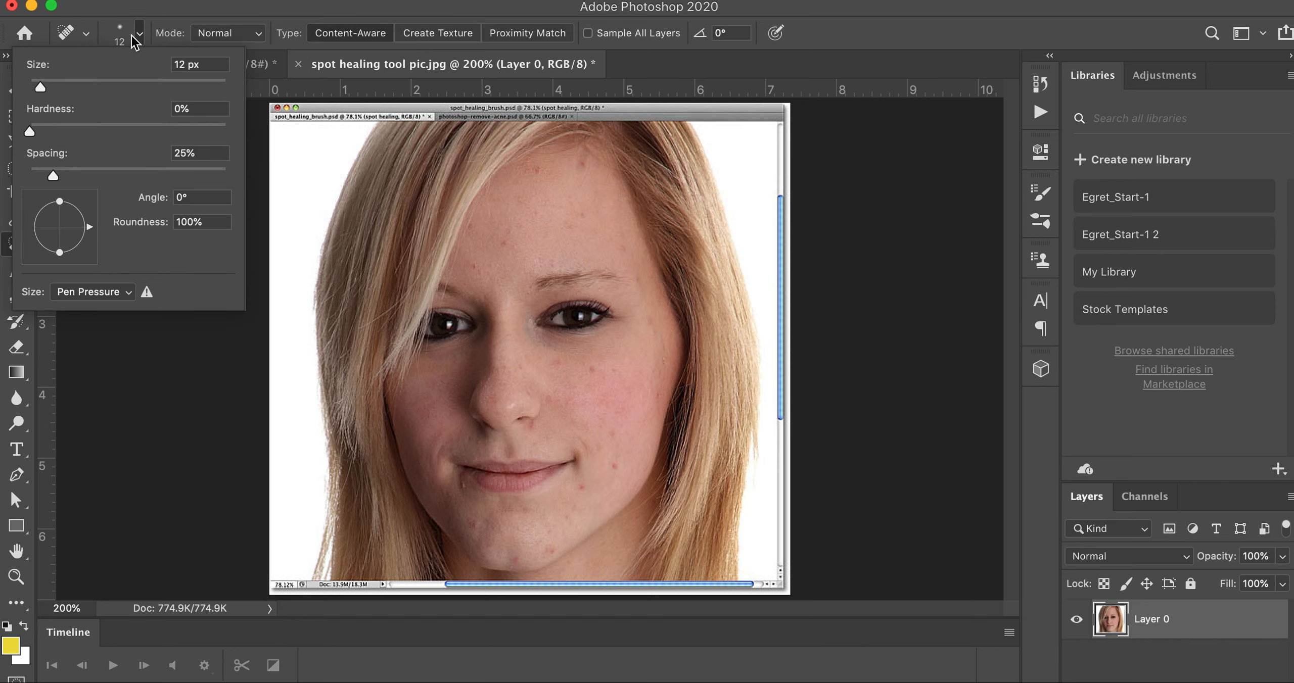
left_click_drag(39, 87, 48, 87)
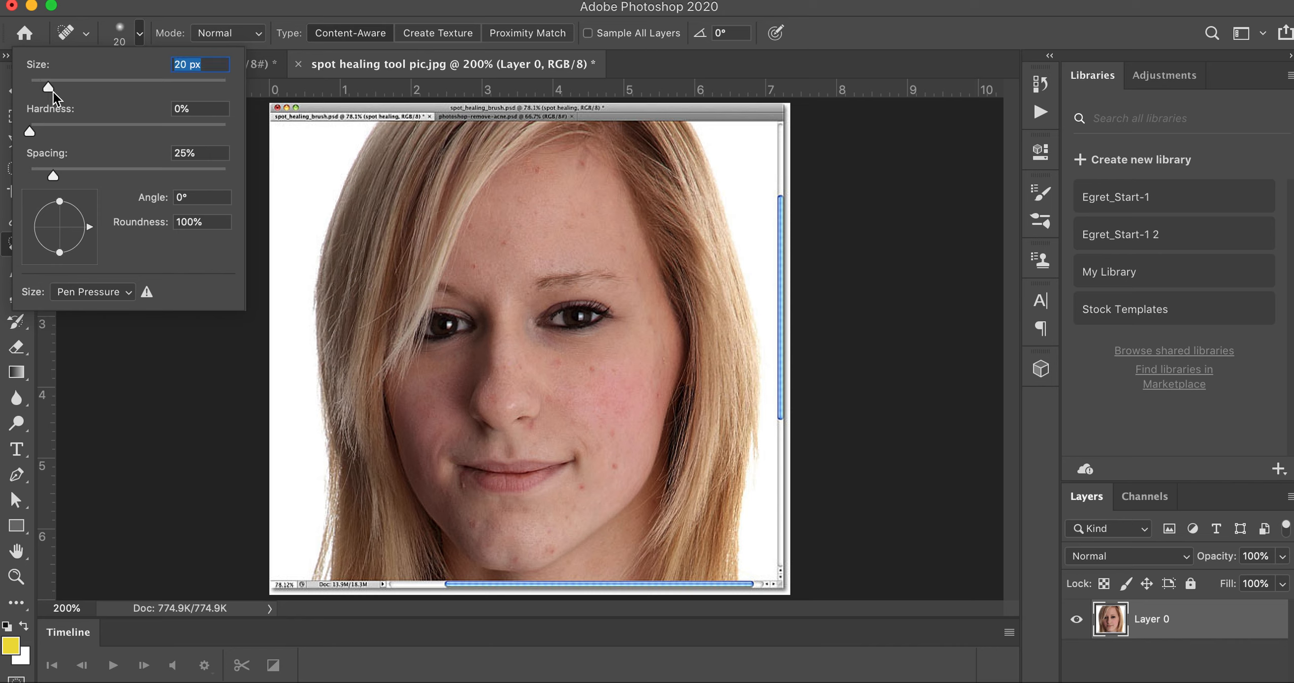
mouse_move(338, 209)
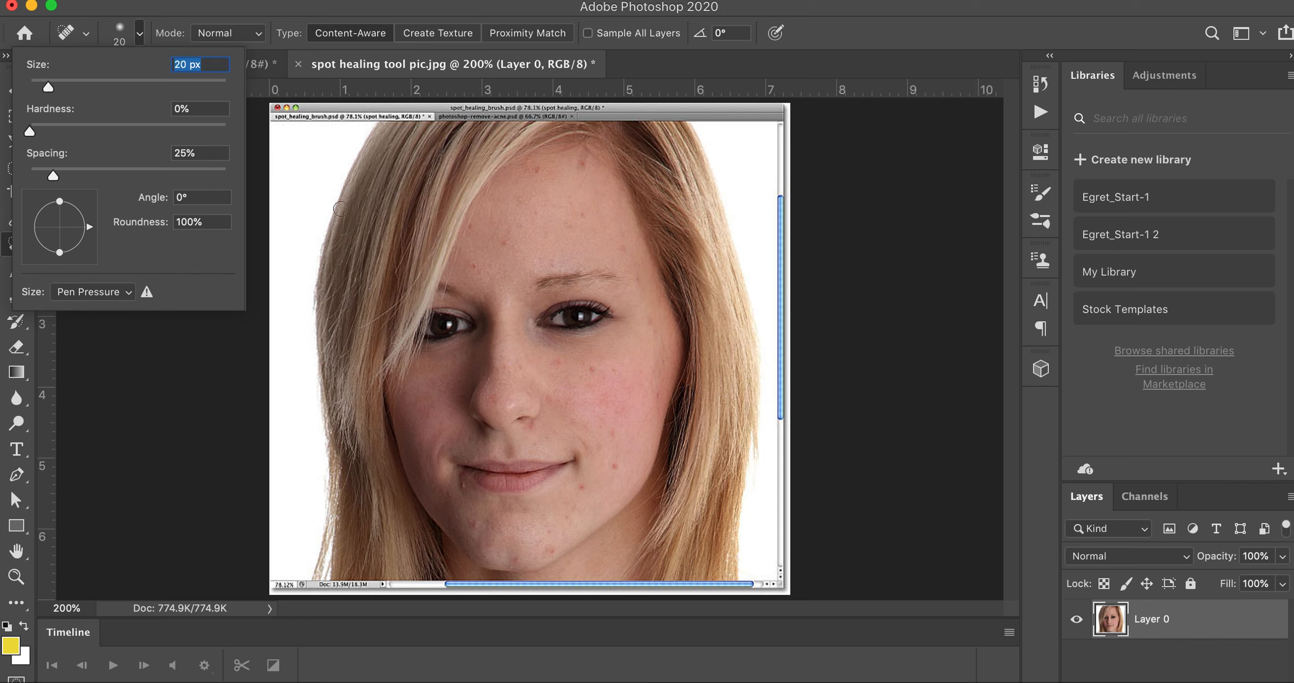
mouse_move(571, 345)
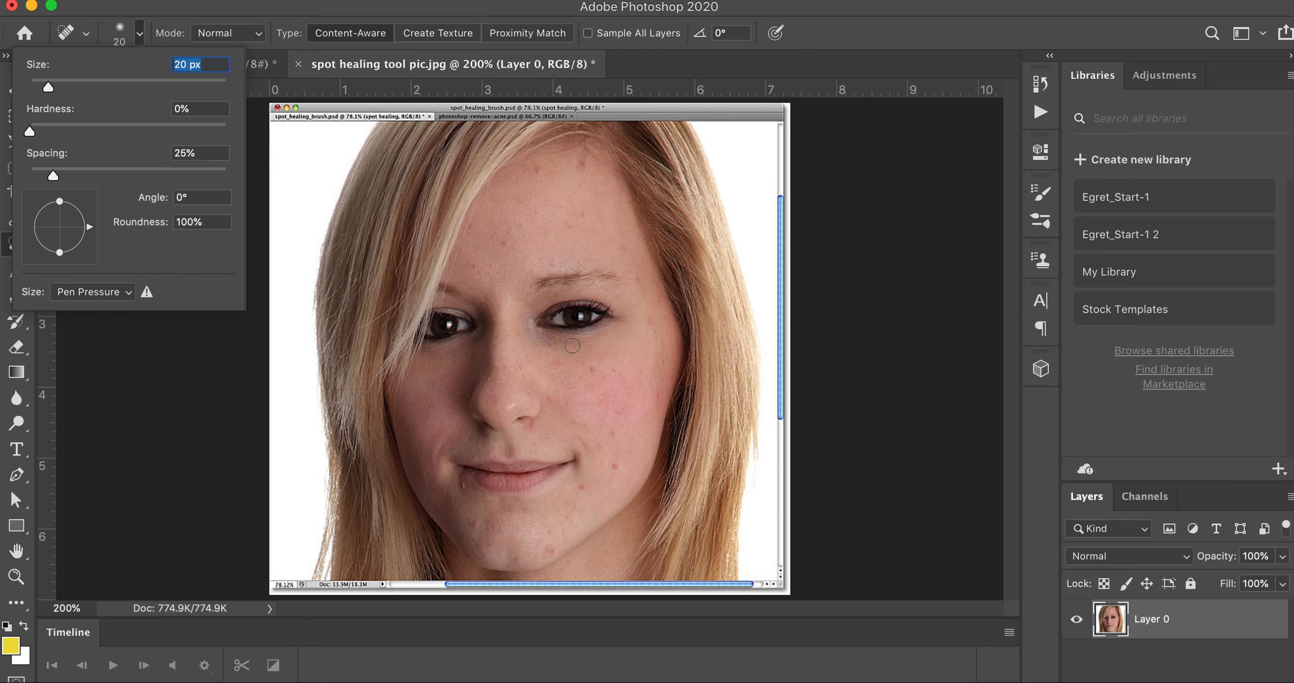
mouse_move(577, 372)
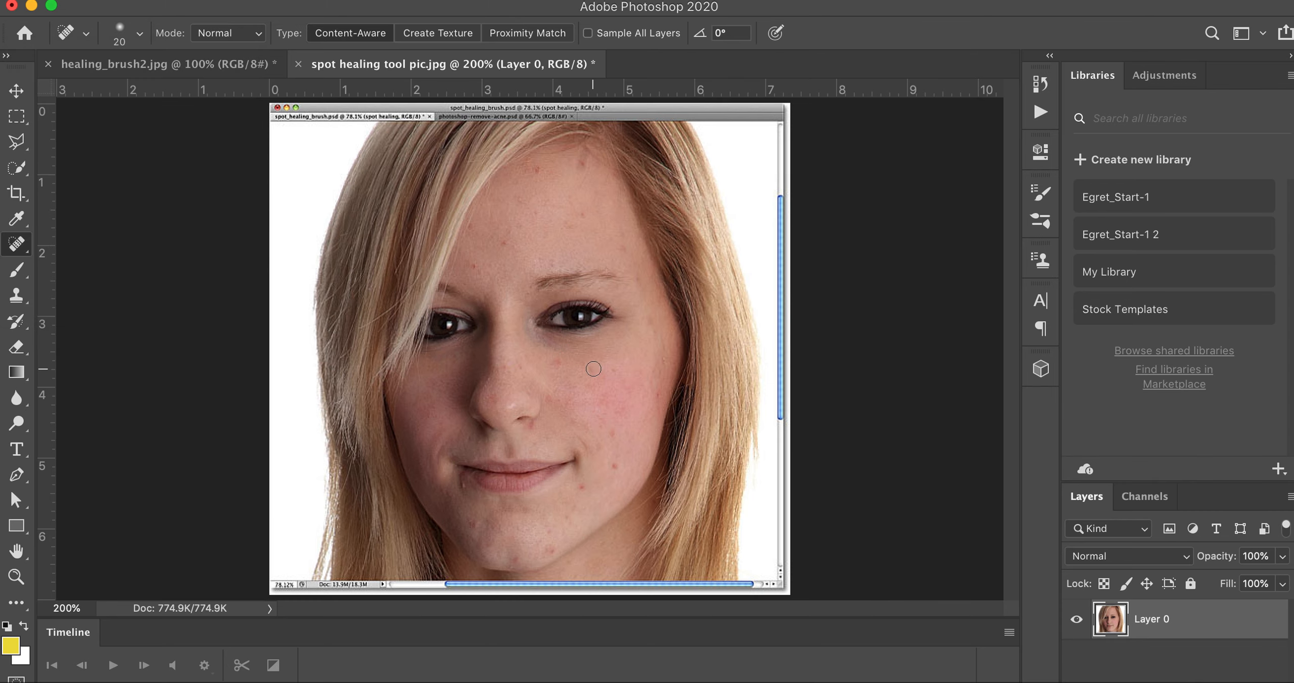
mouse_move(588, 423)
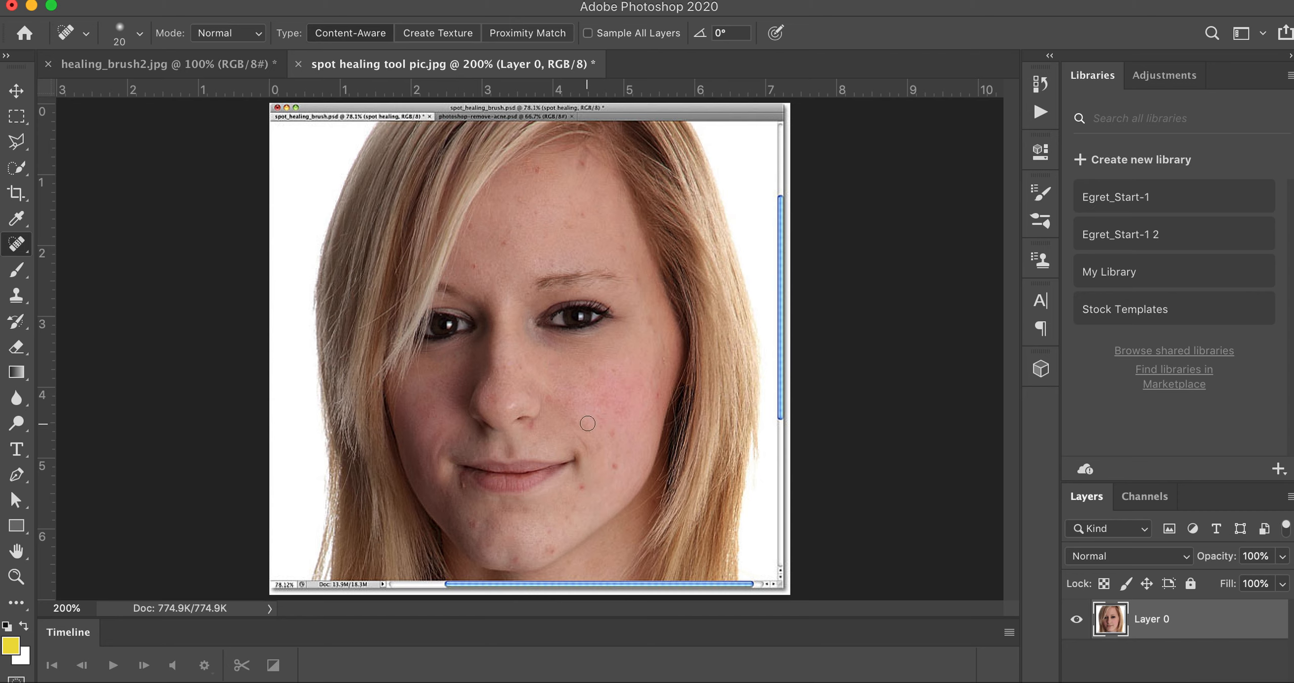
mouse_move(587, 489)
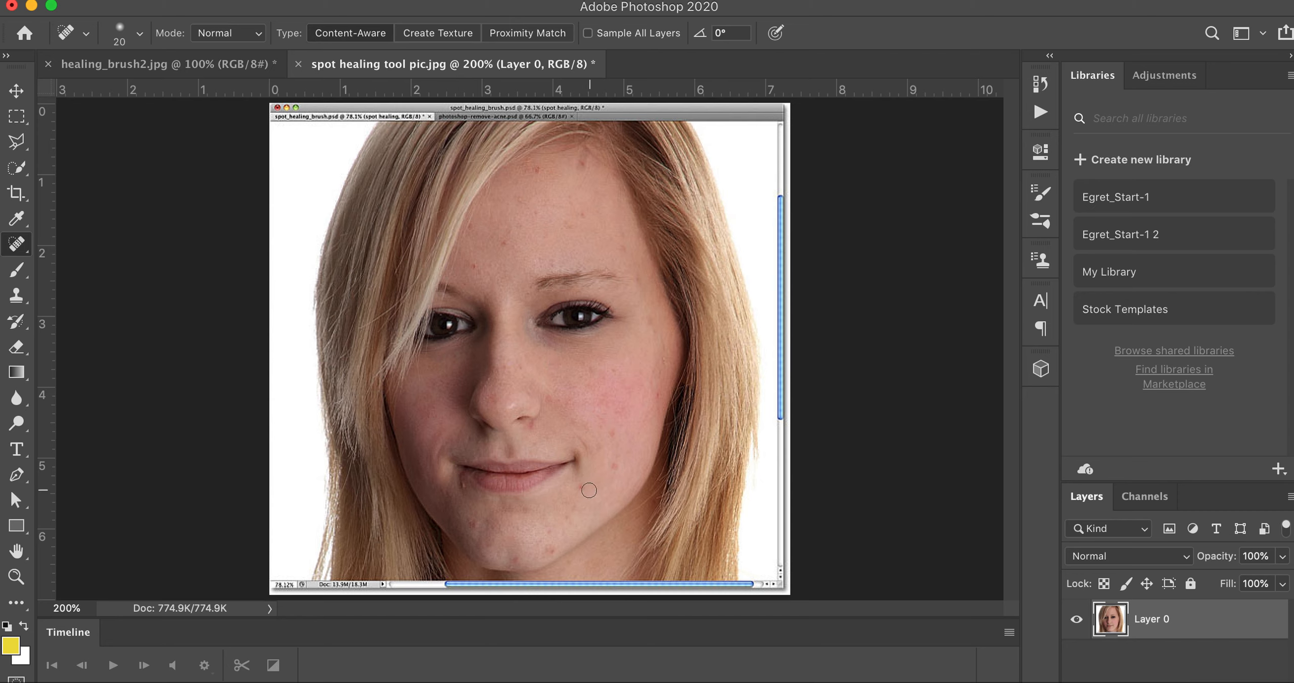
mouse_move(615, 471)
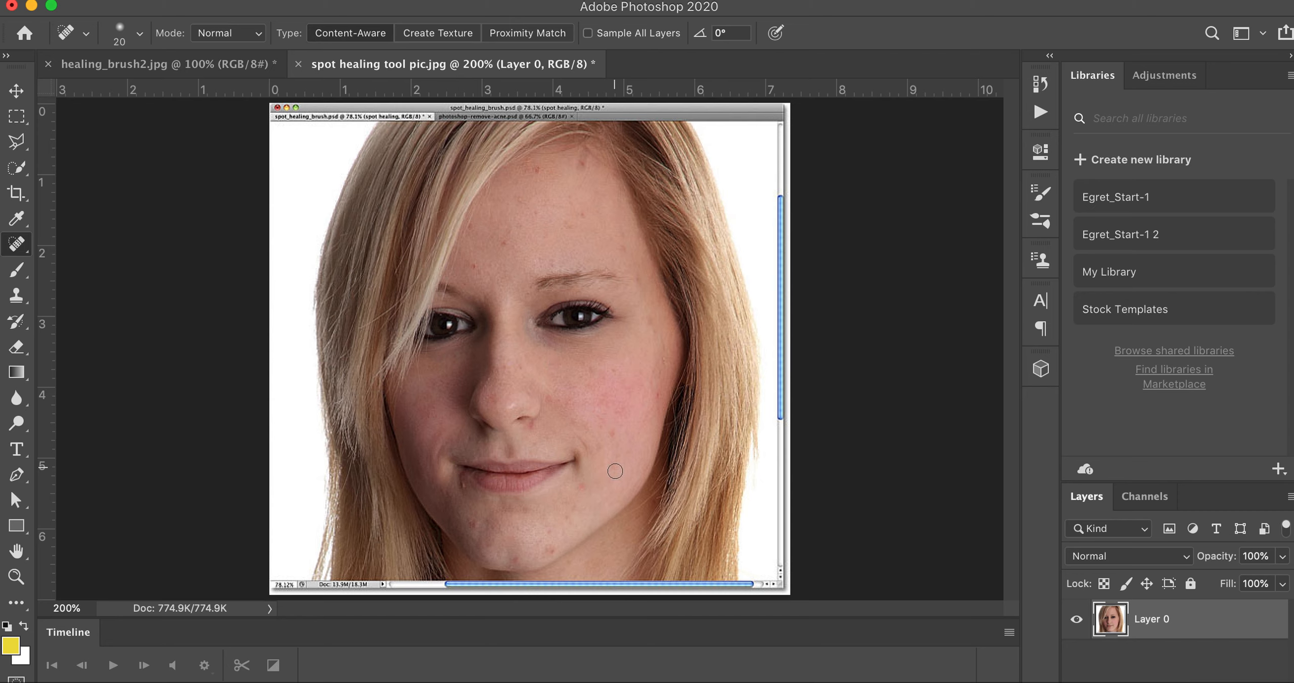
mouse_move(620, 458)
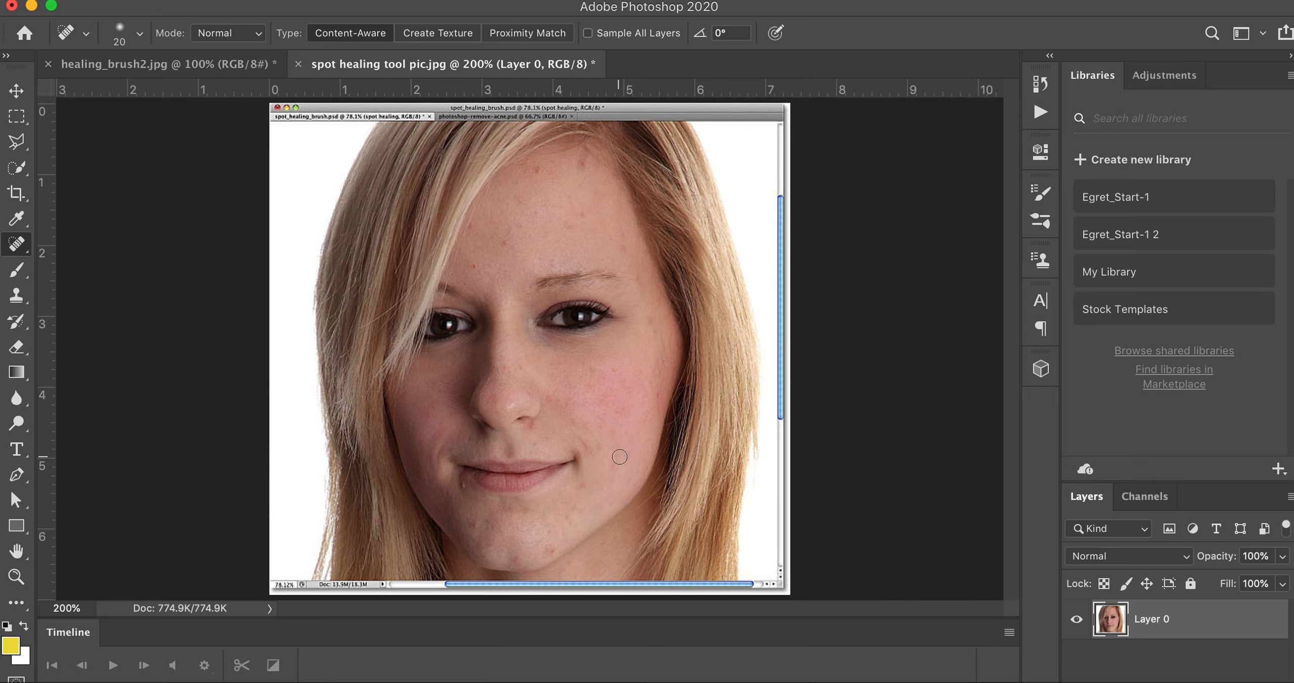
mouse_move(538, 437)
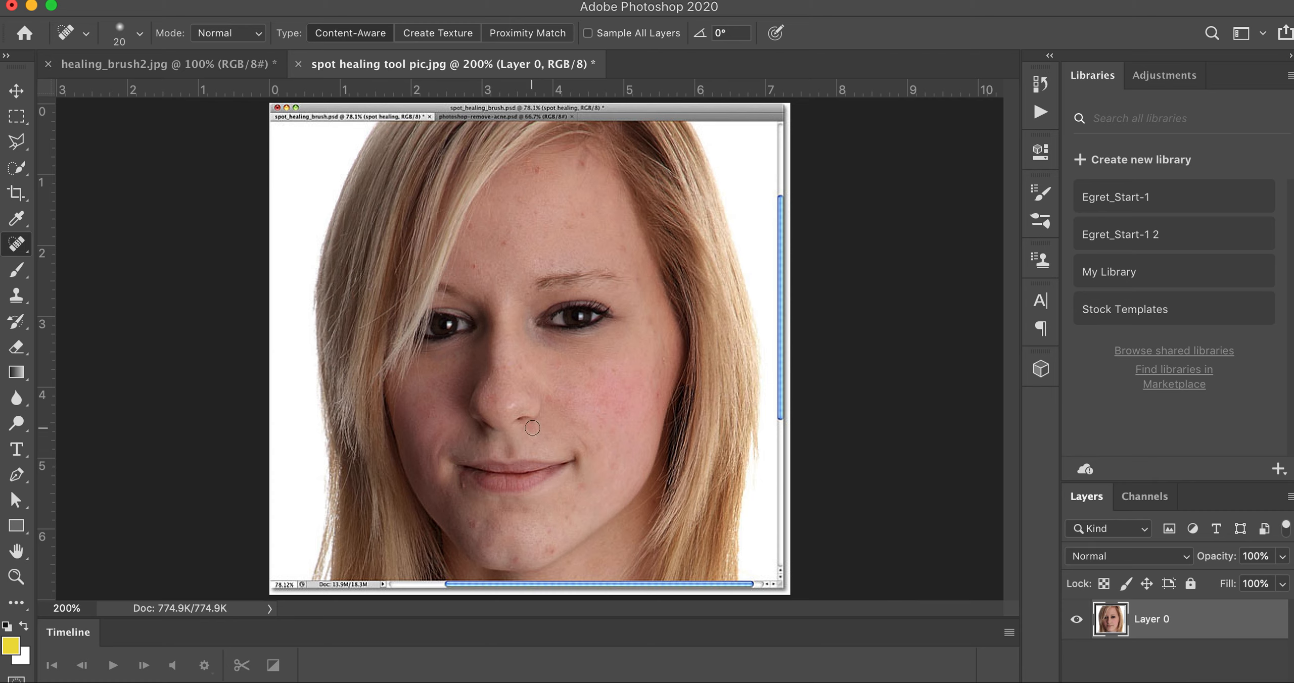
mouse_move(607, 461)
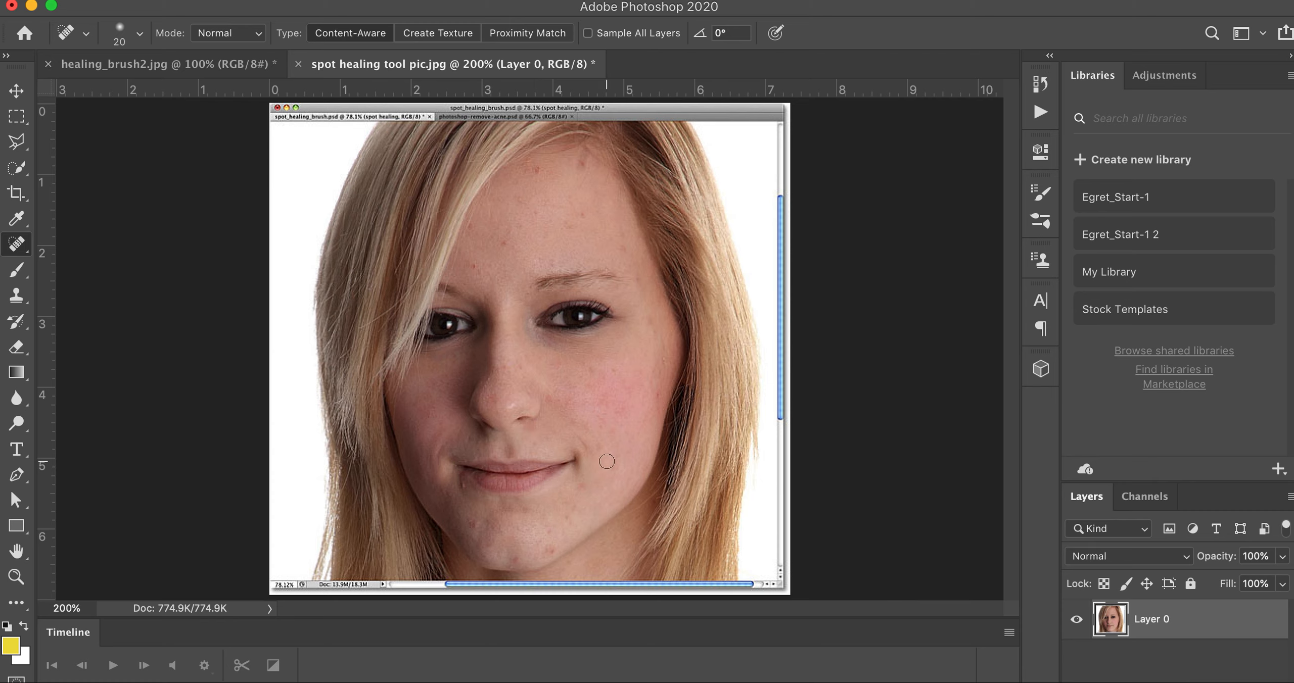
mouse_move(562, 567)
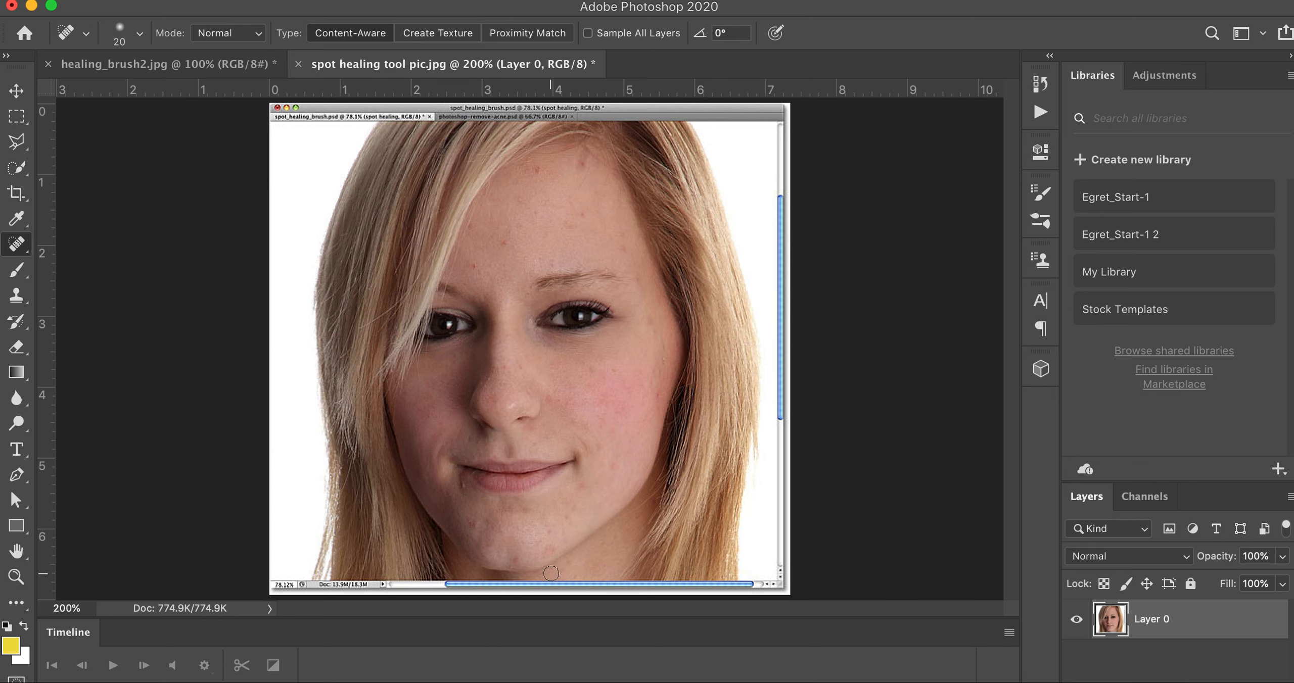
mouse_move(475, 521)
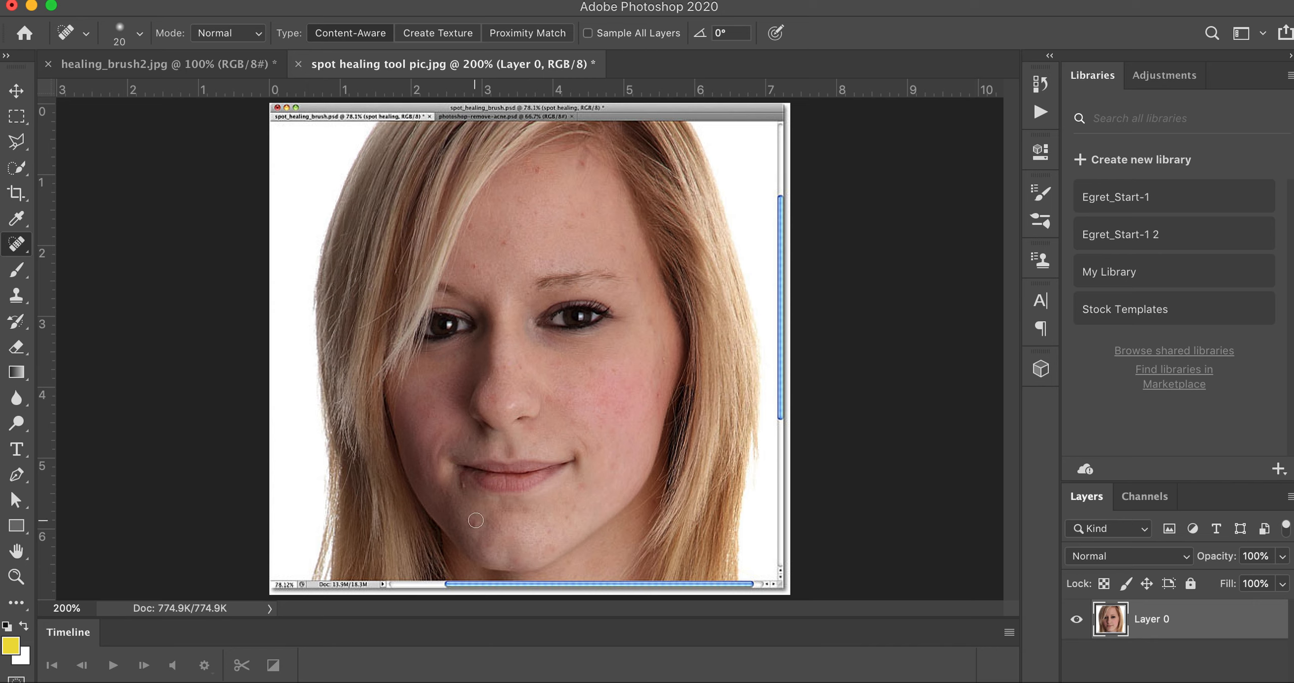
mouse_move(598, 290)
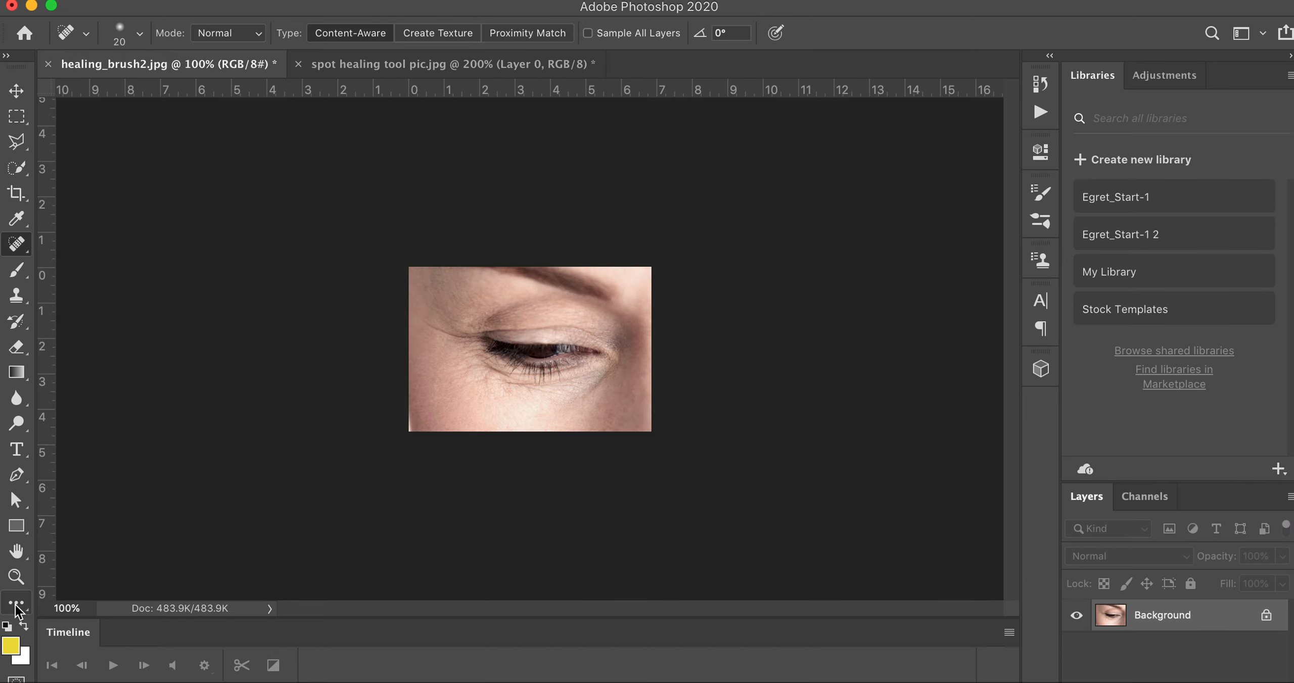
Step: Zoom the healing_brush2.jpg eye close-up to 200% and choose the Healing Brush Tool
left_click(15, 577)
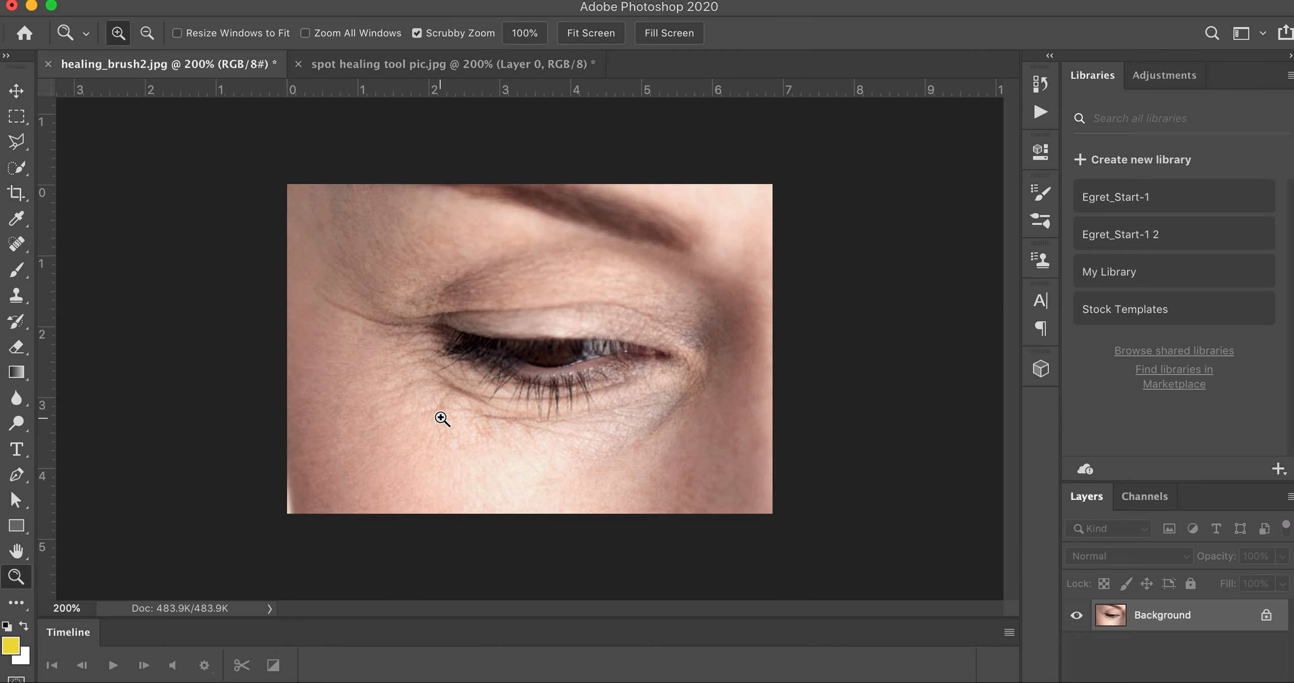
mouse_move(243, 383)
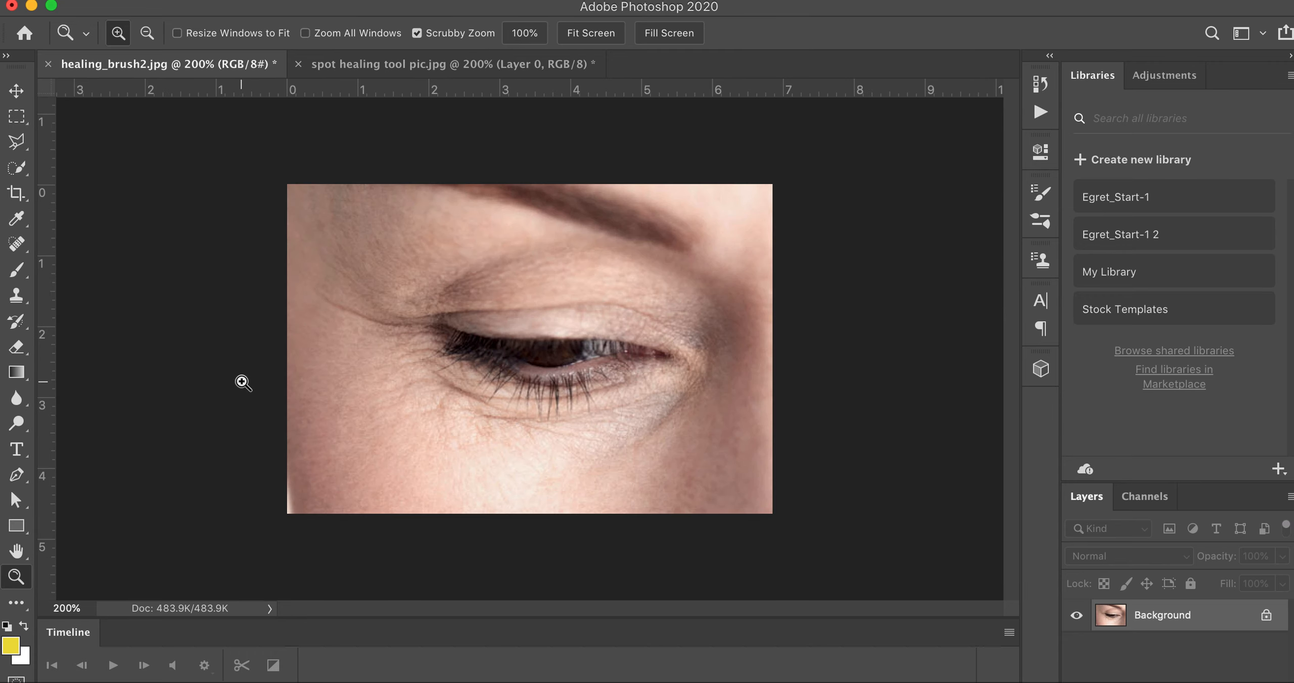
mouse_move(173, 259)
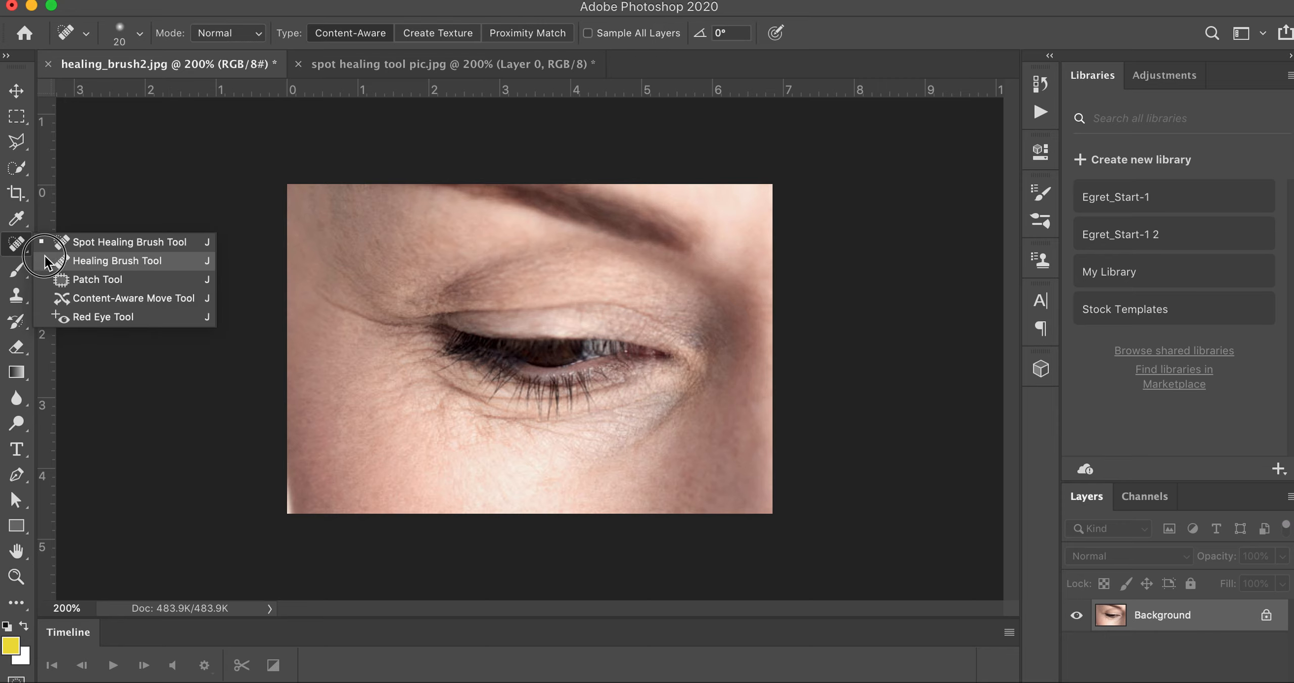
left_click(117, 260)
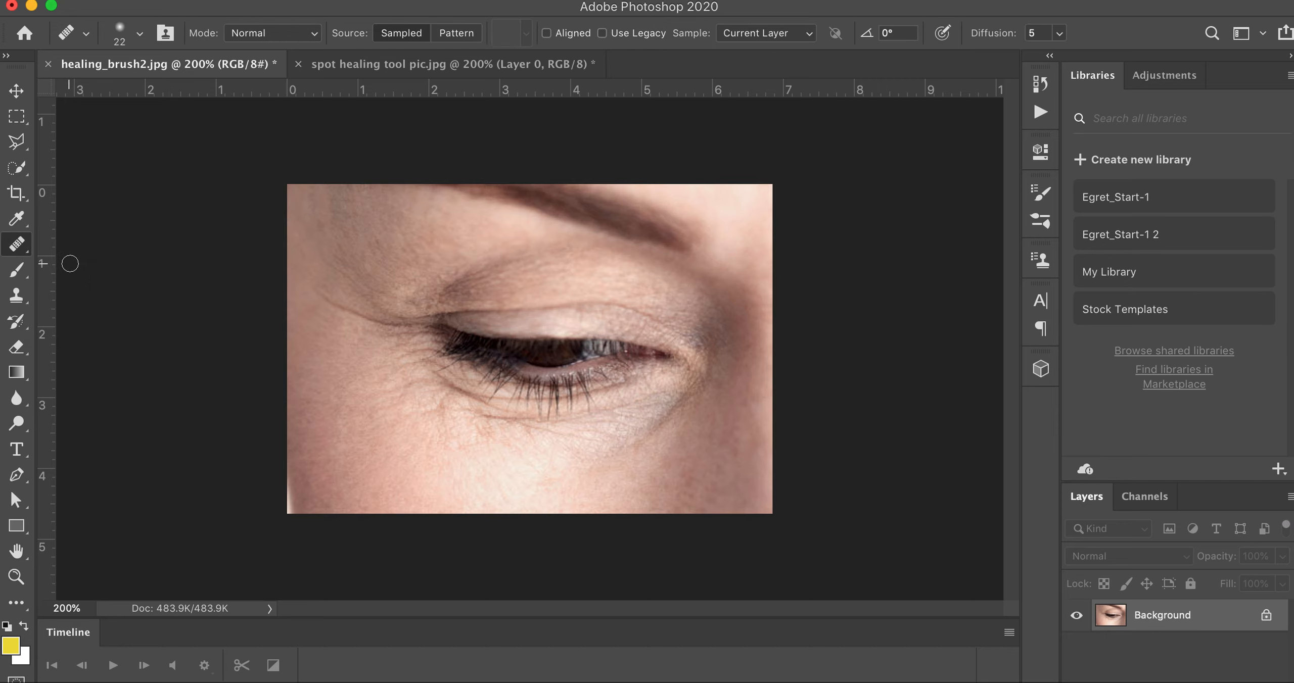
mouse_move(168, 235)
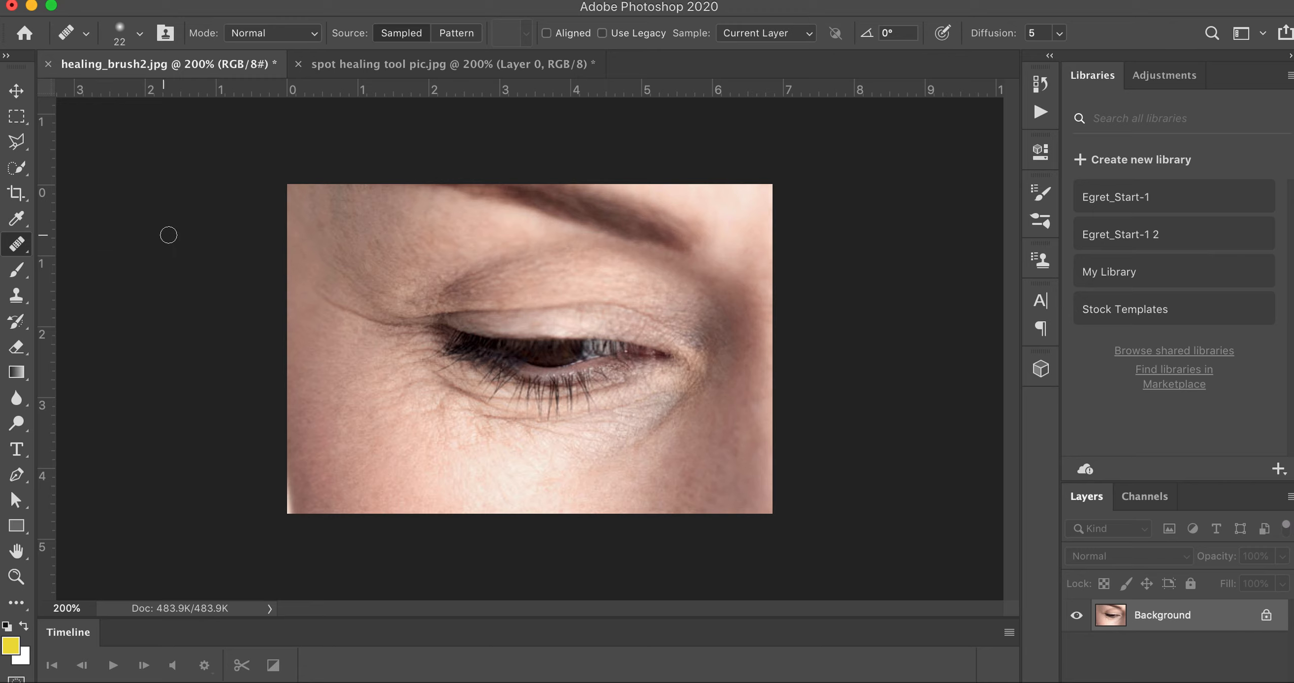
mouse_move(262, 251)
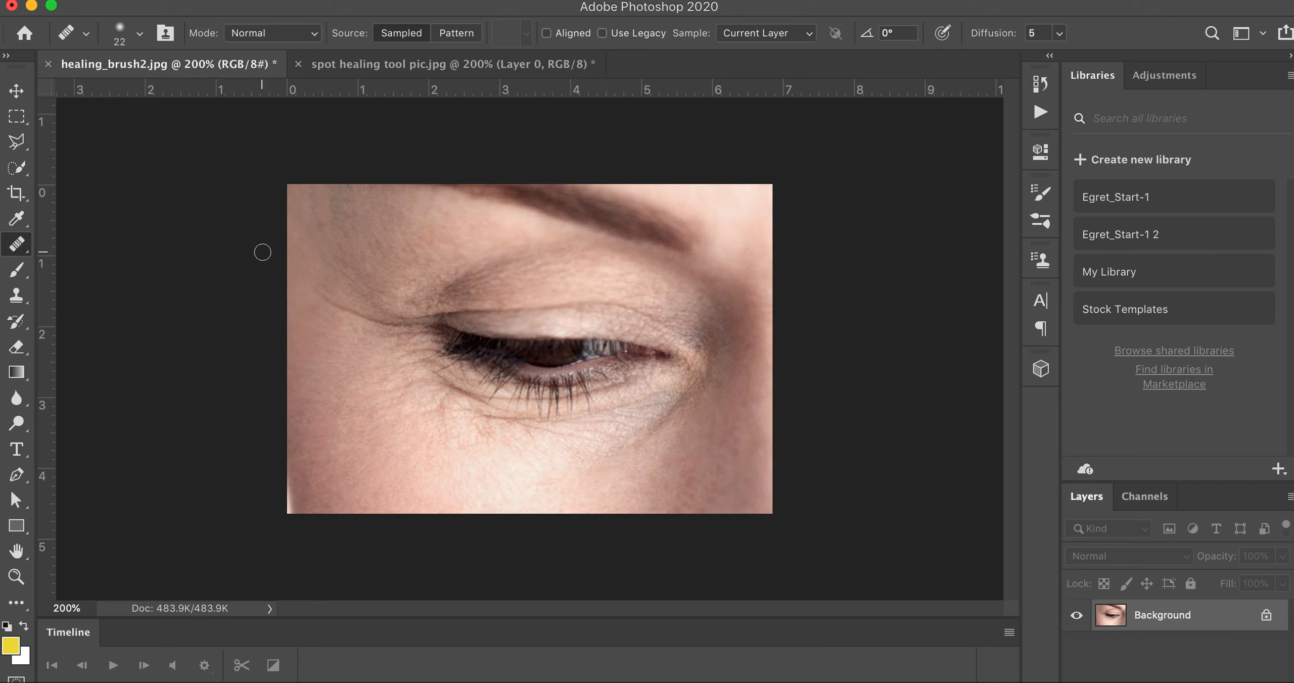
mouse_move(204, 38)
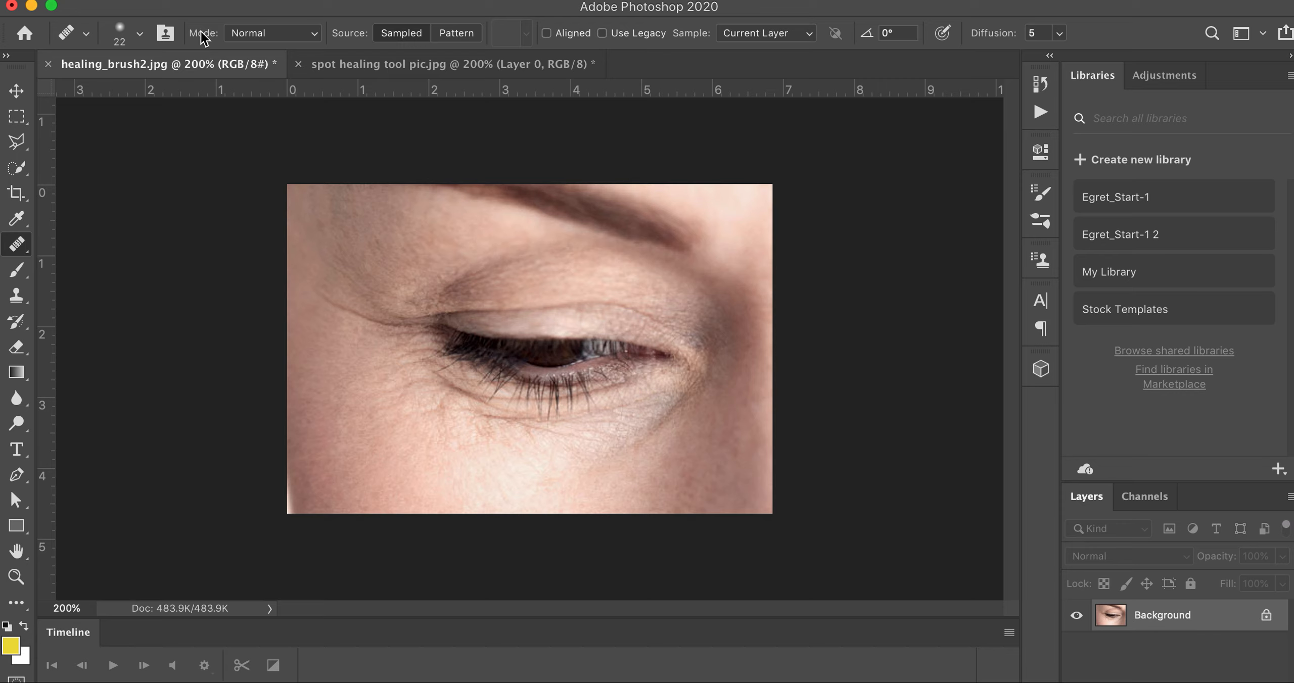
mouse_move(165, 39)
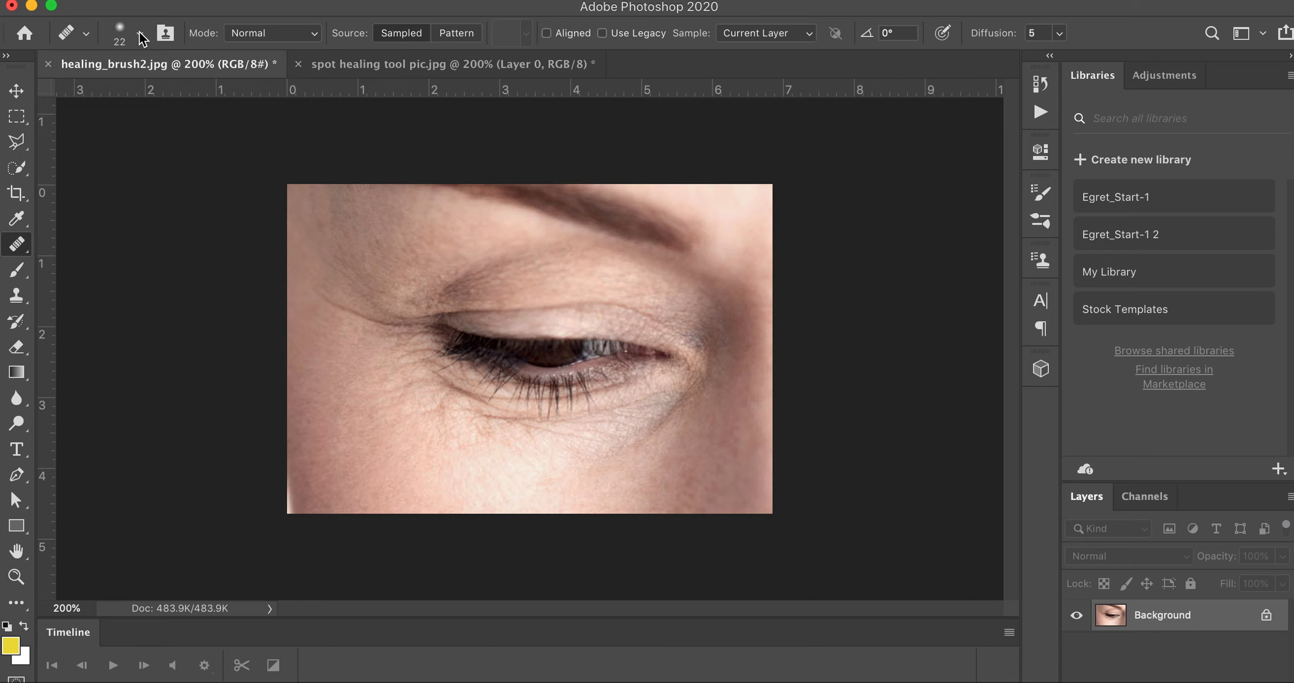
mouse_move(141, 33)
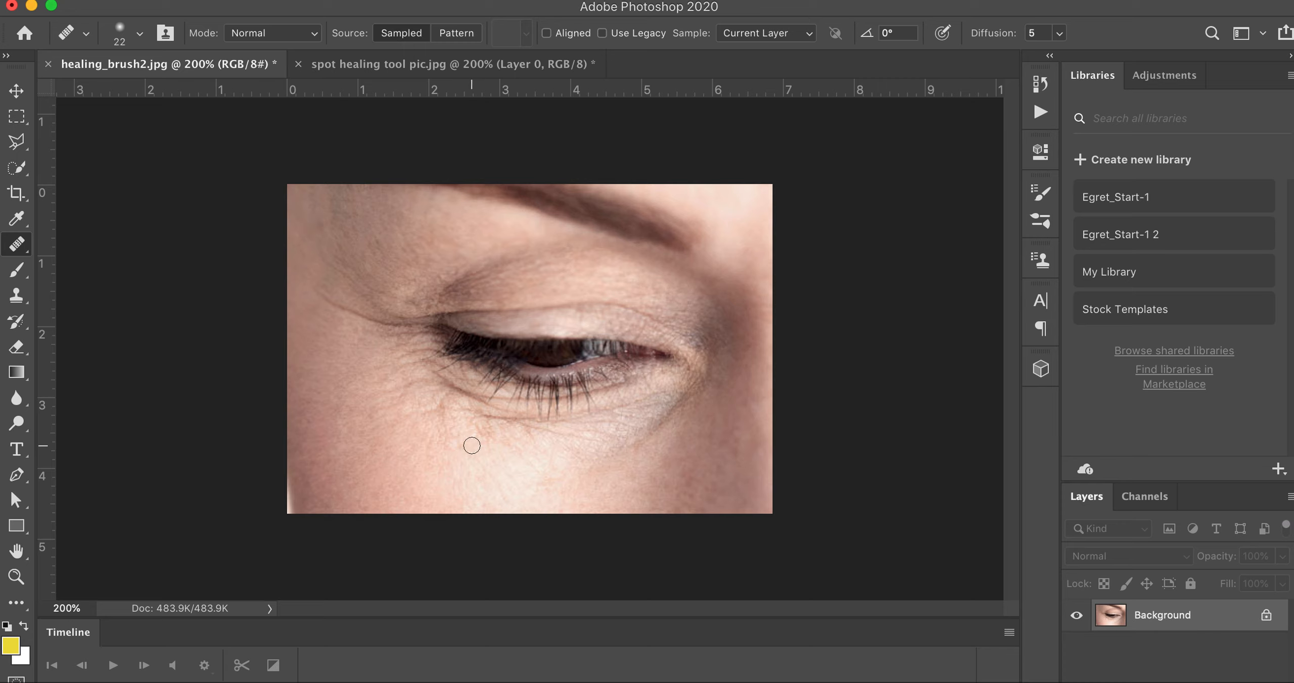
mouse_move(975, 386)
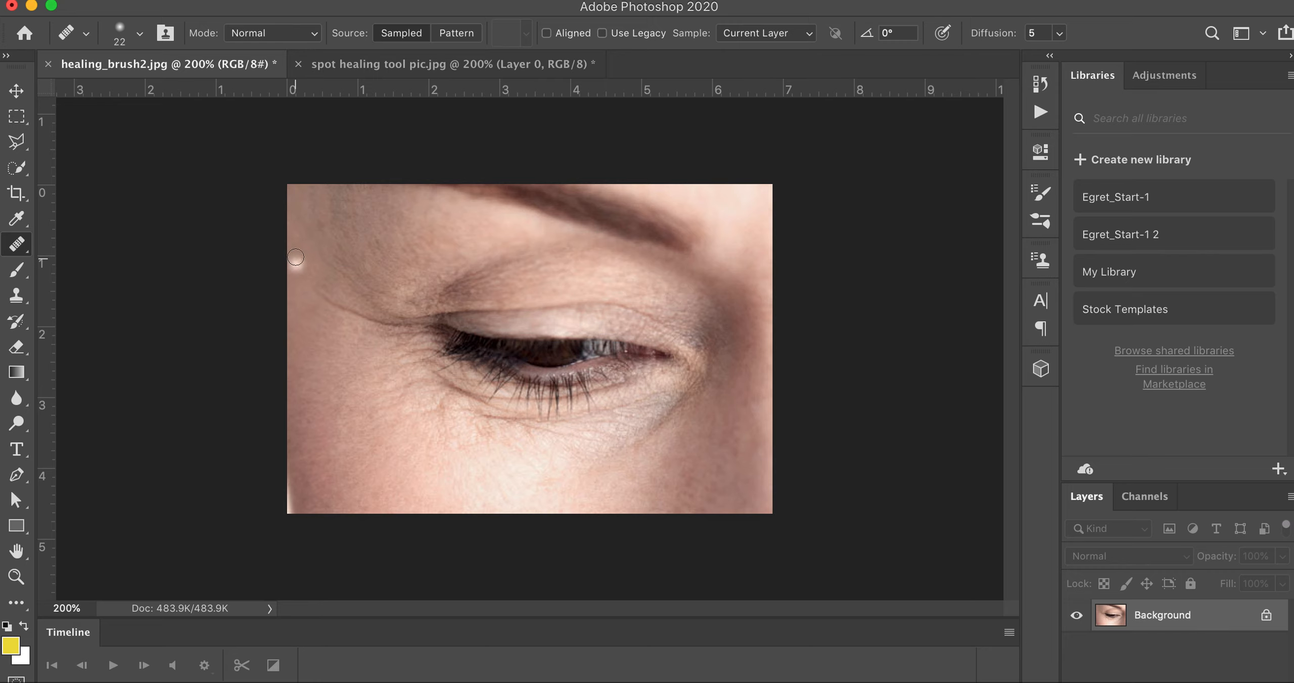
left_click(17, 245)
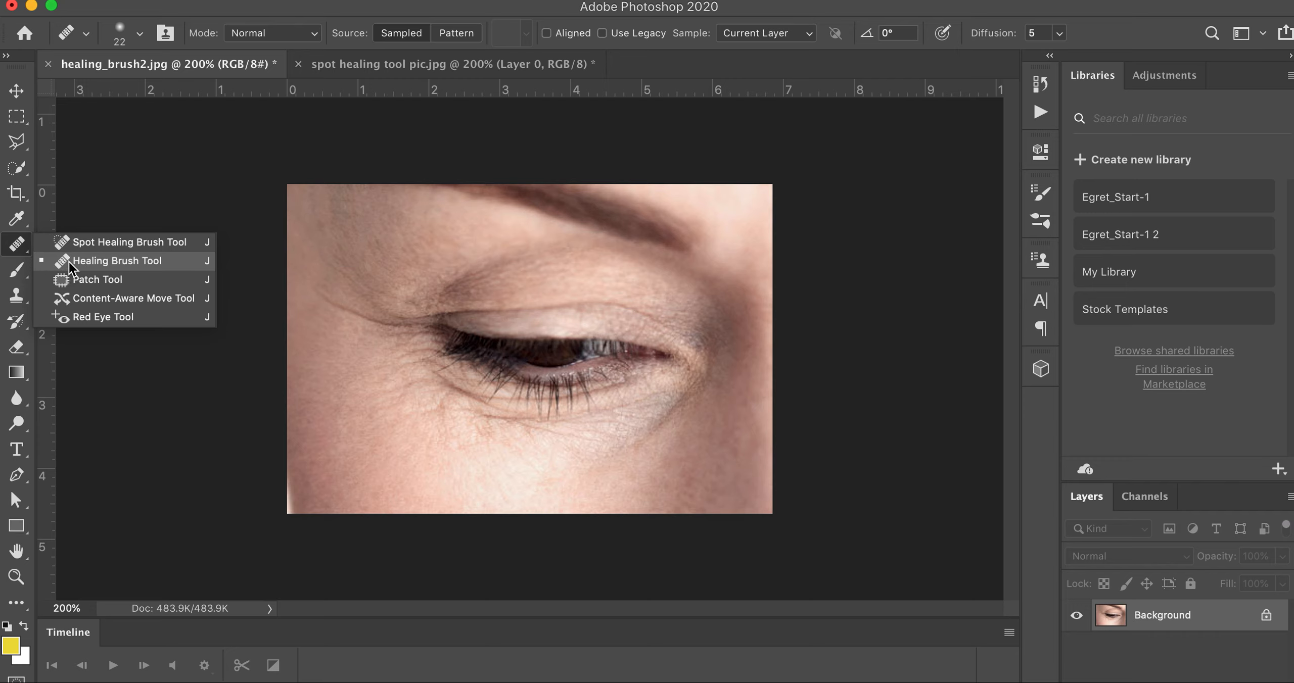
left_click(116, 260)
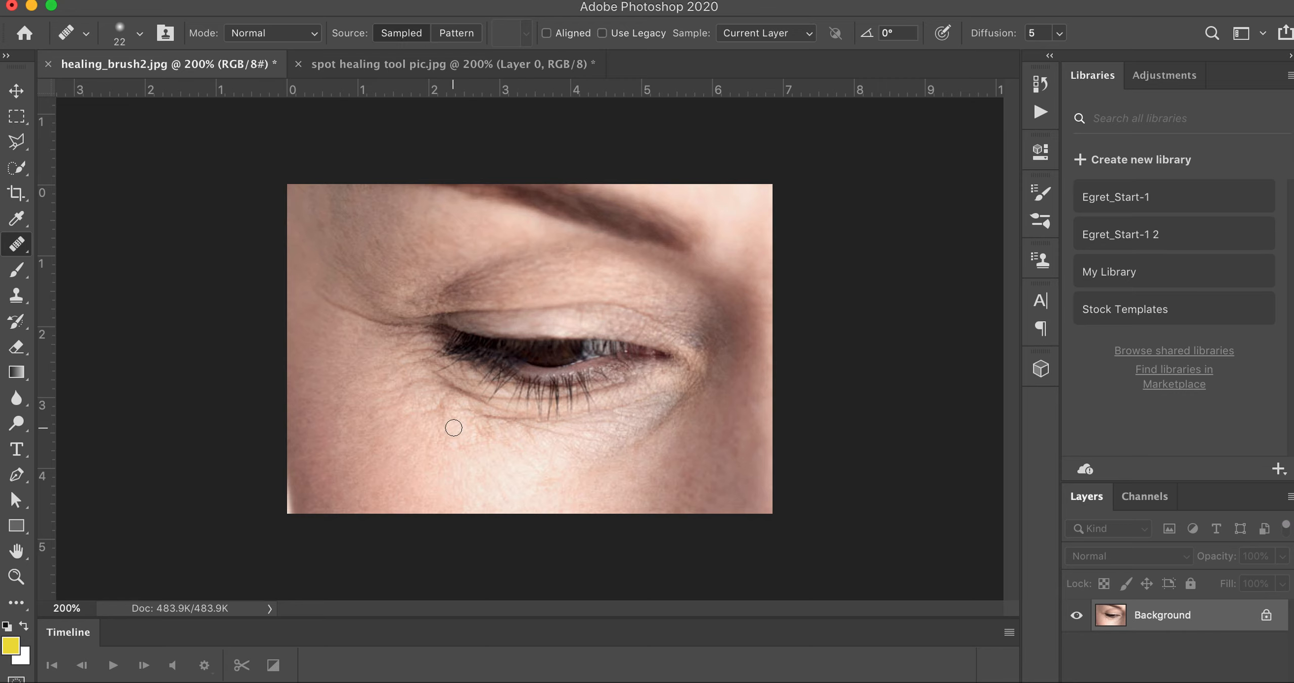
mouse_move(481, 447)
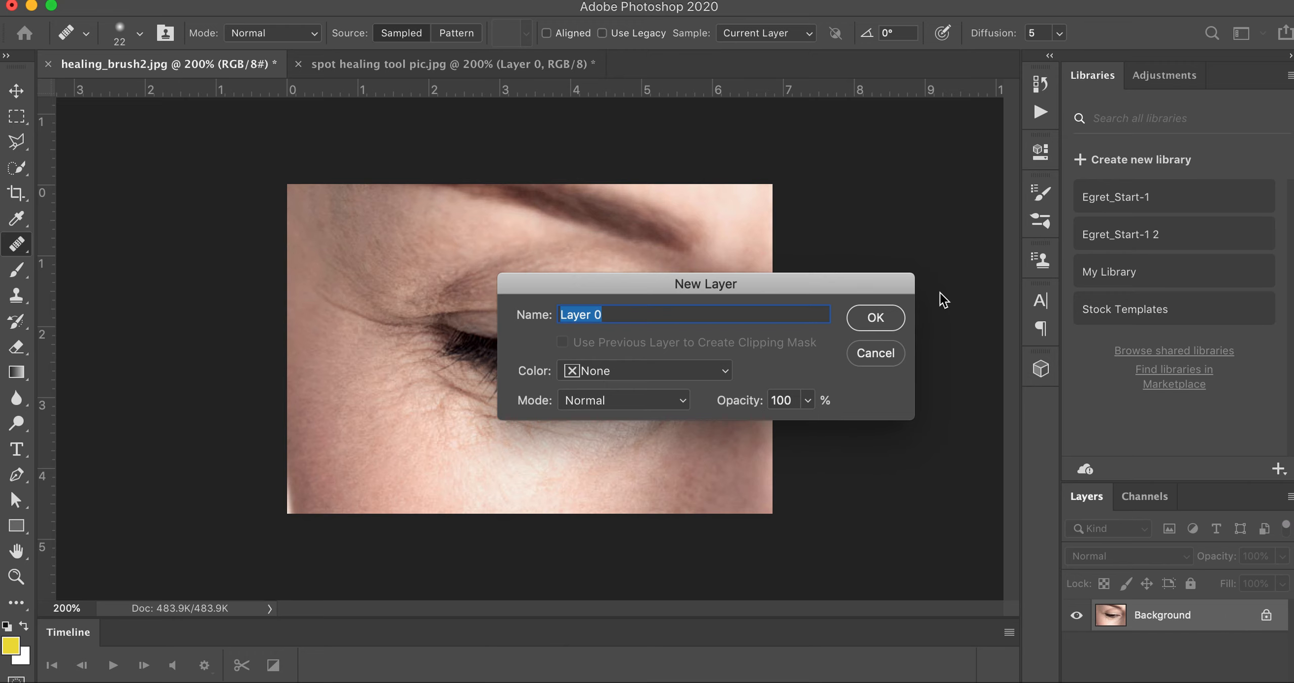
Step: Confirm converting the eye close-up's Background into editable Layer 0
left_click(874, 318)
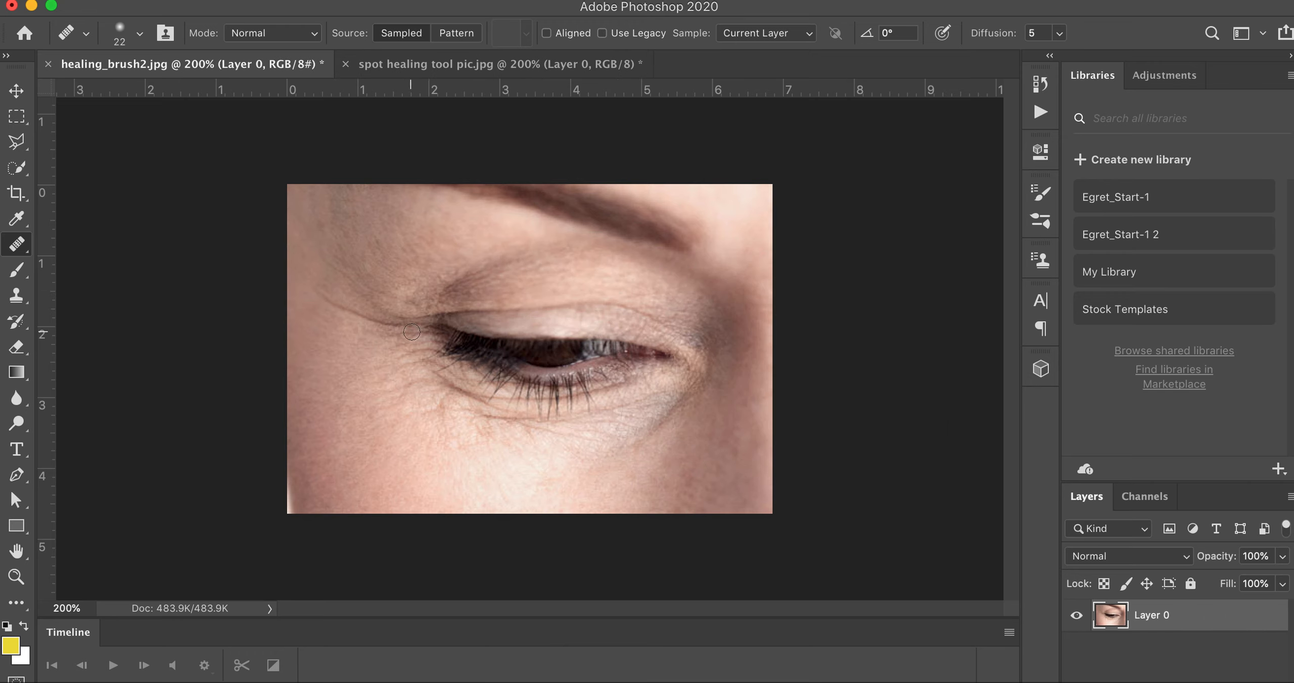
mouse_move(415, 338)
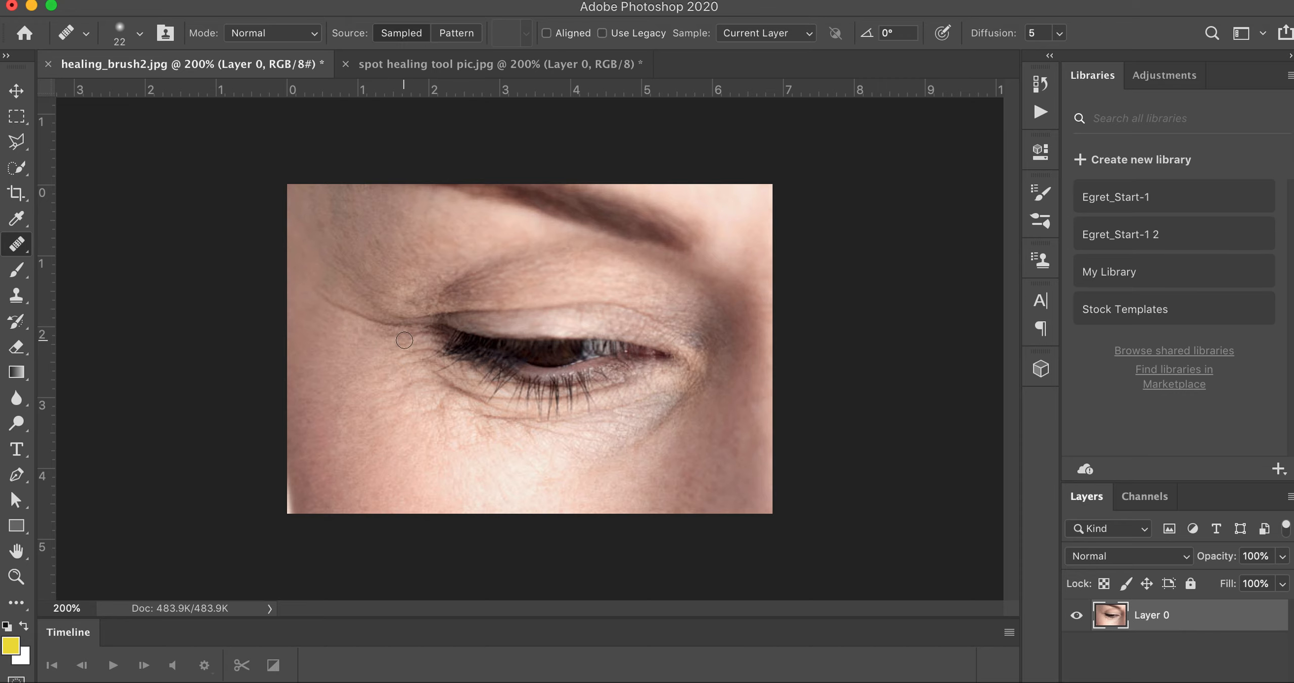
mouse_move(336, 315)
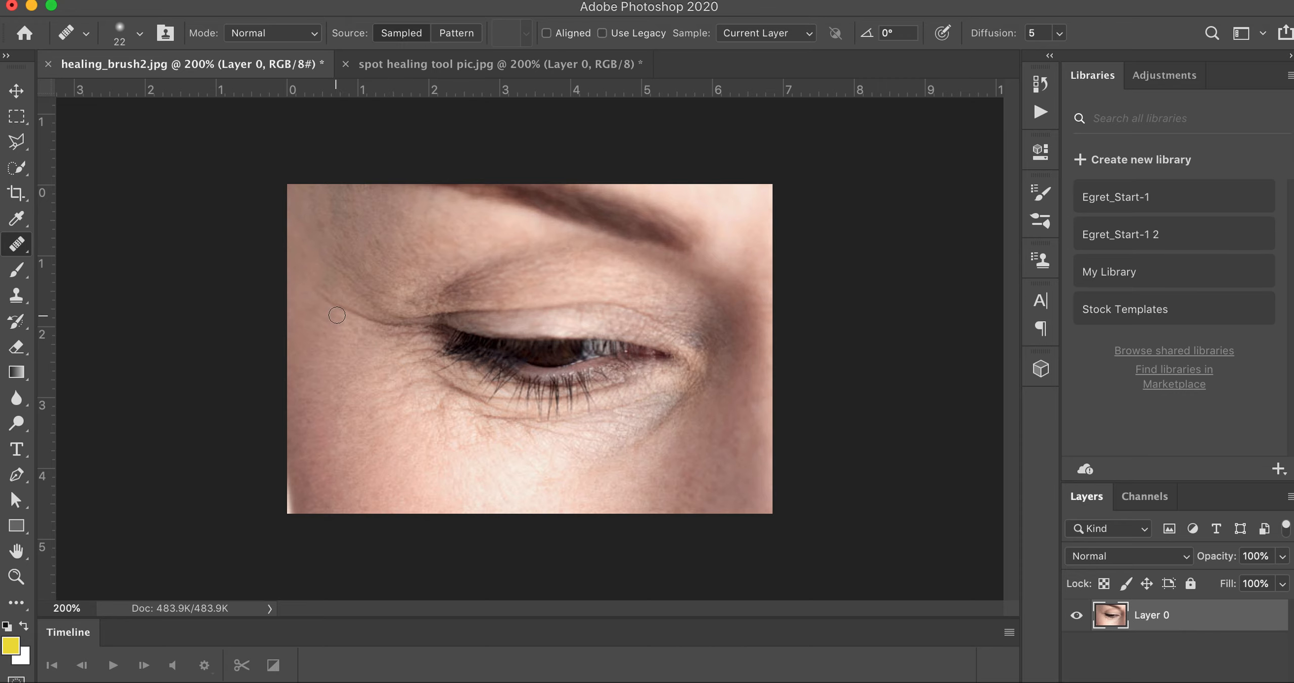
mouse_move(393, 335)
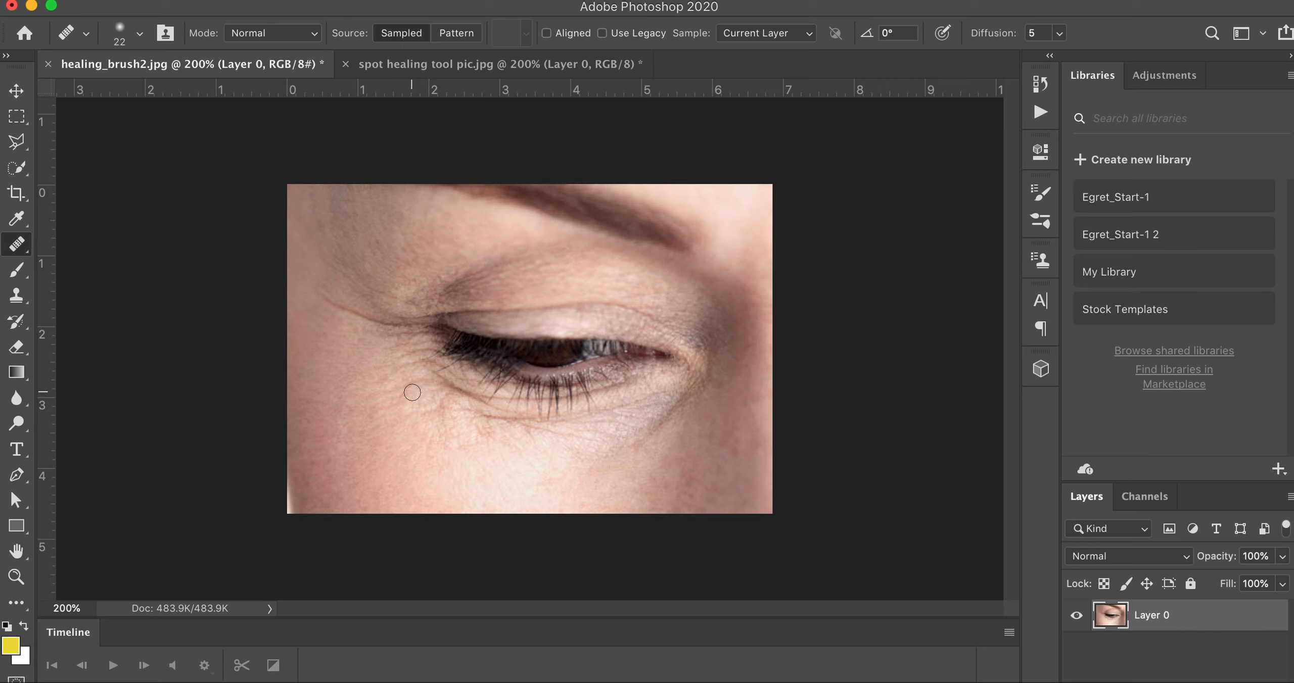
mouse_move(630, 412)
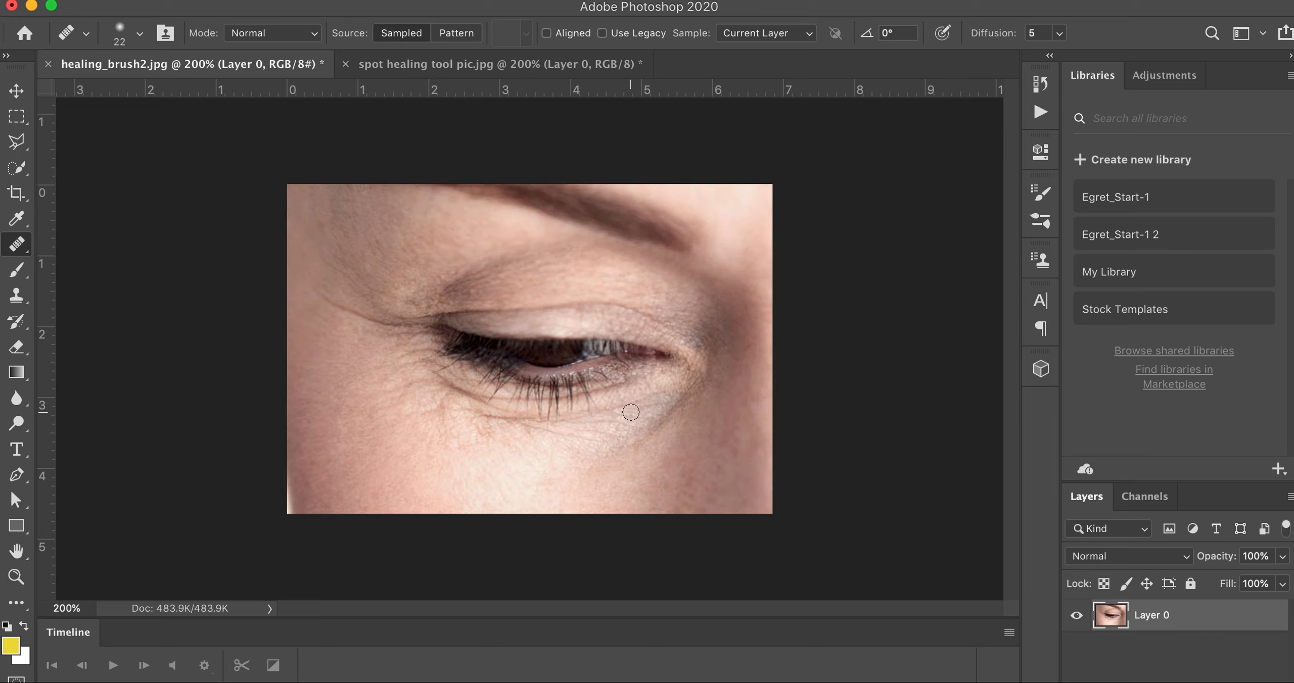
mouse_move(484, 413)
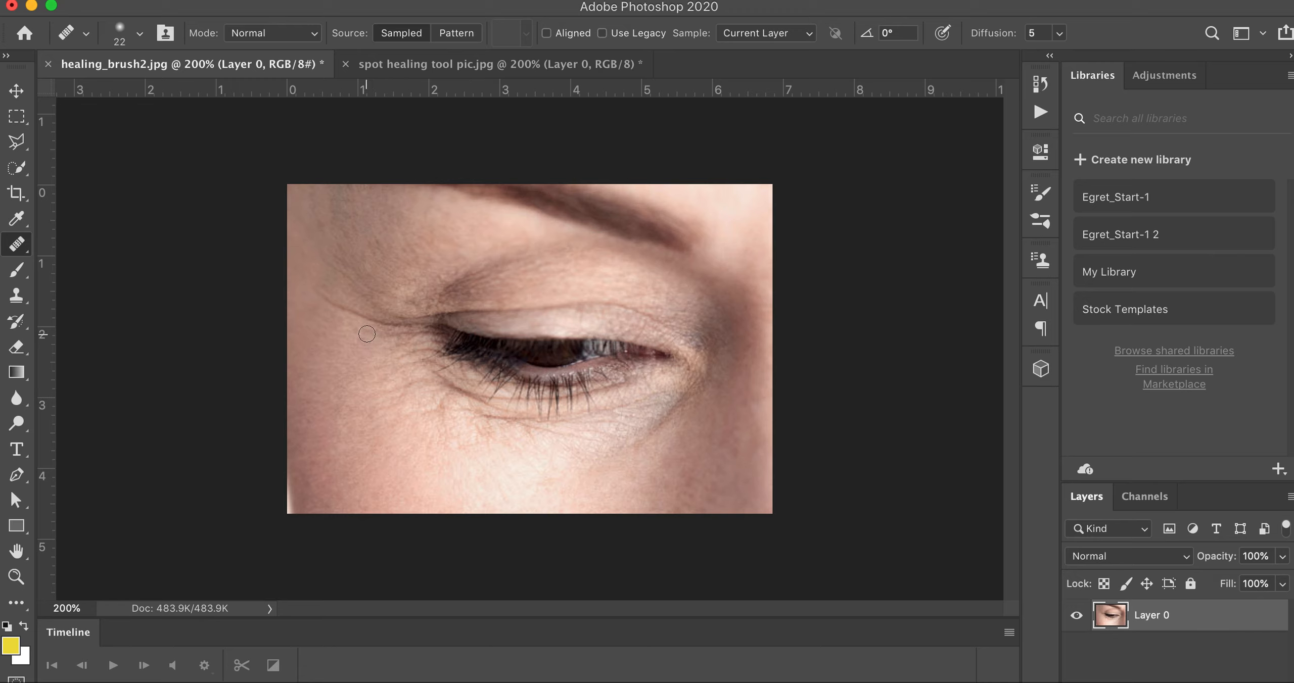
Step: Sample clean skin with the 22 px Healing Brush to soften the crease at the eye's outer corner
left_click(17, 245)
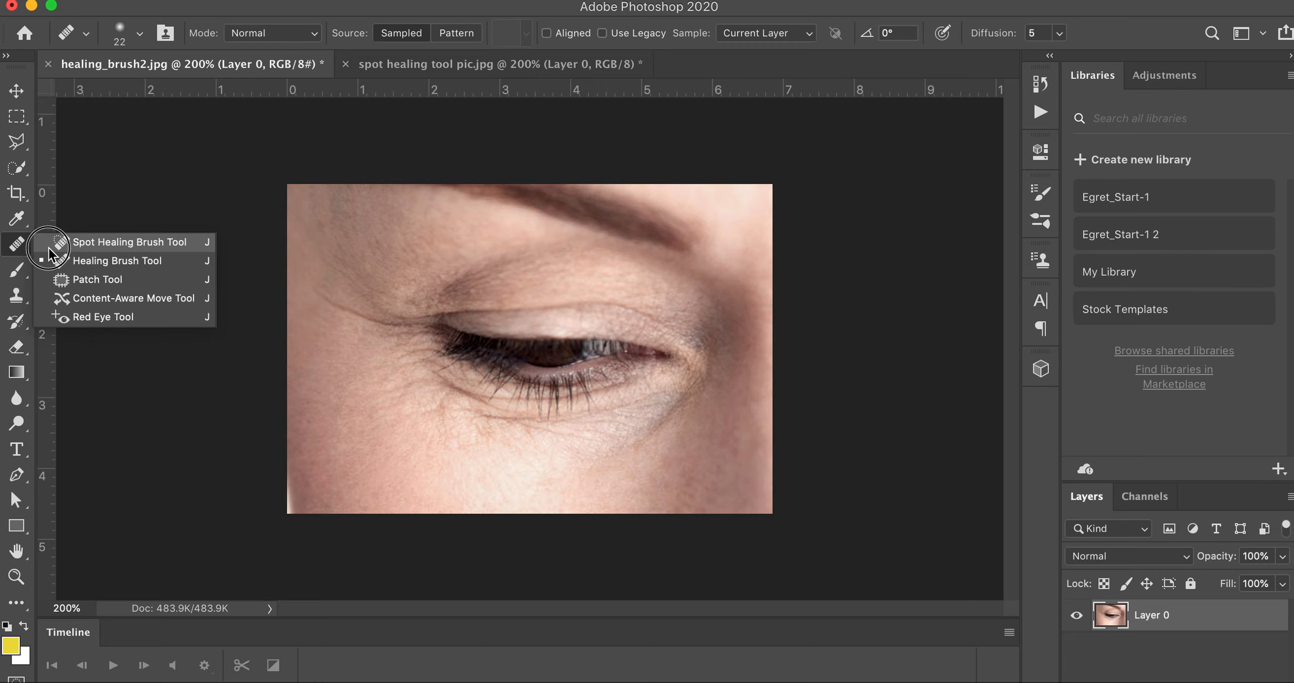
left_click(129, 242)
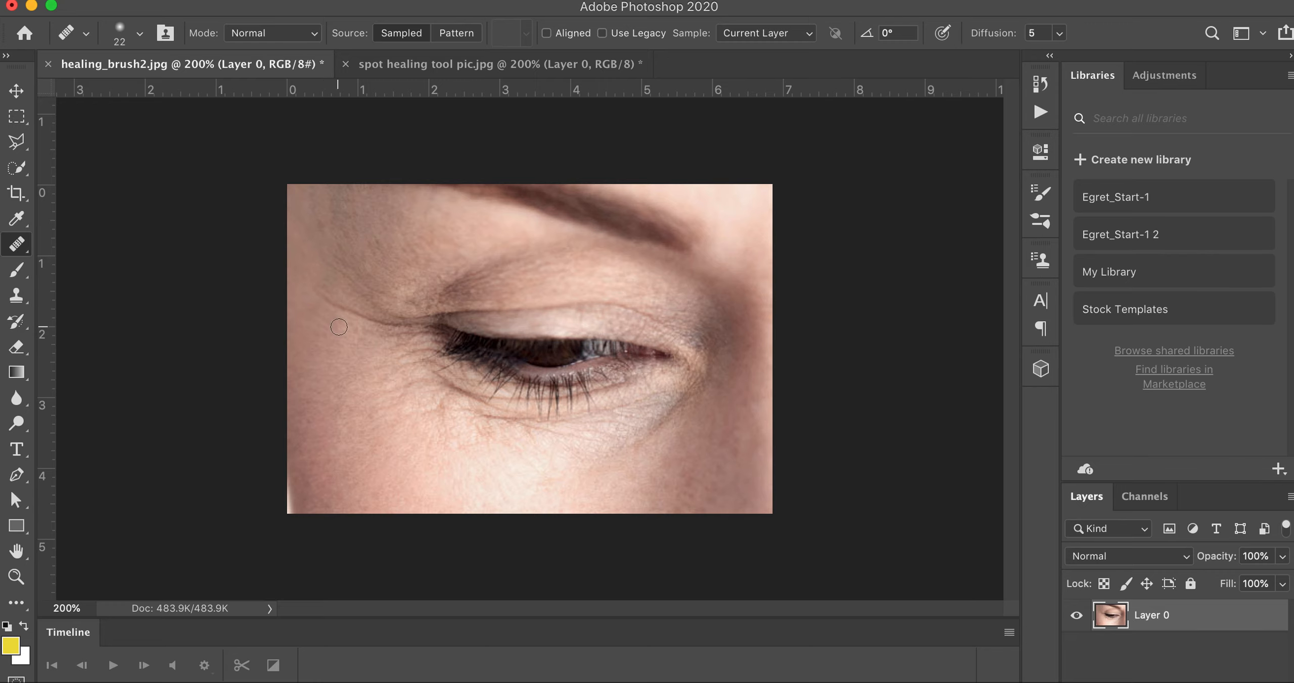
mouse_move(356, 330)
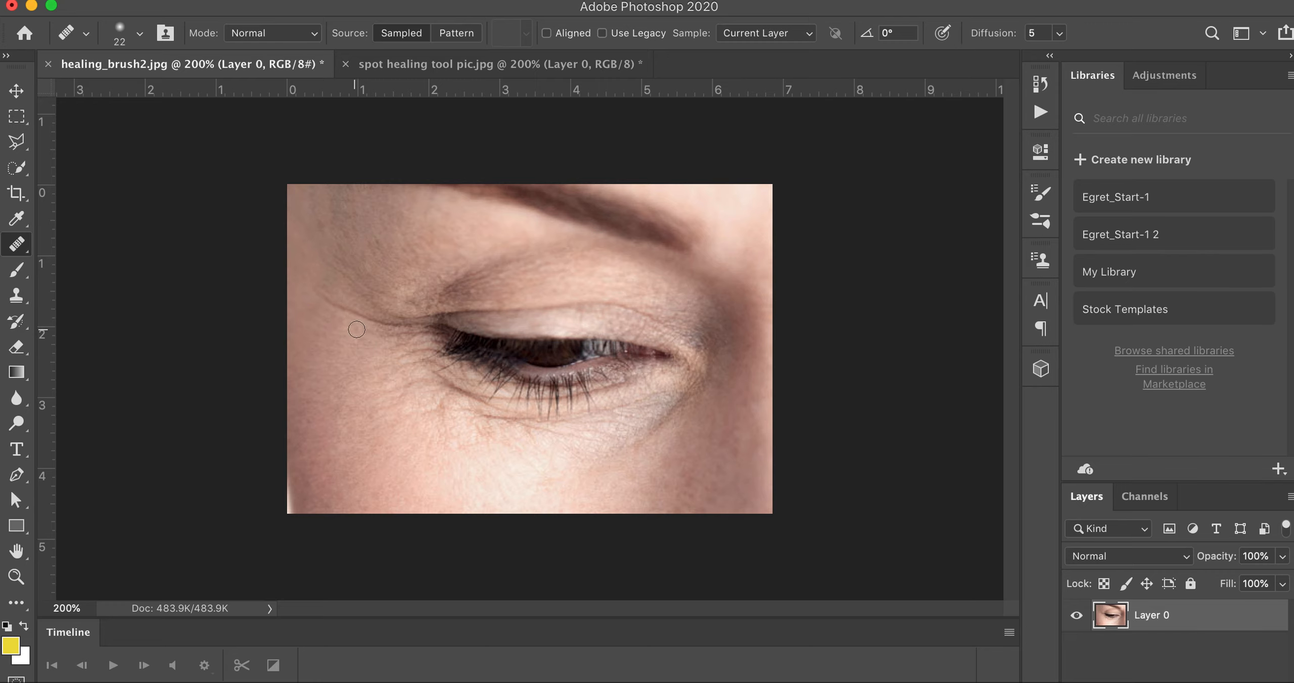
mouse_move(362, 327)
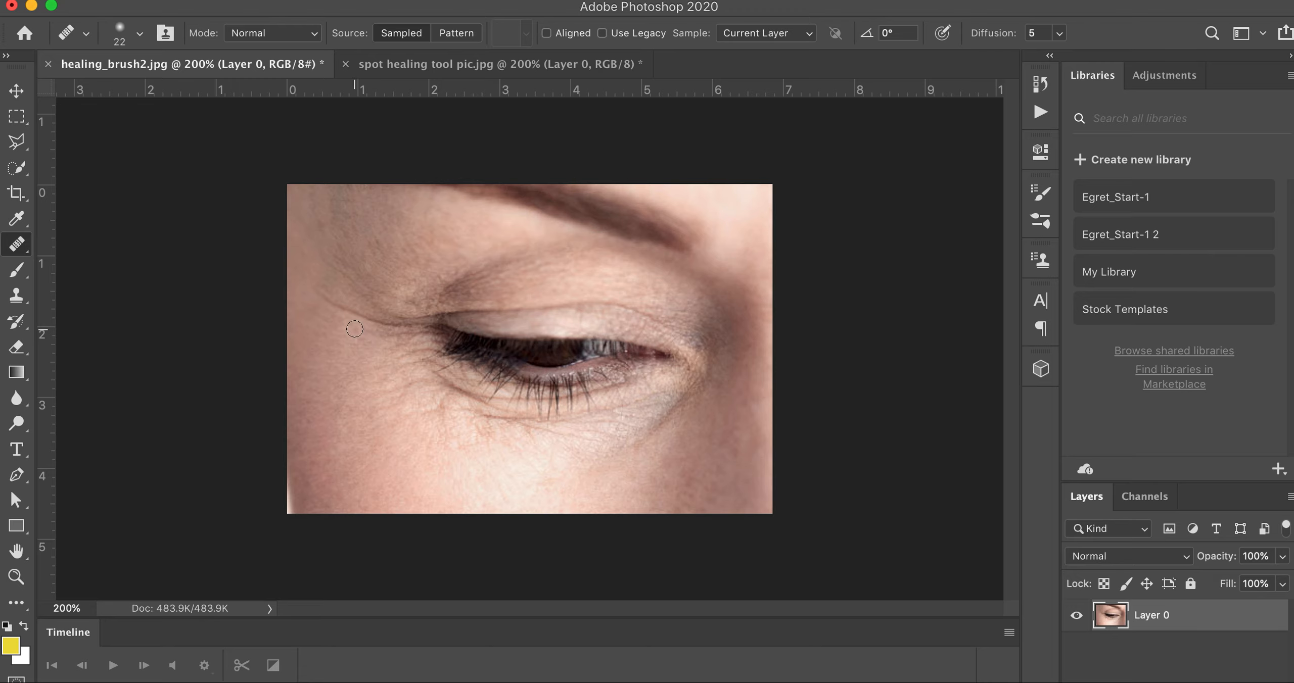
mouse_move(349, 327)
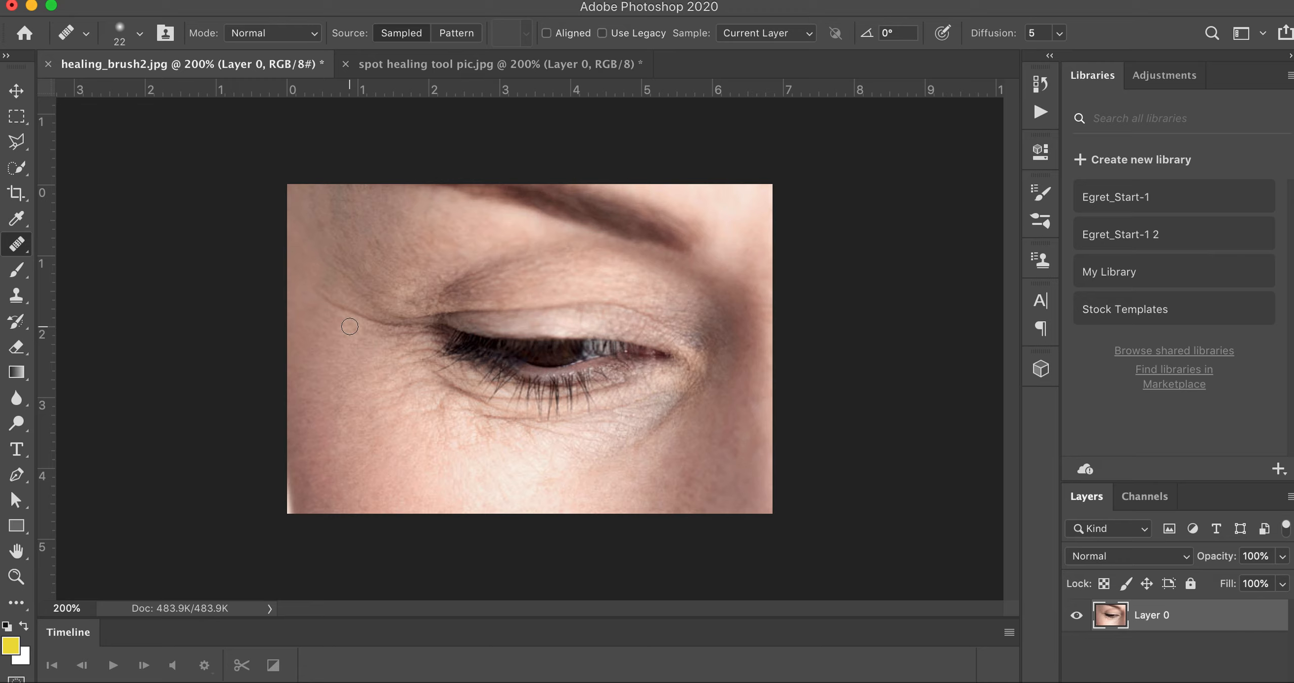
mouse_move(378, 331)
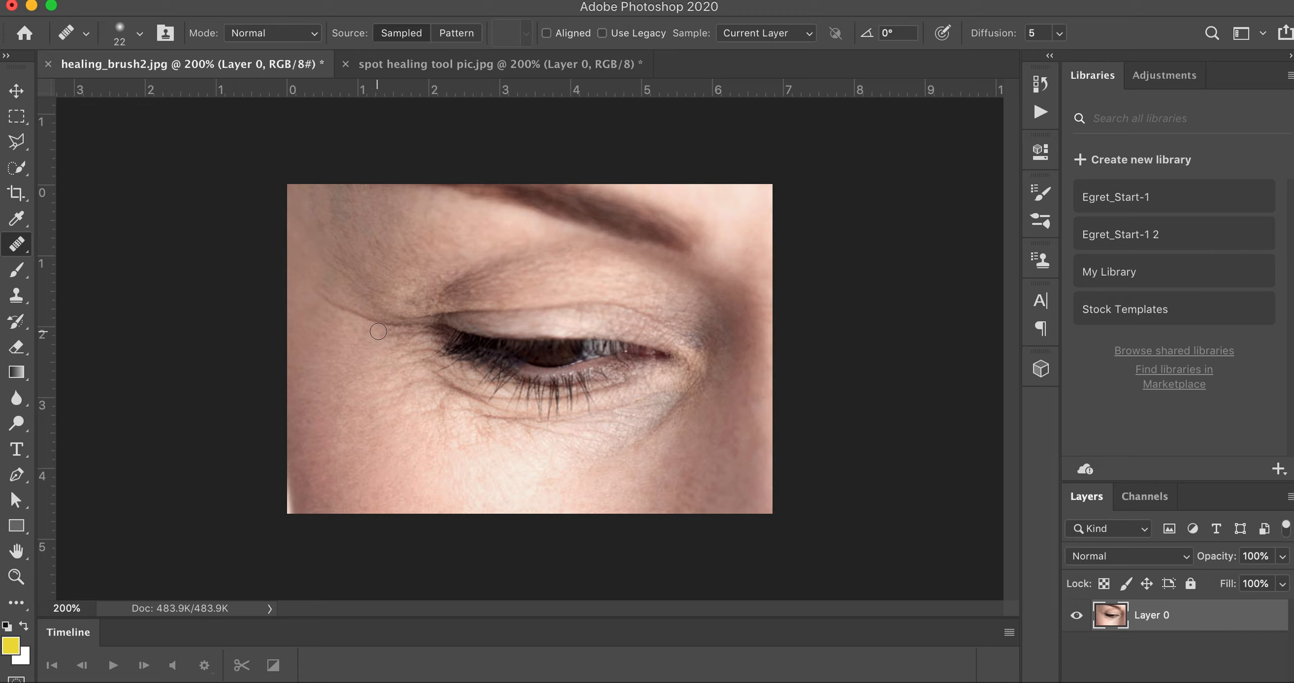
mouse_move(403, 327)
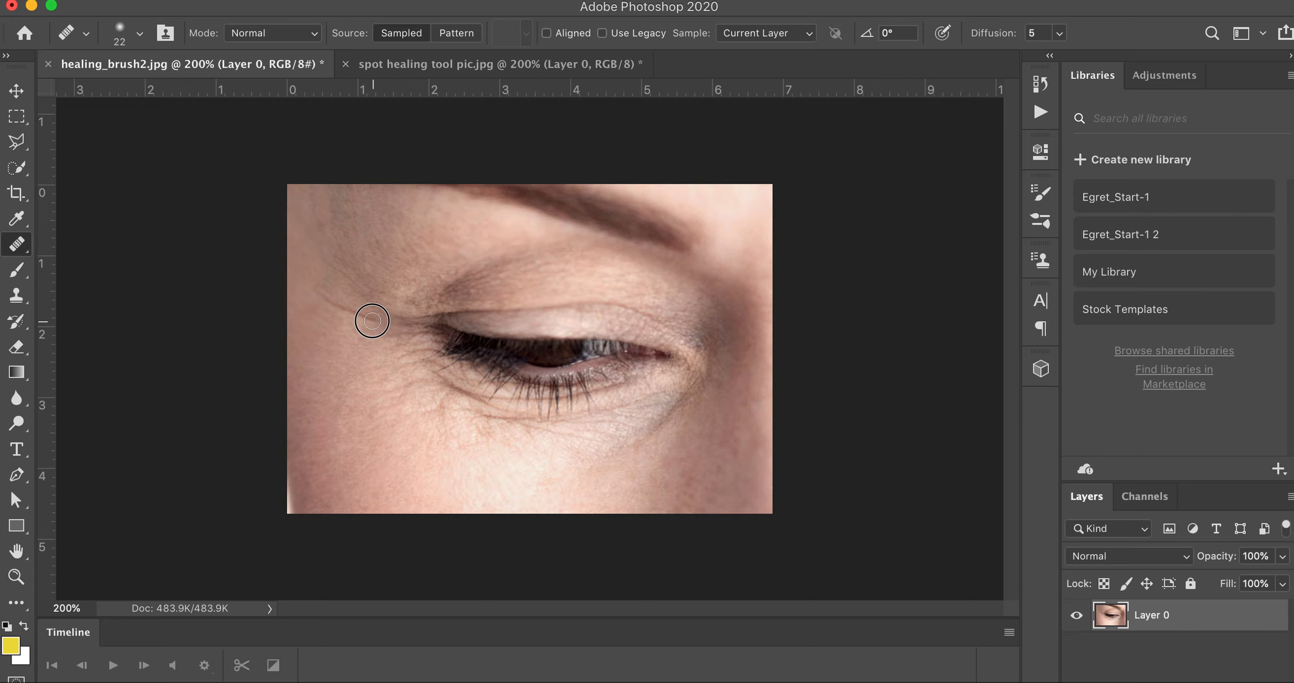
mouse_move(311, 296)
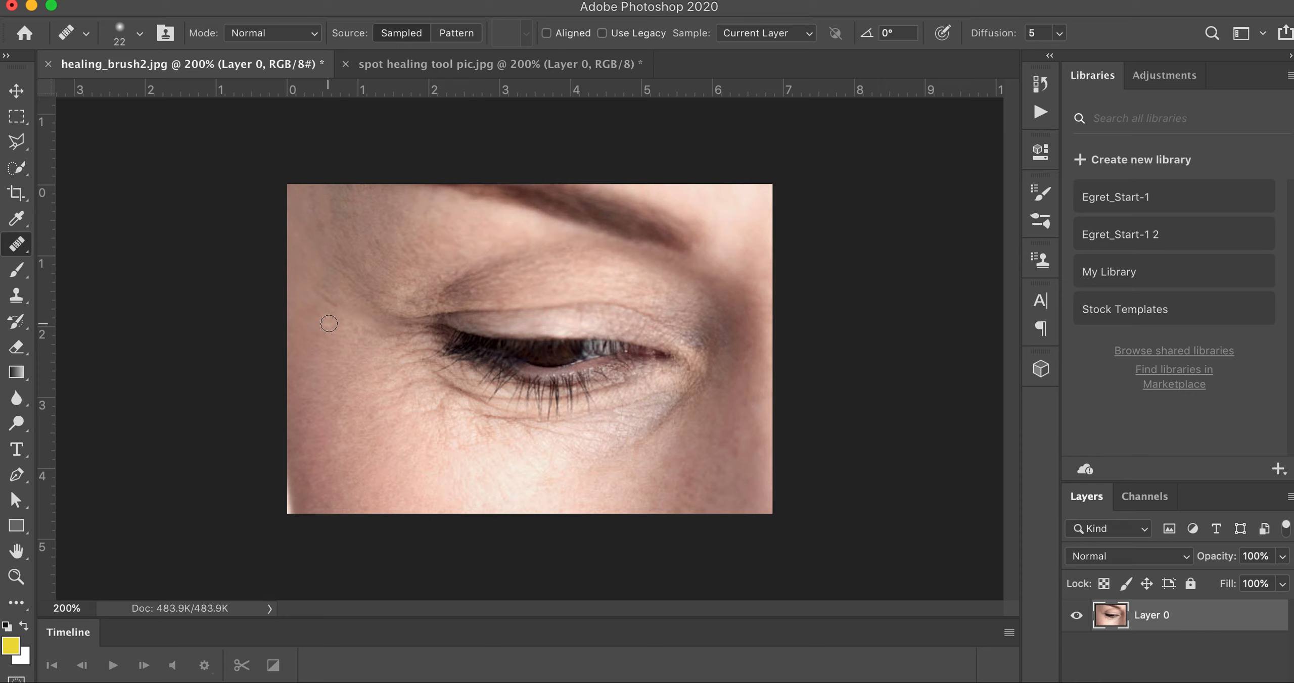
mouse_move(402, 344)
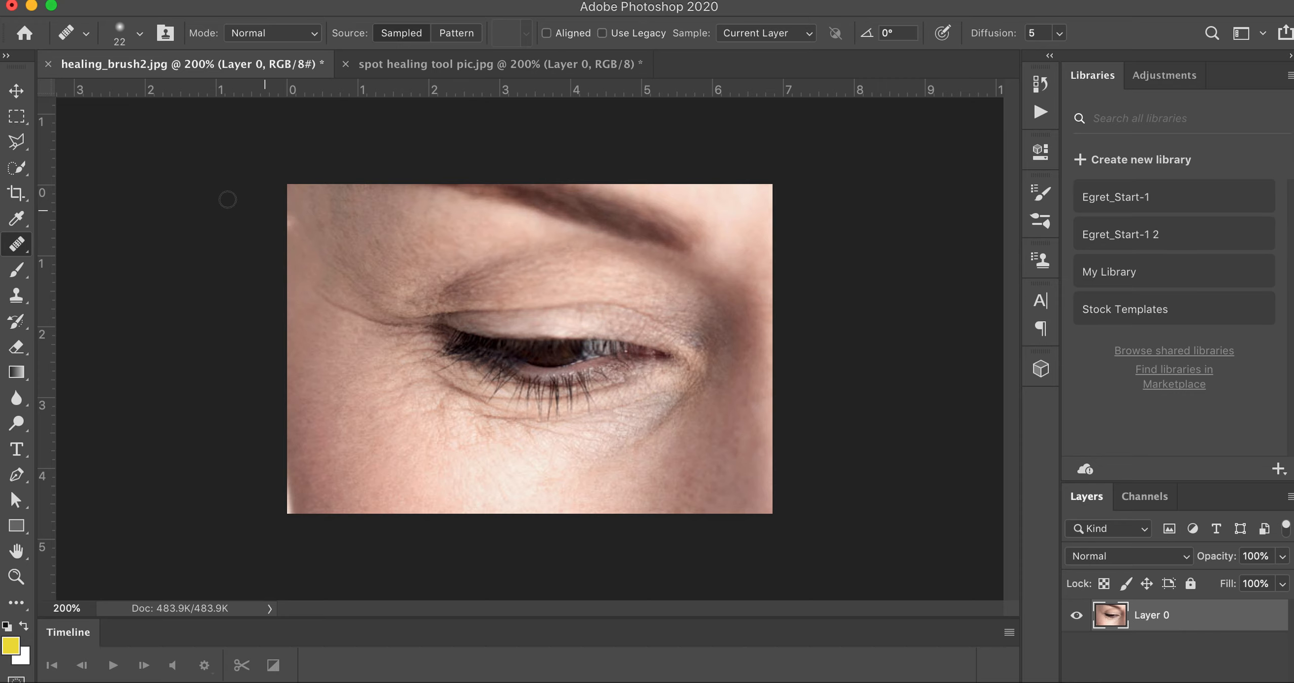
Step: Shrink the Healing Brush from 22 px to a 12 px tip, keeping Hardness at 0%
left_click(140, 33)
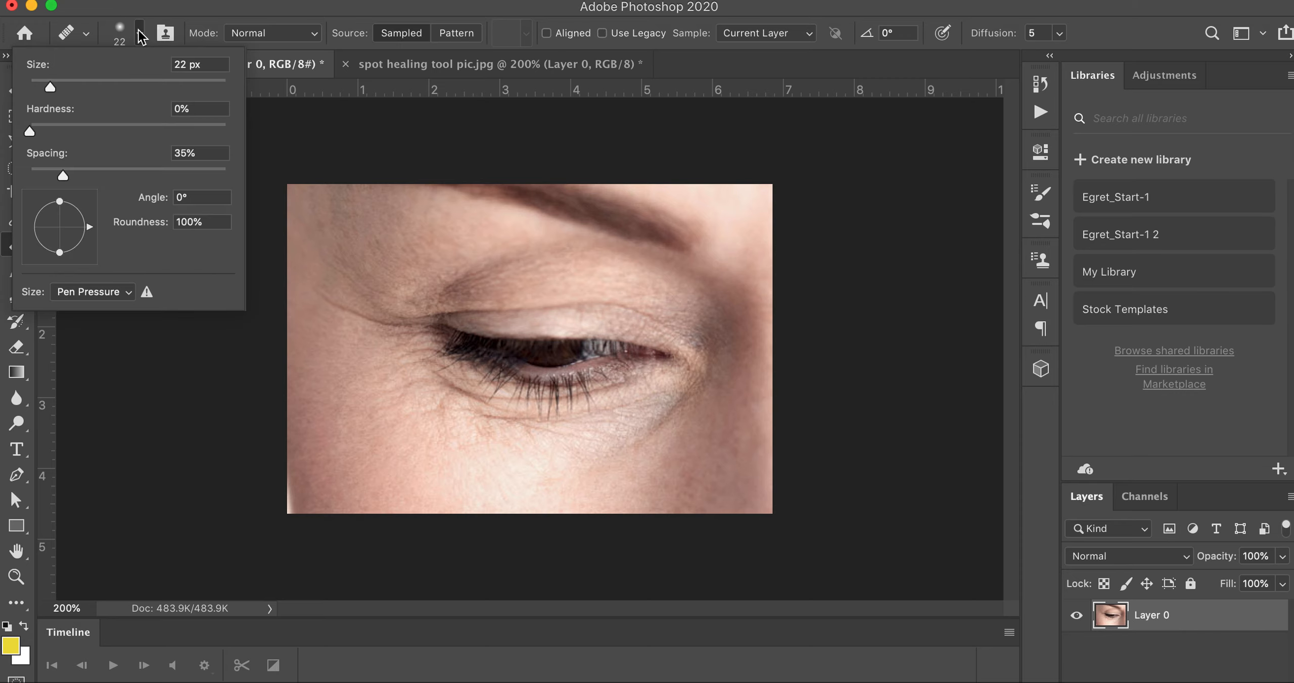
left_click(198, 108)
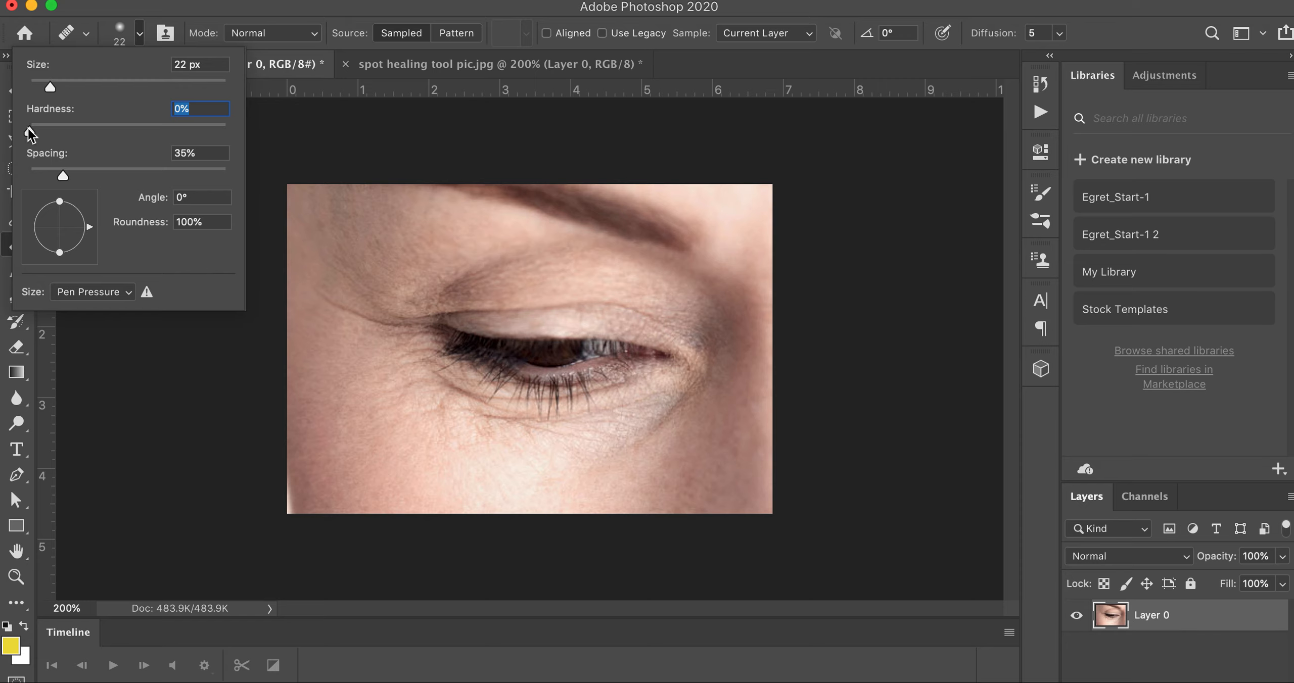
left_click_drag(48, 86, 44, 86)
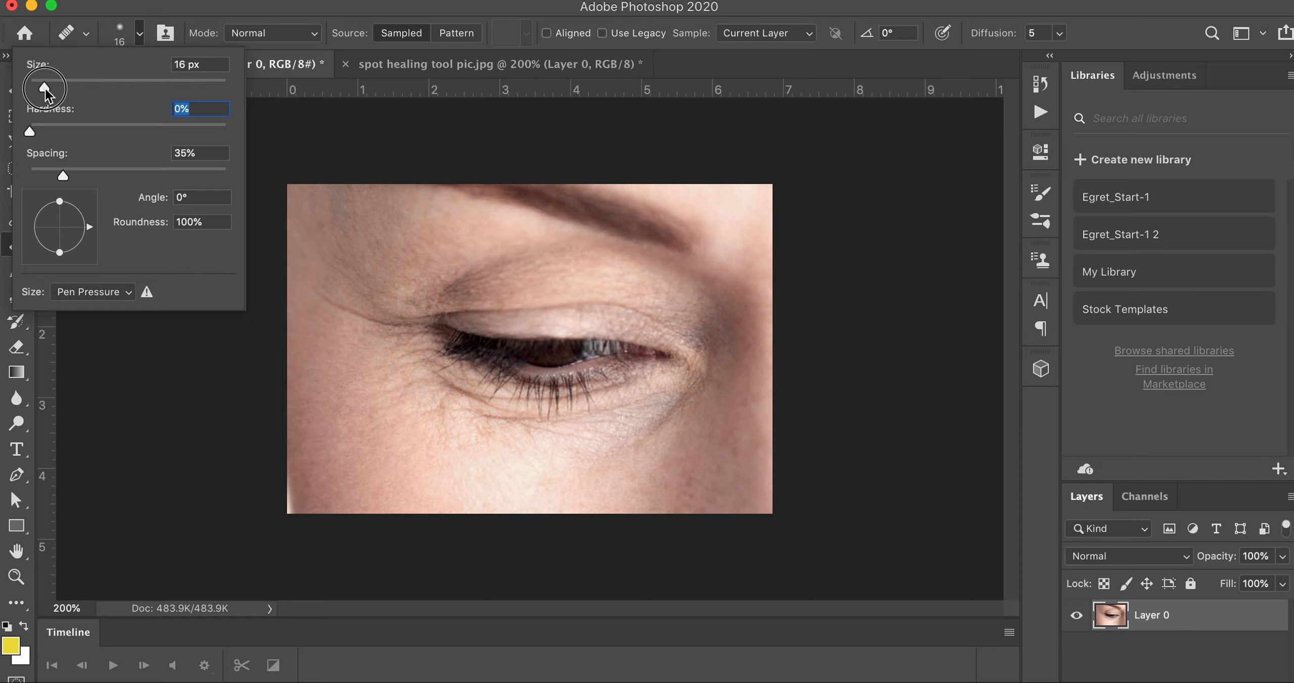
left_click_drag(45, 81, 41, 81)
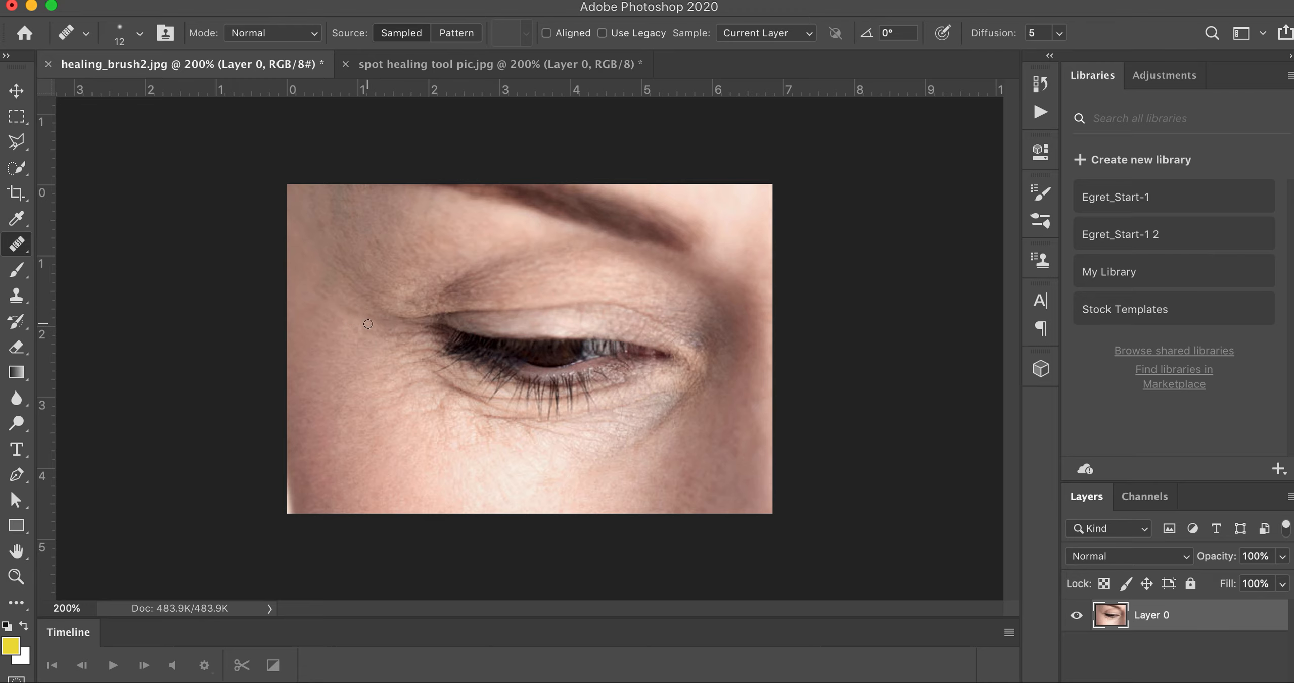
mouse_move(403, 369)
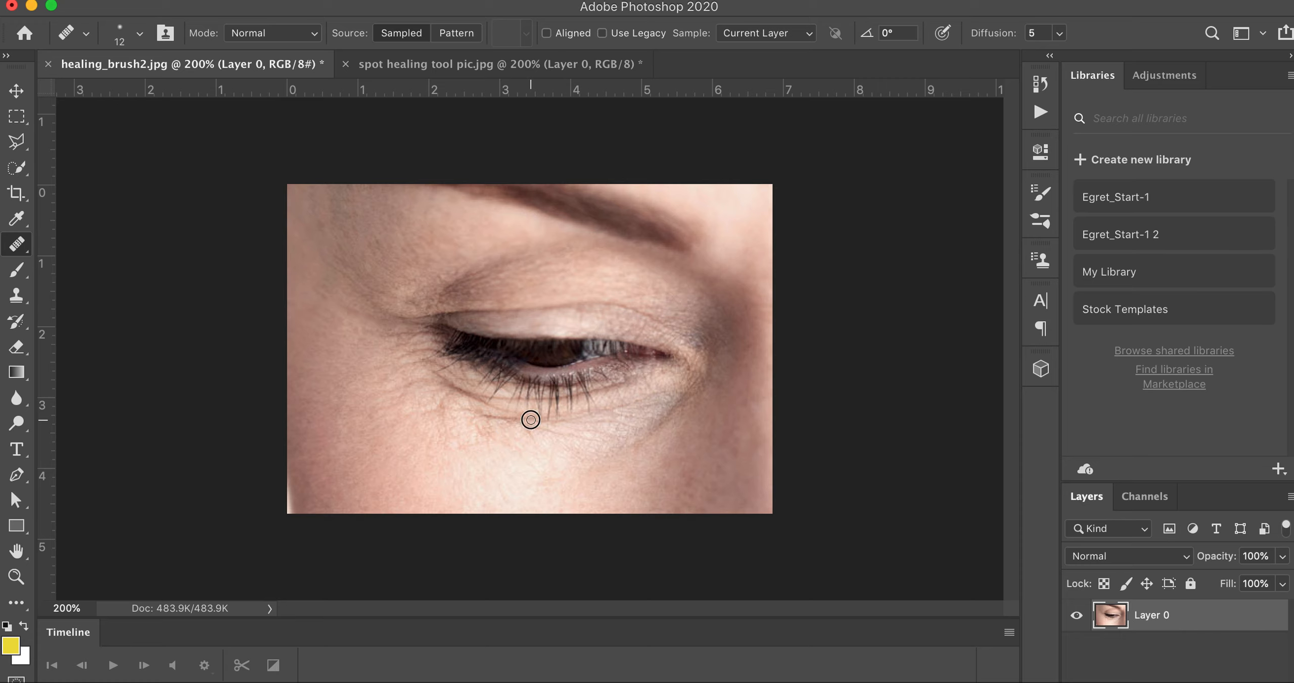
mouse_move(477, 414)
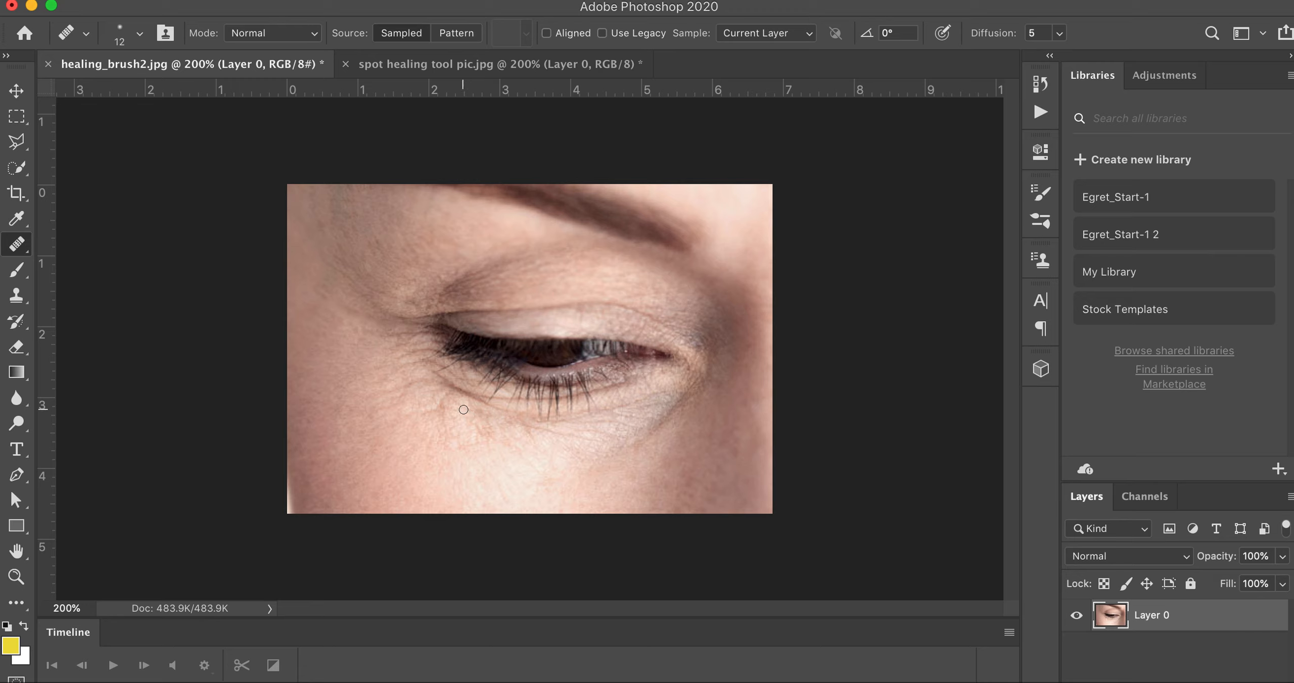
mouse_move(462, 406)
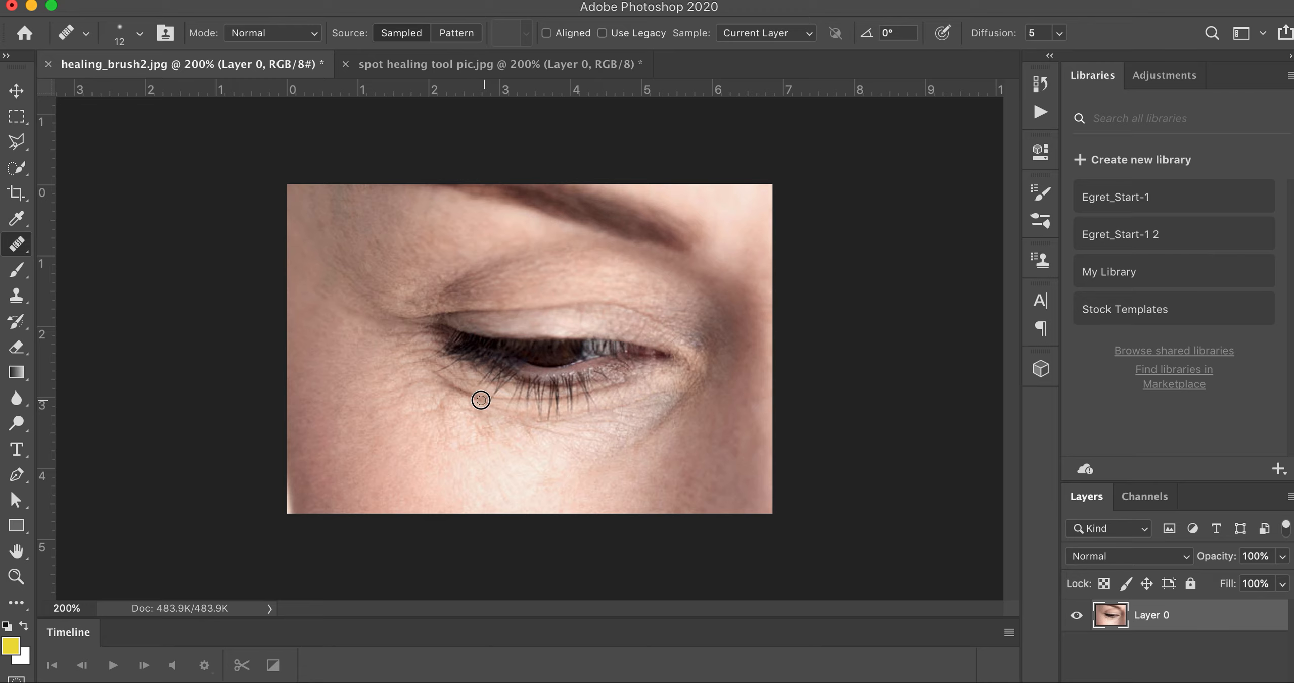
mouse_move(447, 384)
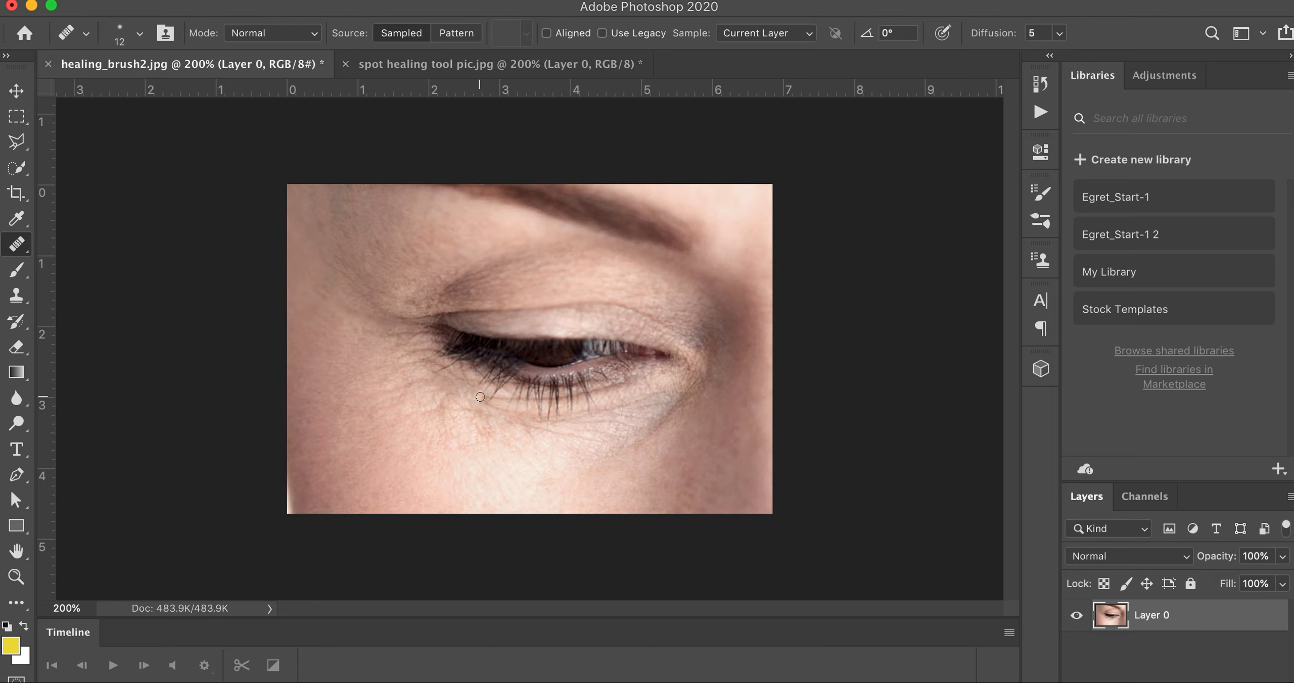
mouse_move(563, 463)
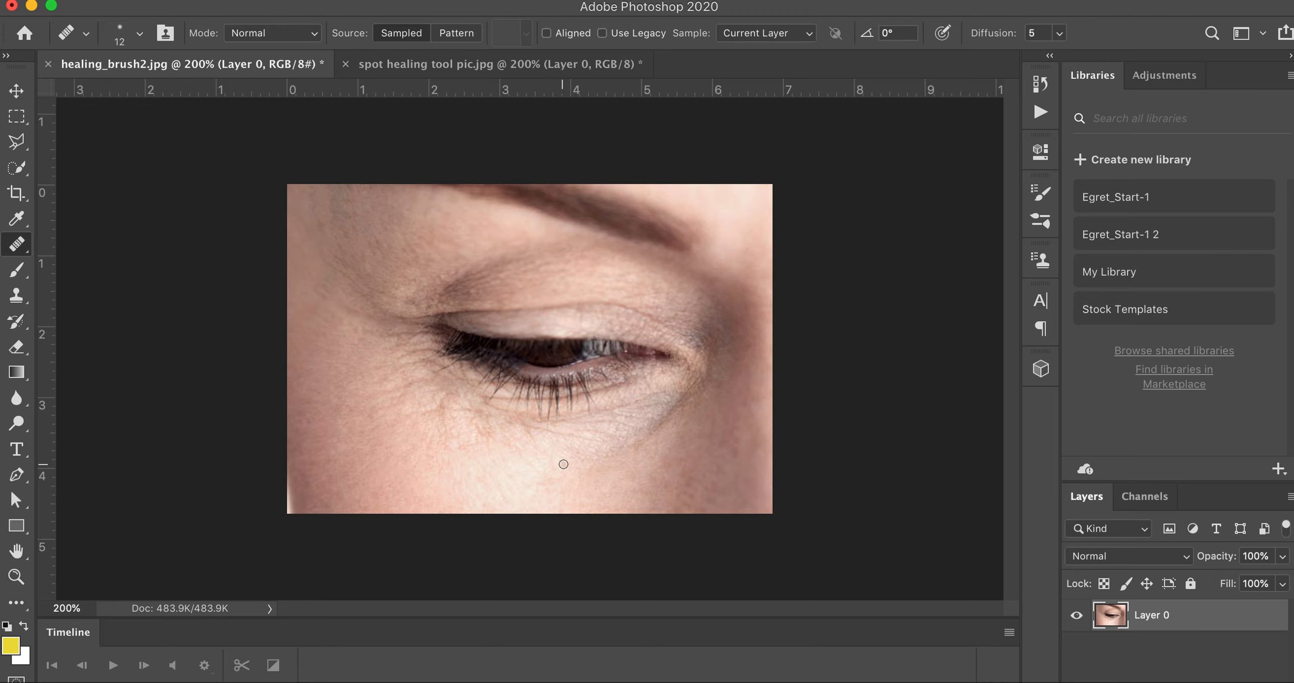
Step: Heal the fine wrinkle lines beneath the lower lashes into the surrounding skin
left_click_drag(563, 464, 462, 415)
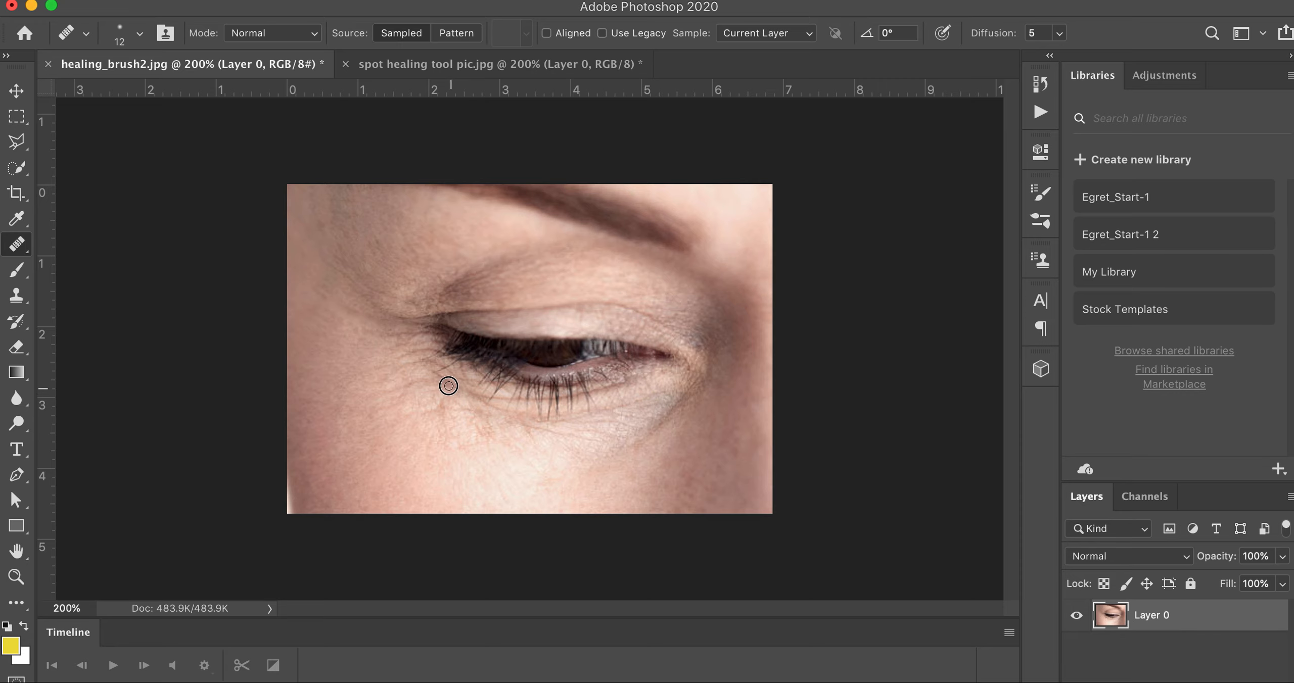
mouse_move(441, 403)
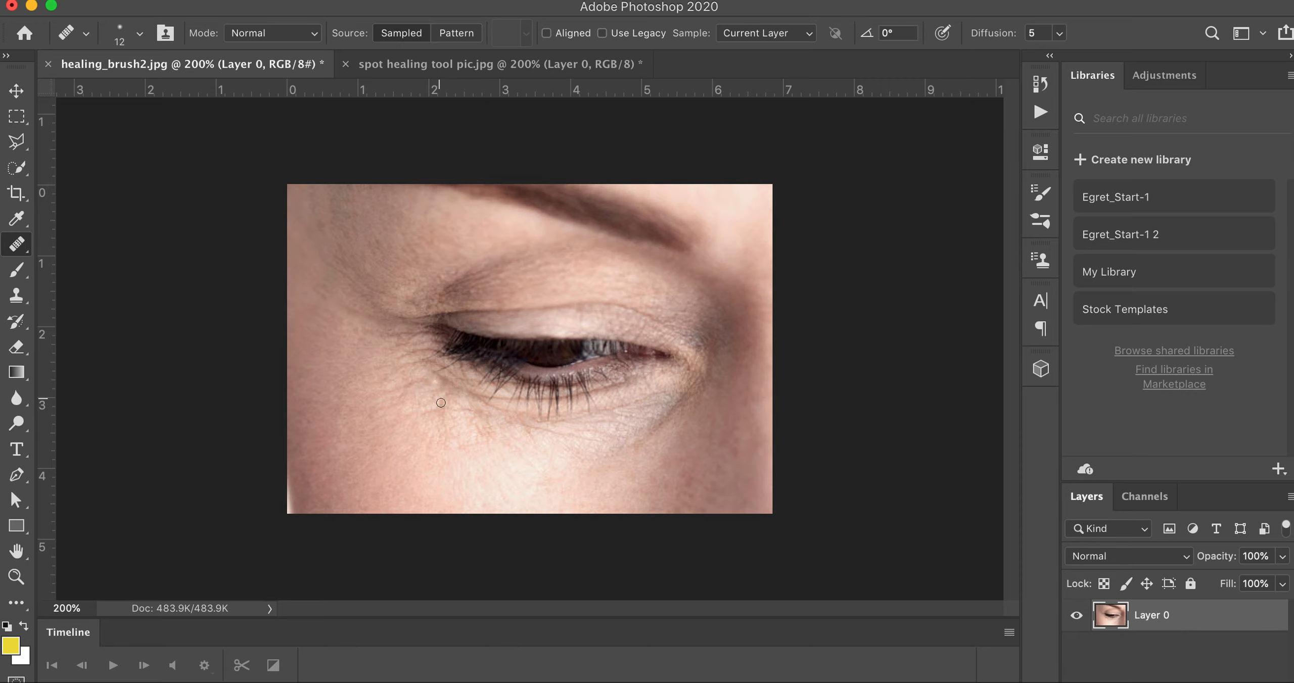
mouse_move(463, 430)
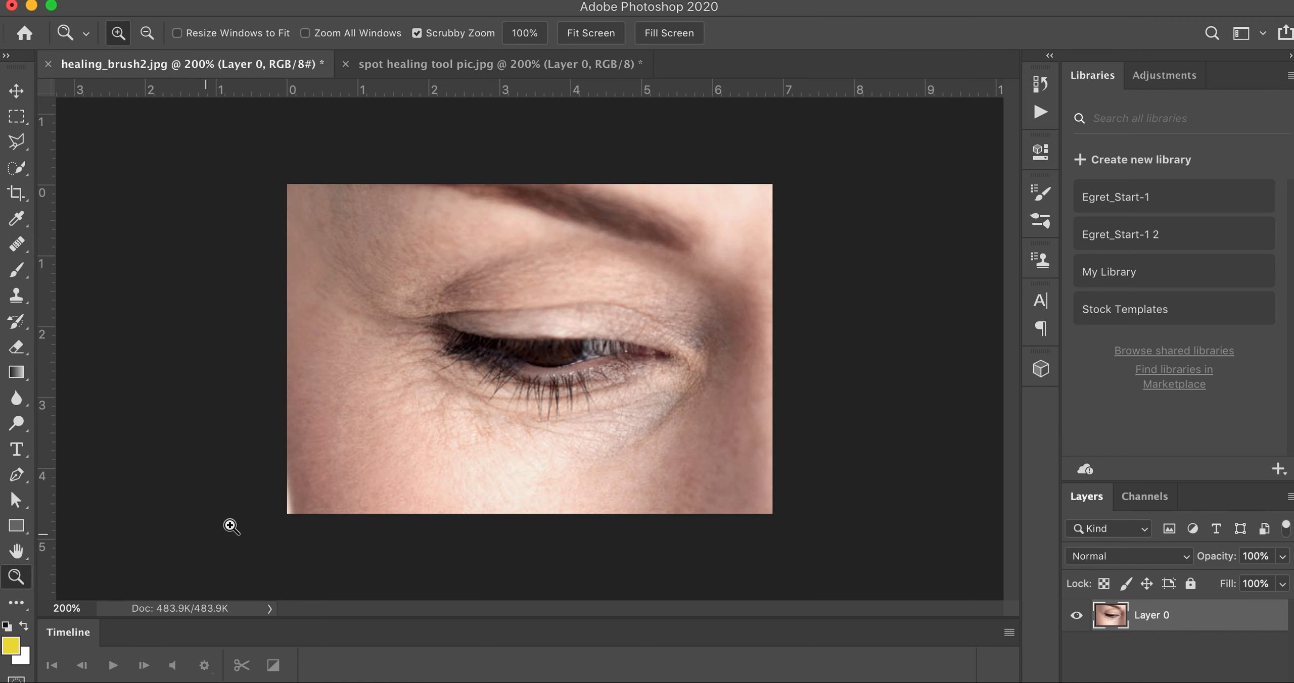
Step: Review the retouched eye at 300%, 100% and 200%, then show the portrait document
left_click(232, 527)
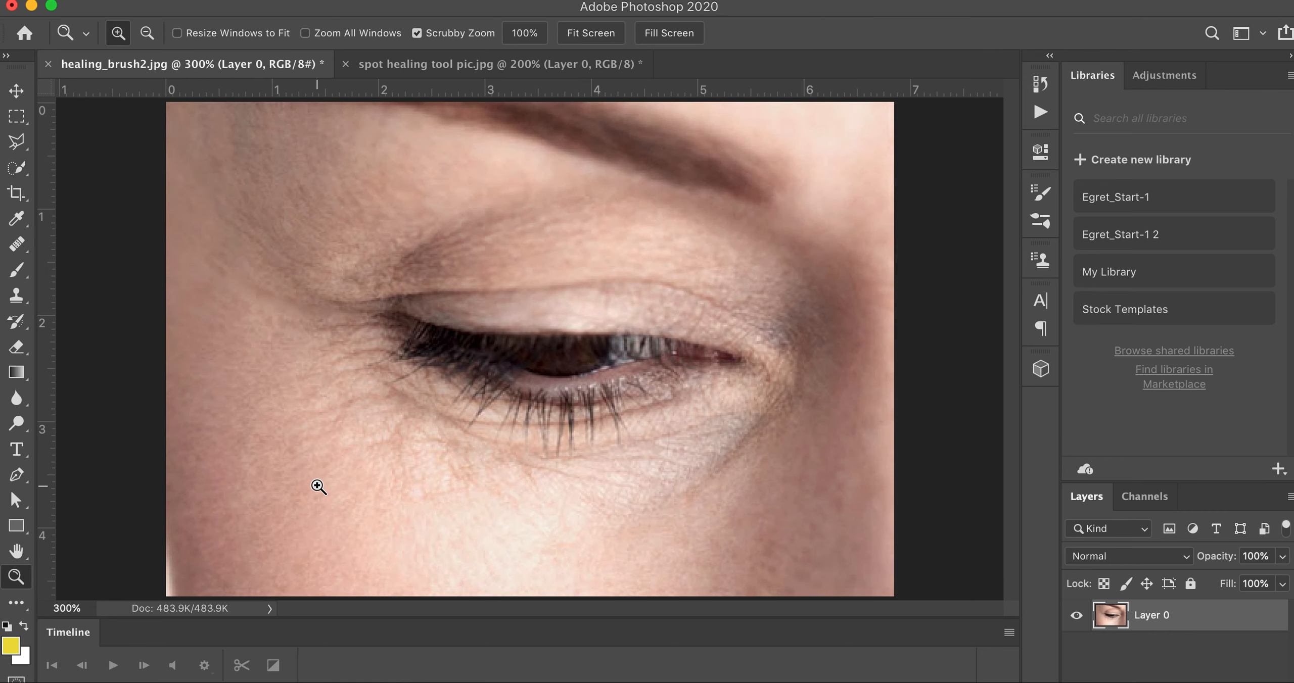
mouse_move(470, 507)
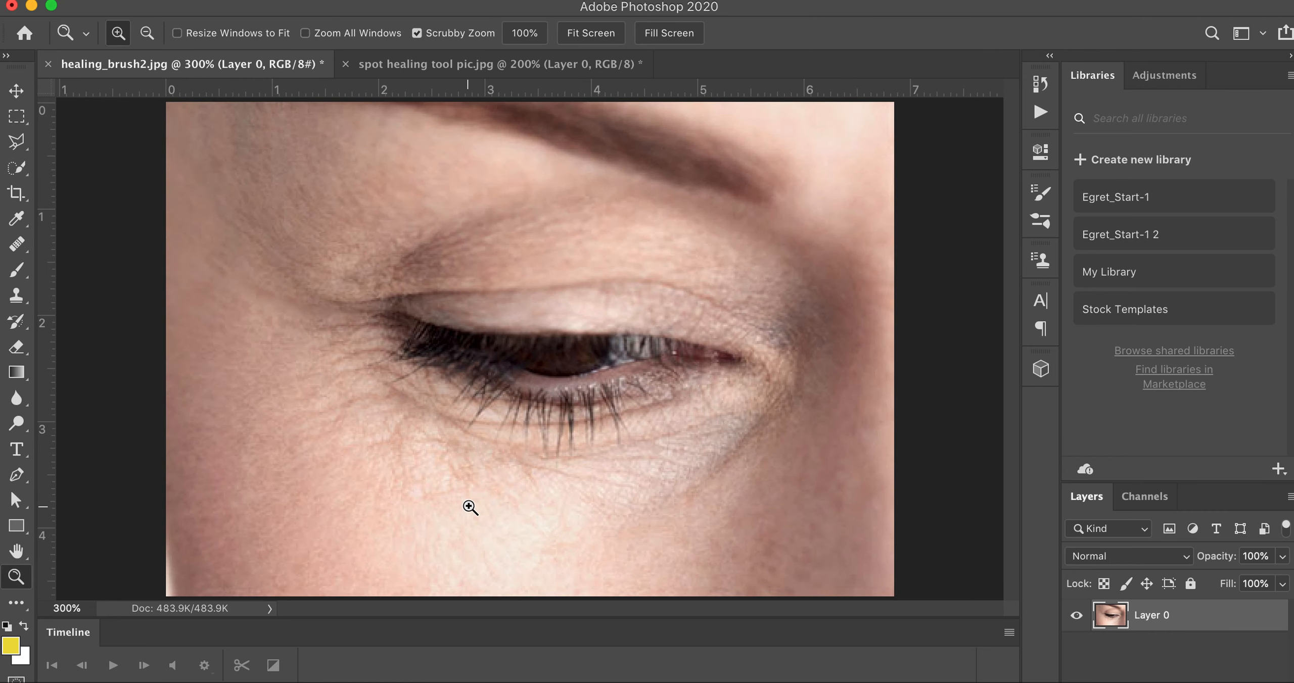
mouse_move(225, 279)
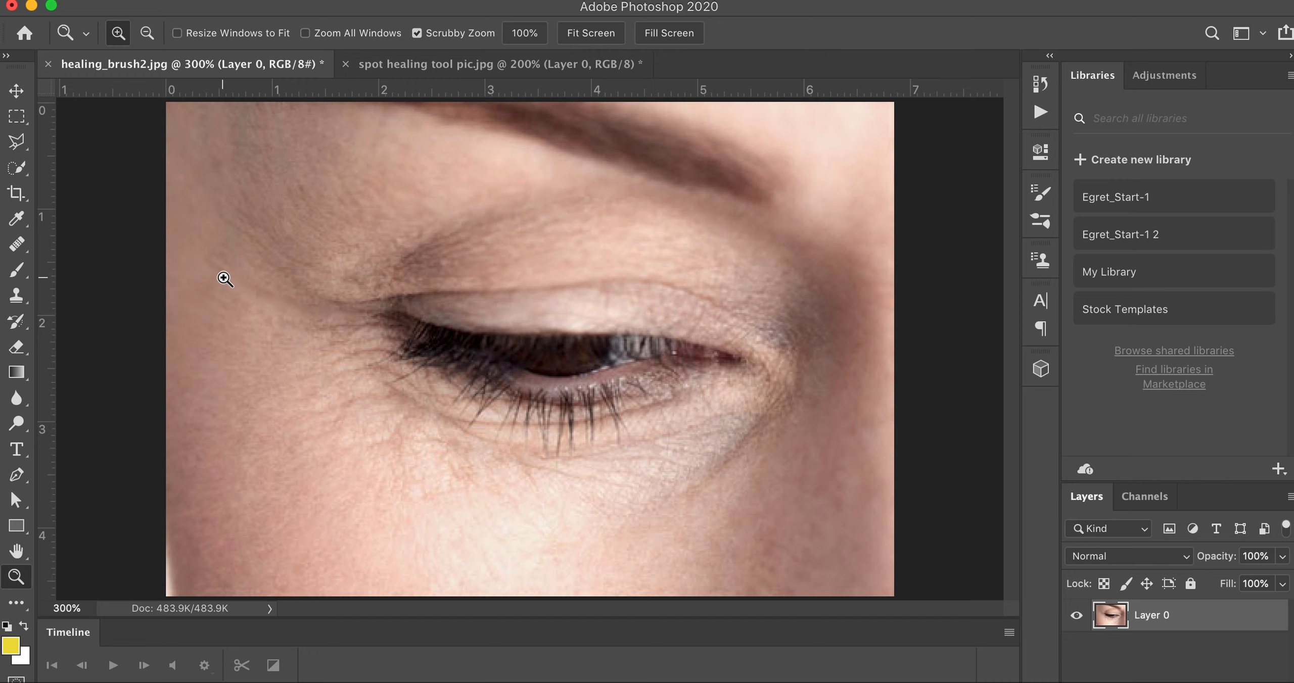
mouse_move(108, 487)
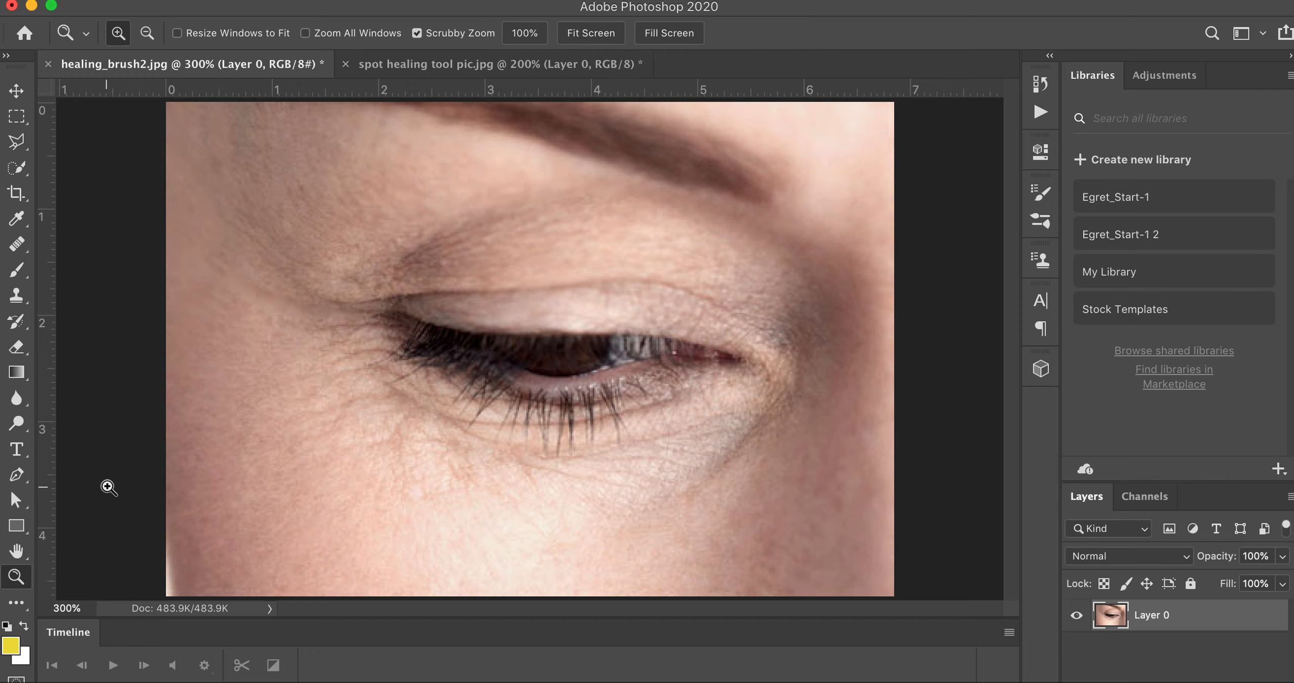
left_click(147, 33)
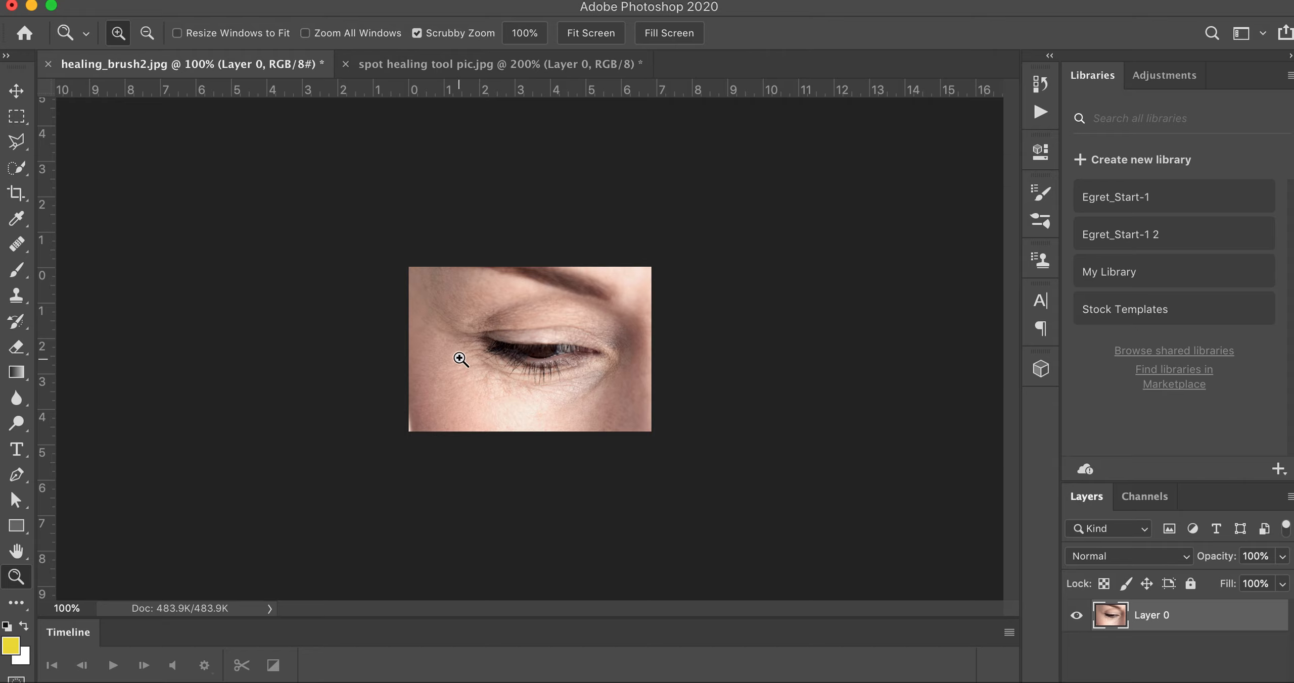
mouse_move(466, 359)
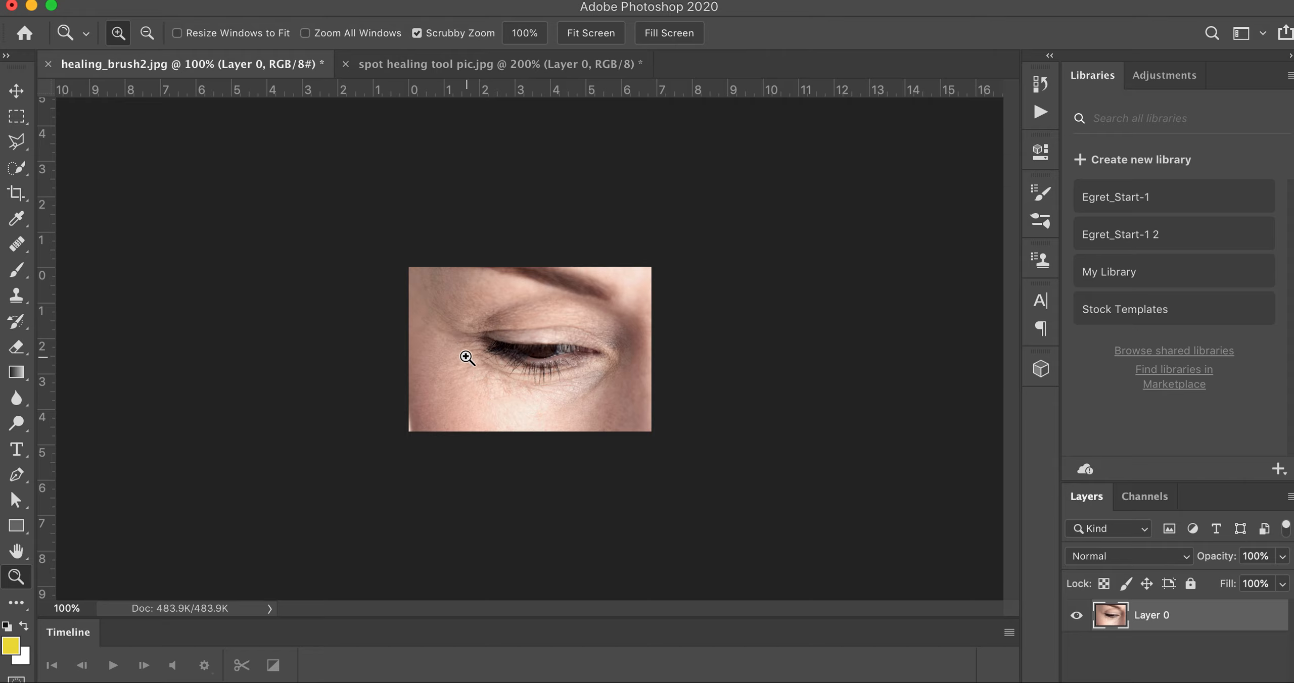
mouse_move(487, 385)
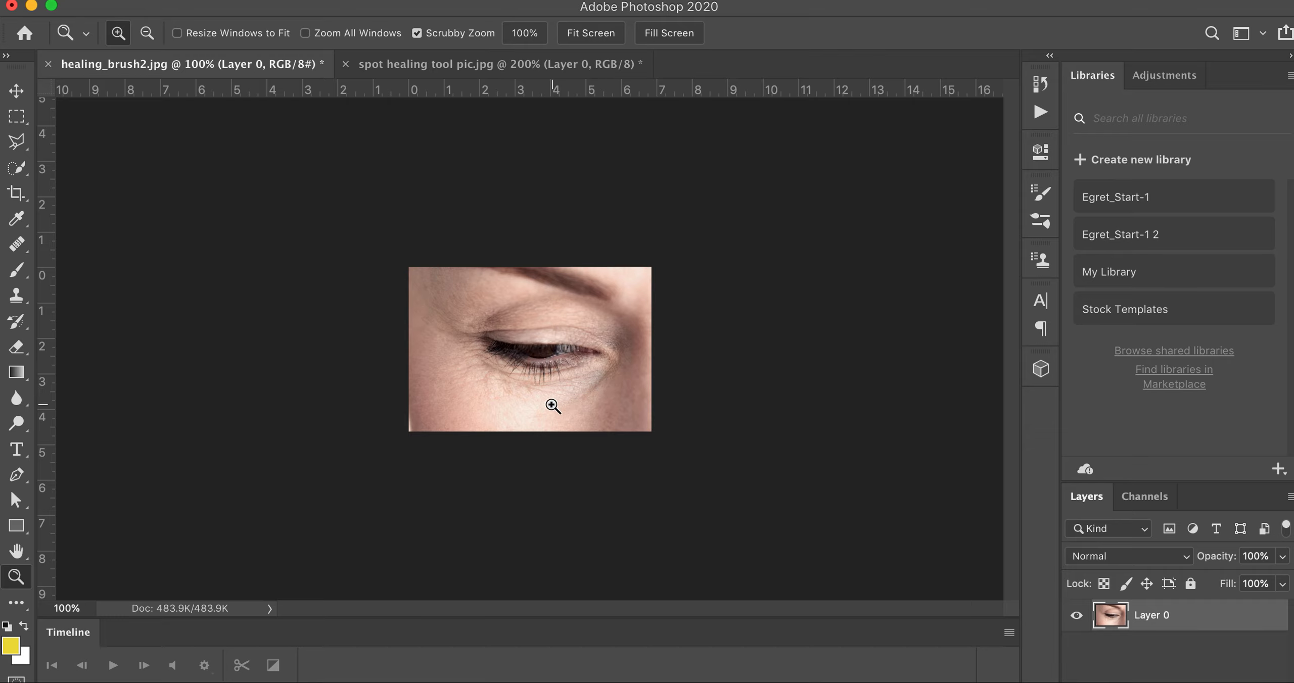
mouse_move(532, 402)
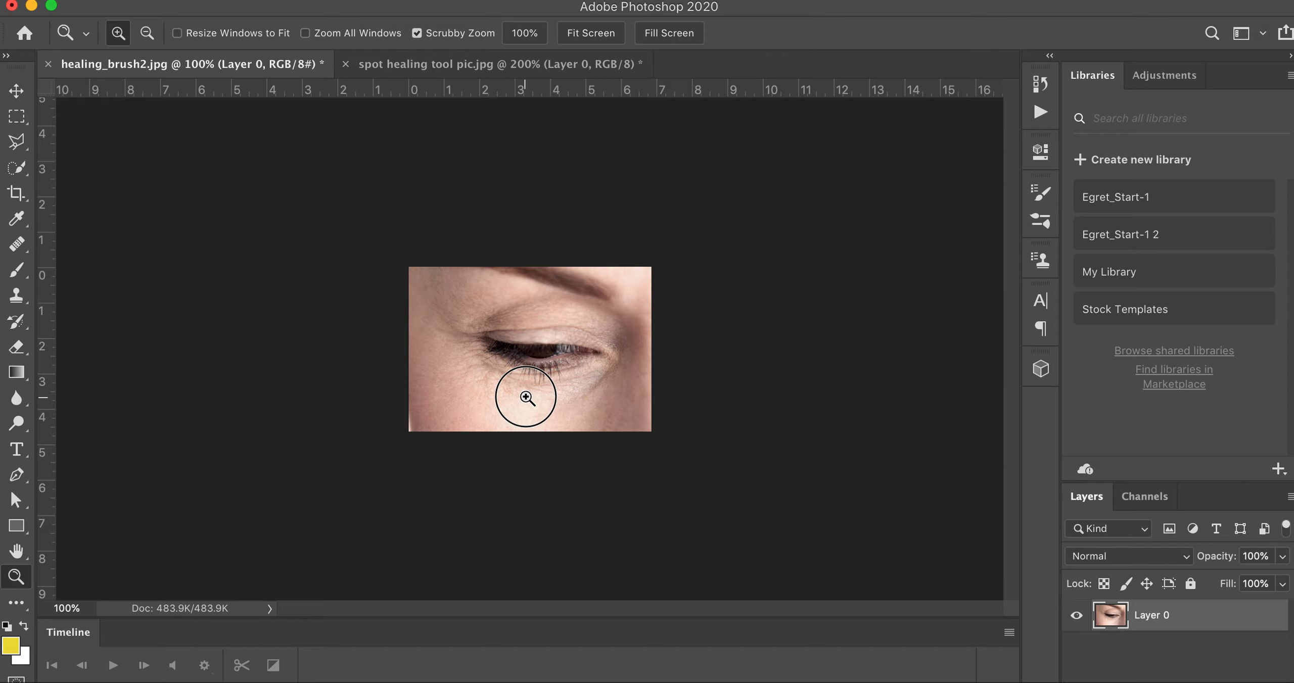
left_click(525, 396)
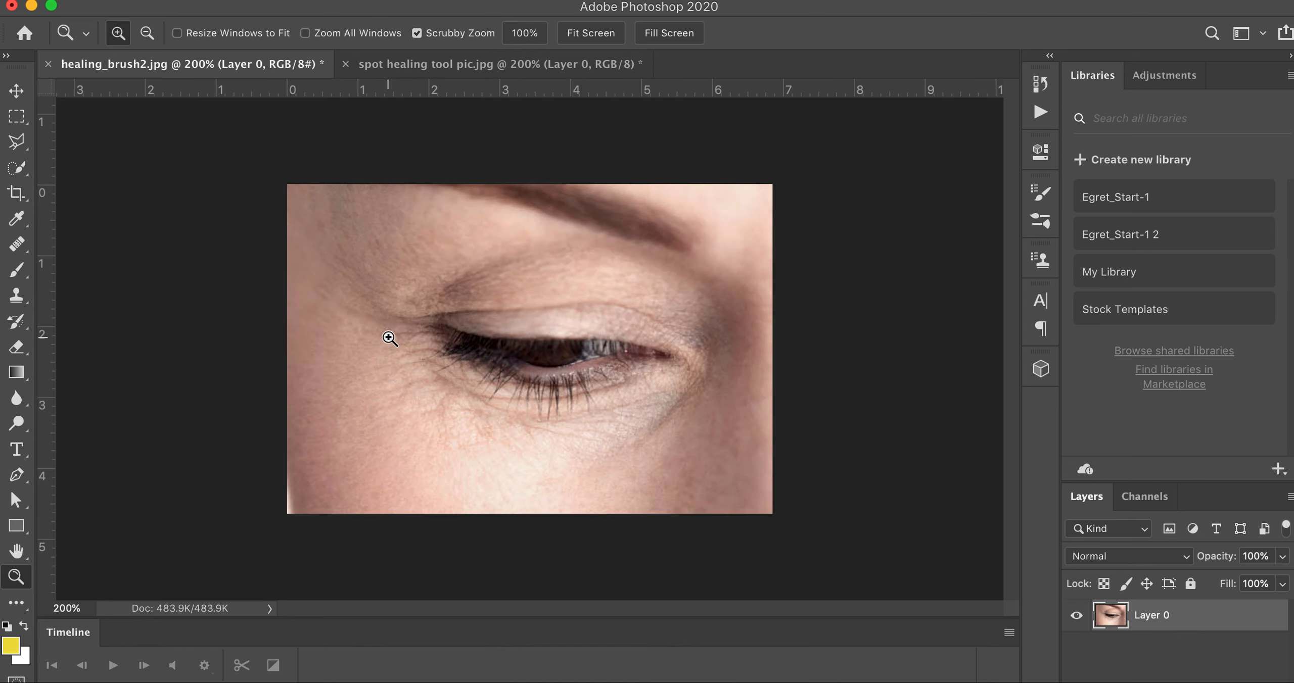
mouse_move(585, 464)
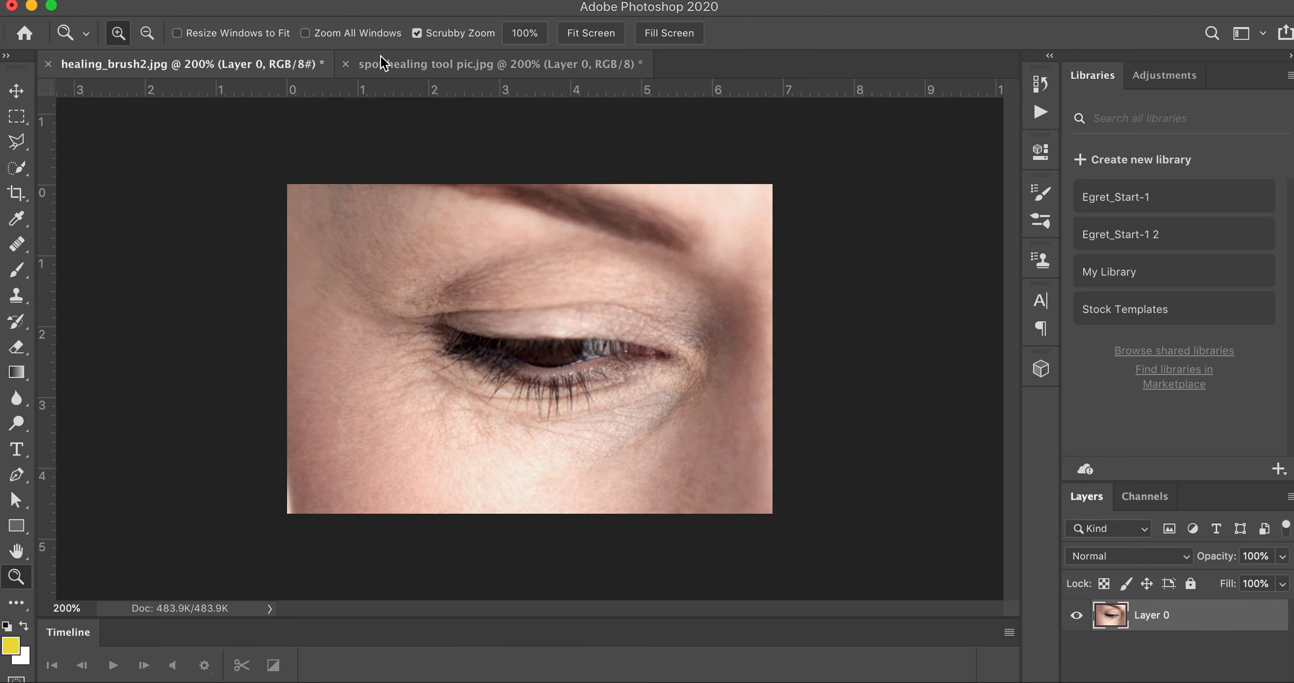
left_click(495, 65)
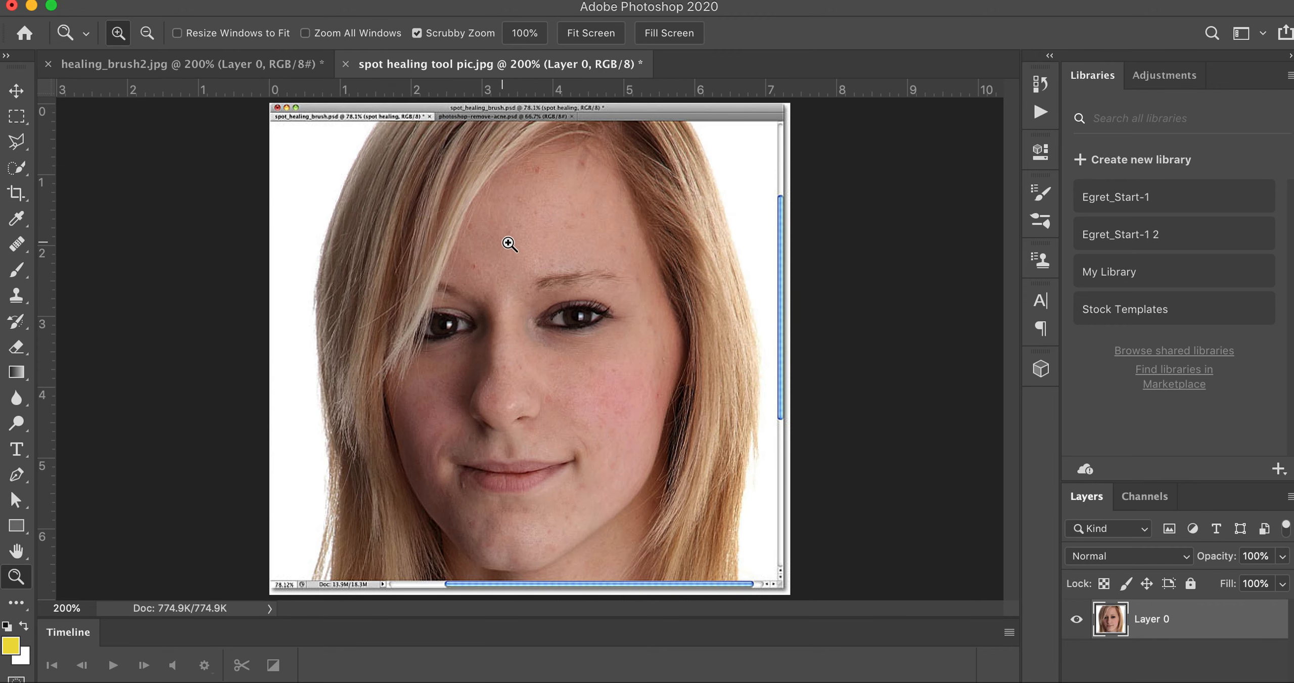